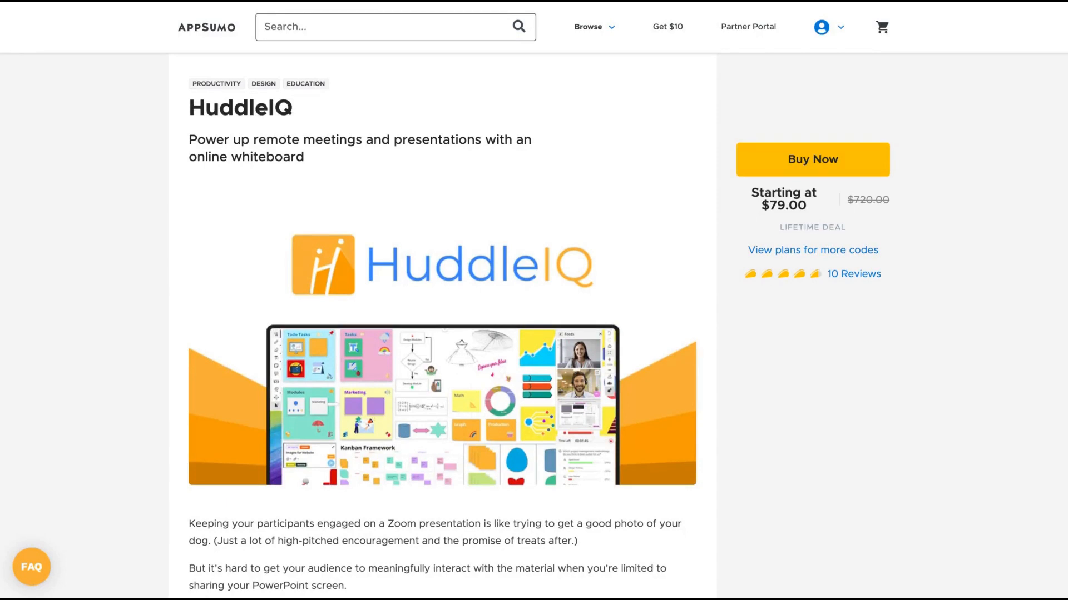
pyautogui.moveTo(32, 221)
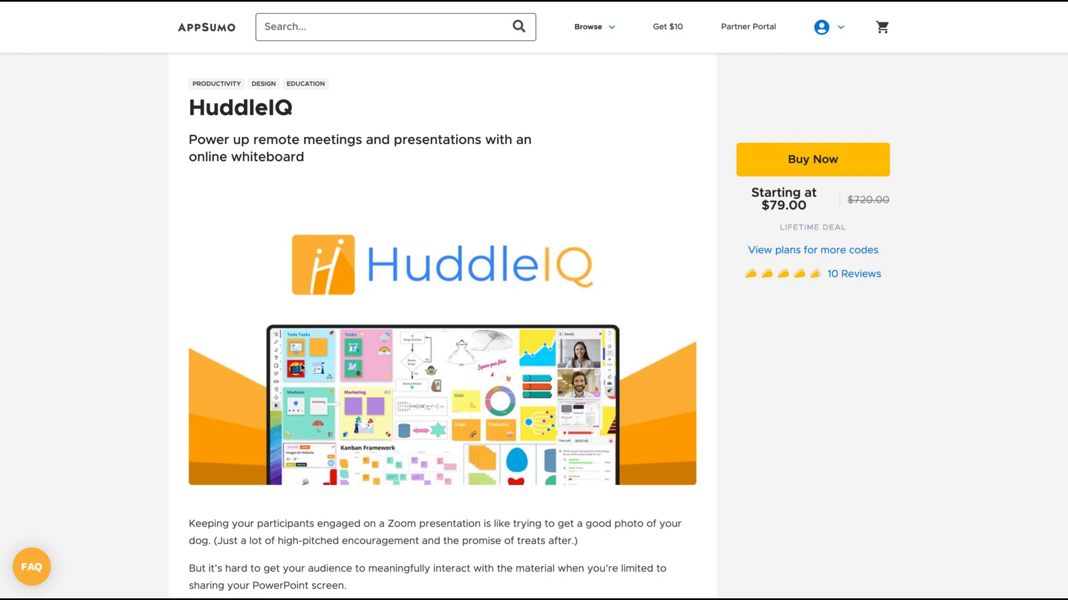
pyautogui.moveTo(702, 429)
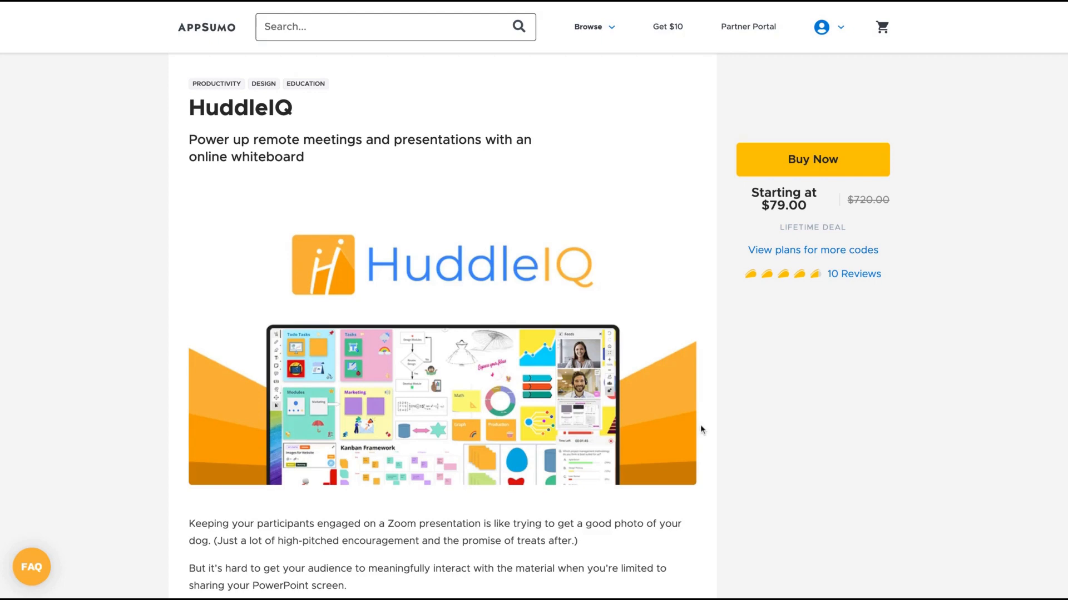
pyautogui.moveTo(703, 427)
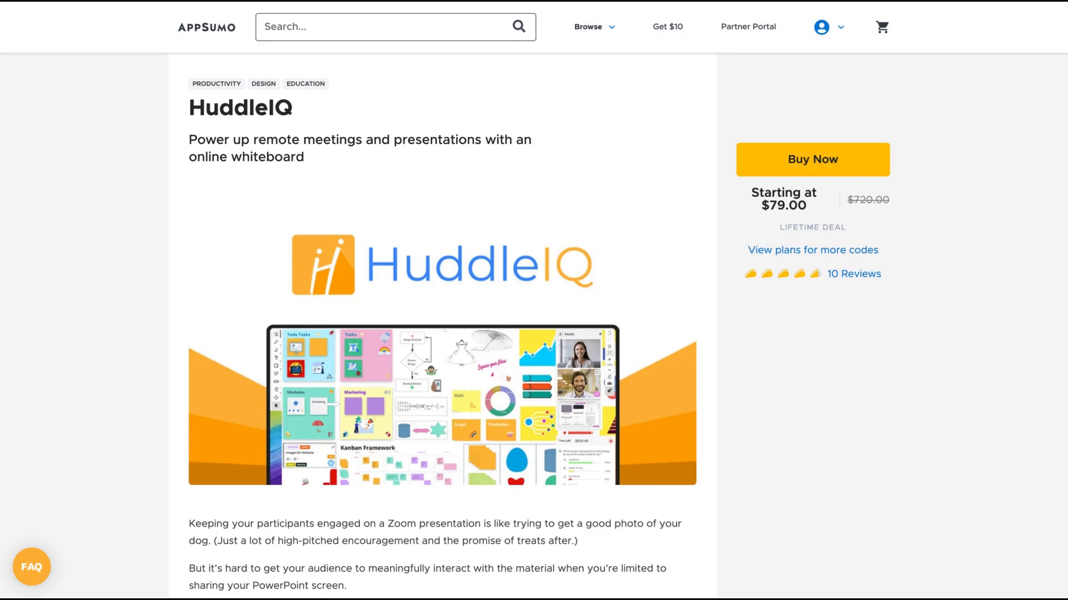
# Choose 10 Codes on the Multiple plan card, making it $790.00 for 50 members
pyautogui.scroll(-3)
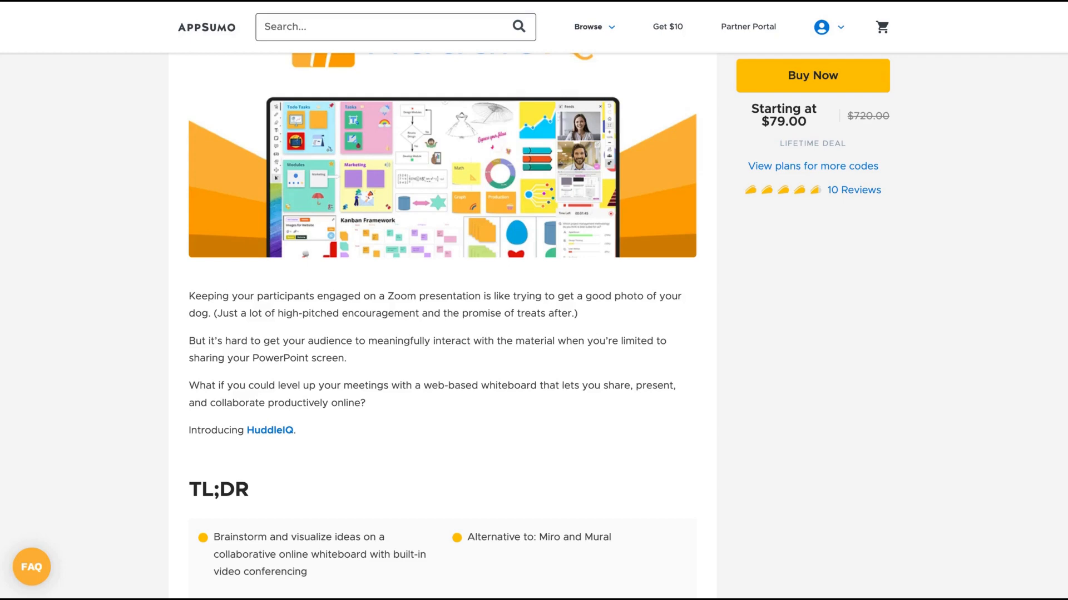
pyautogui.scroll(-3)
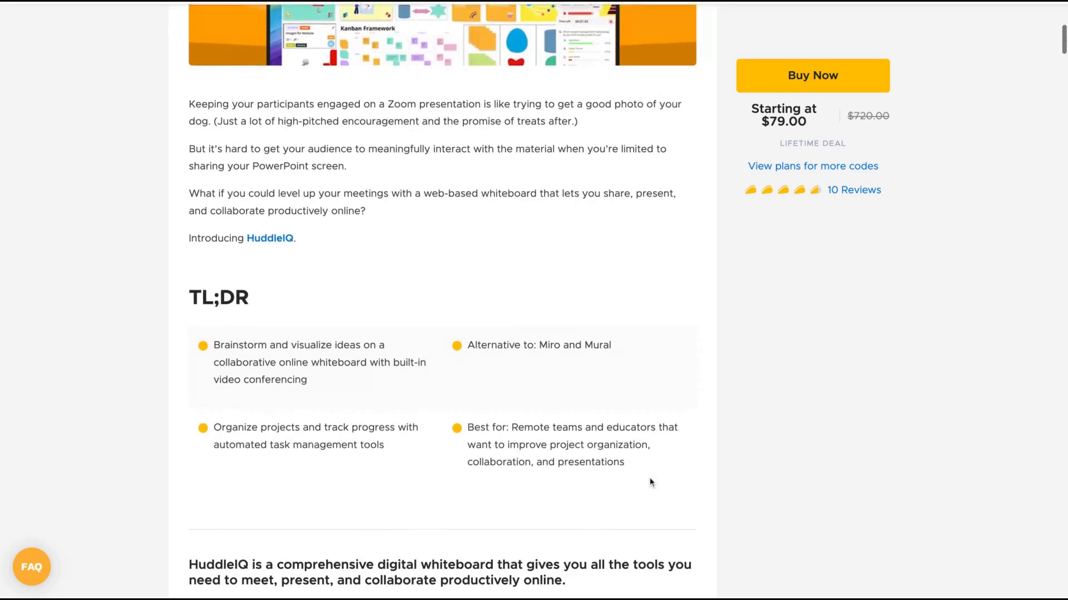
pyautogui.scroll(-3)
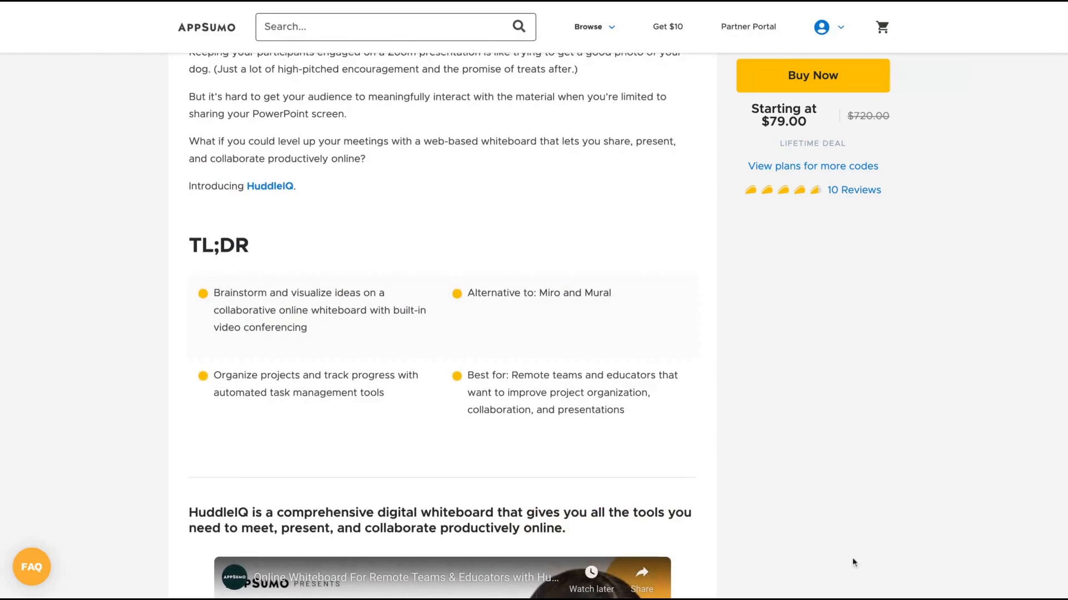
pyautogui.scroll(-3)
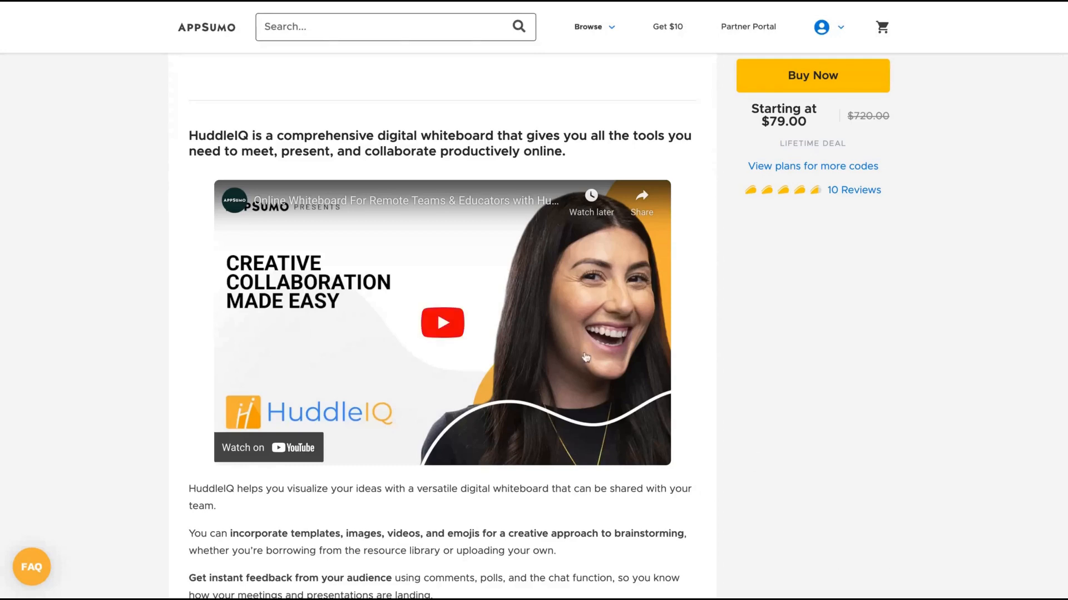
pyautogui.scroll(-3)
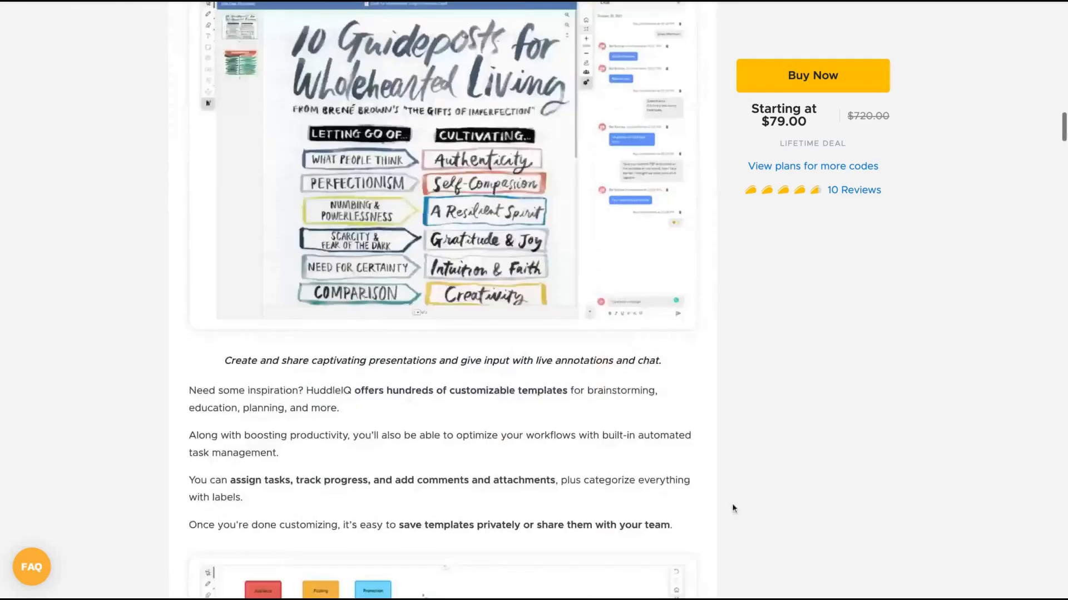
pyautogui.scroll(-3)
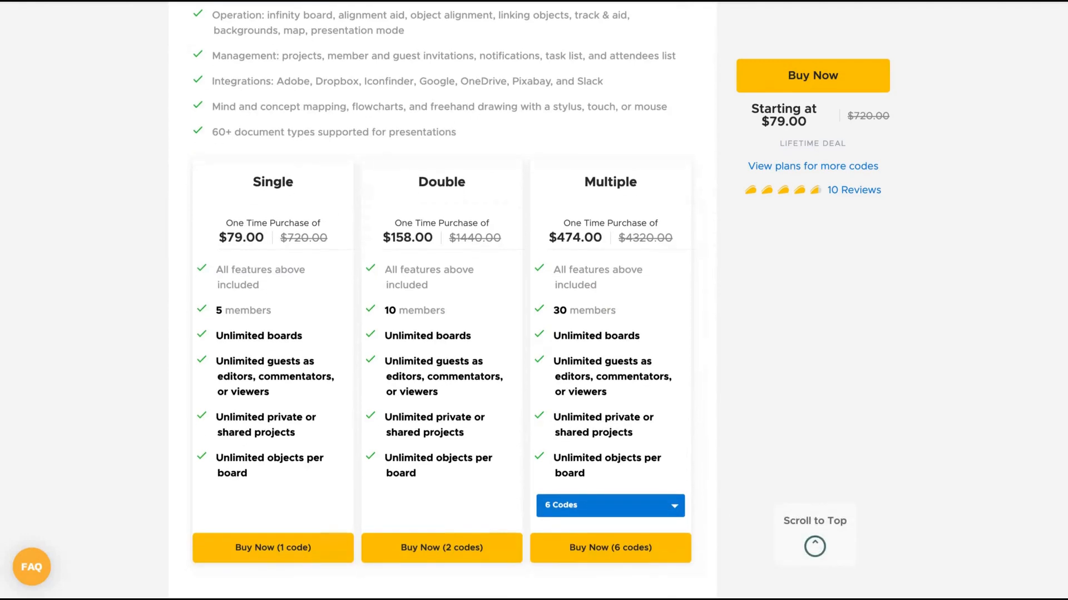
pyautogui.scroll(3)
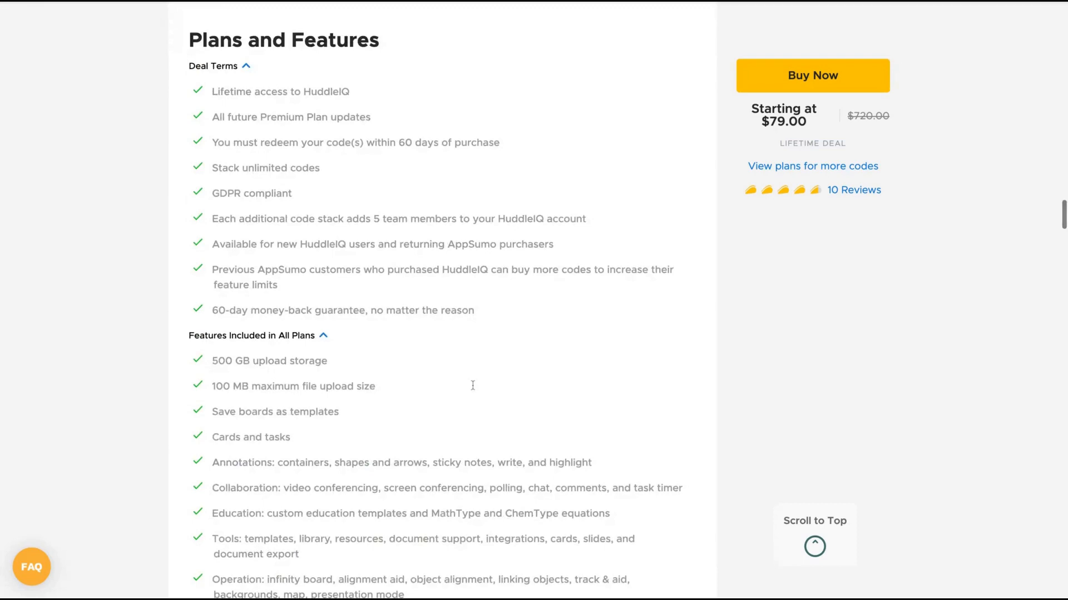
pyautogui.moveTo(681, 402)
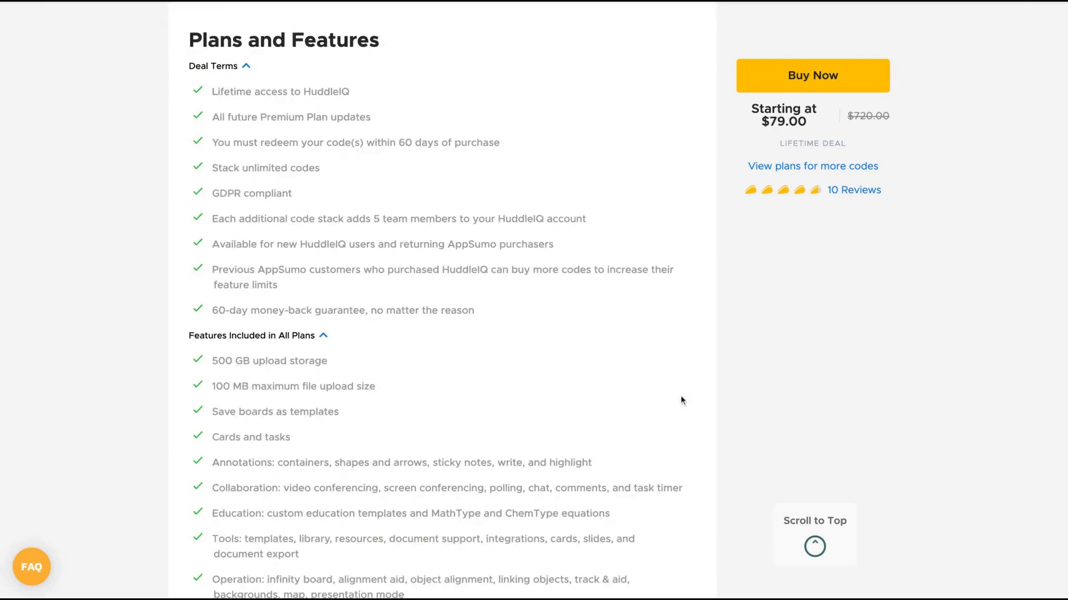
pyautogui.scroll(-3)
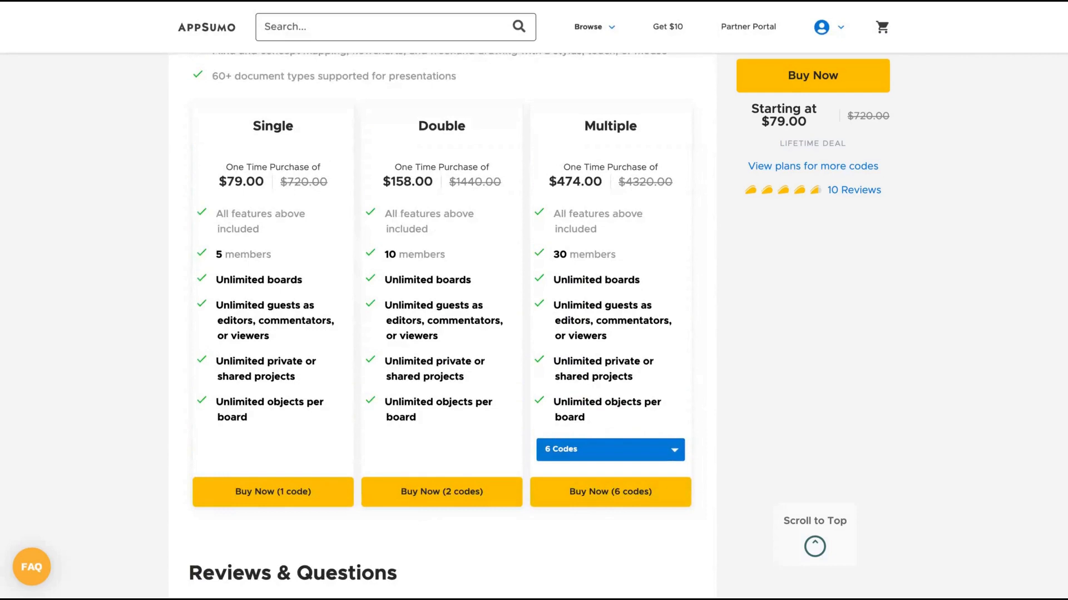
pyautogui.moveTo(560, 459)
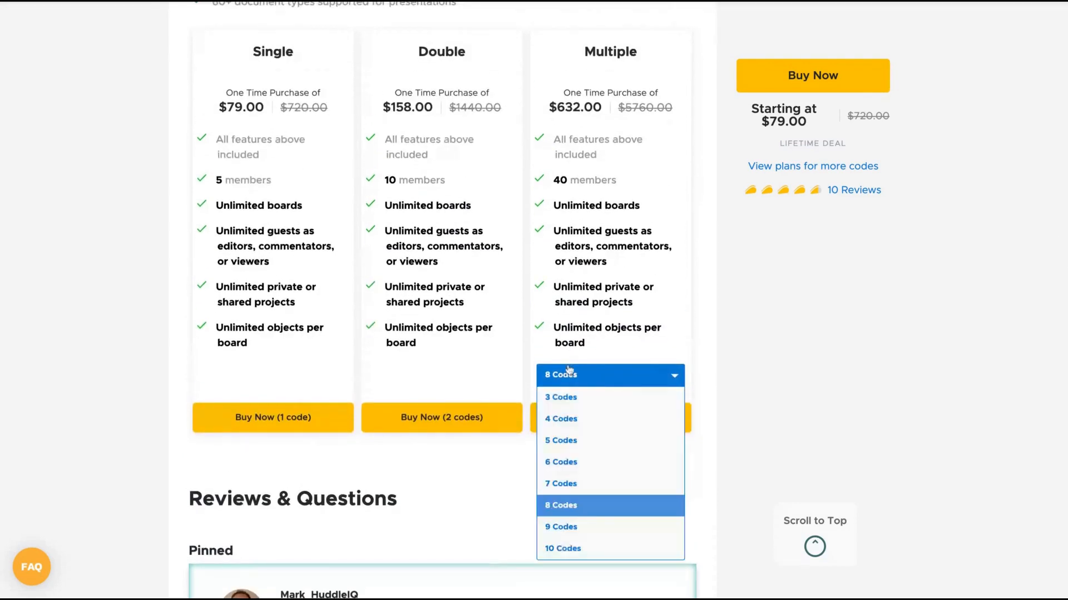
pyautogui.click(562, 549)
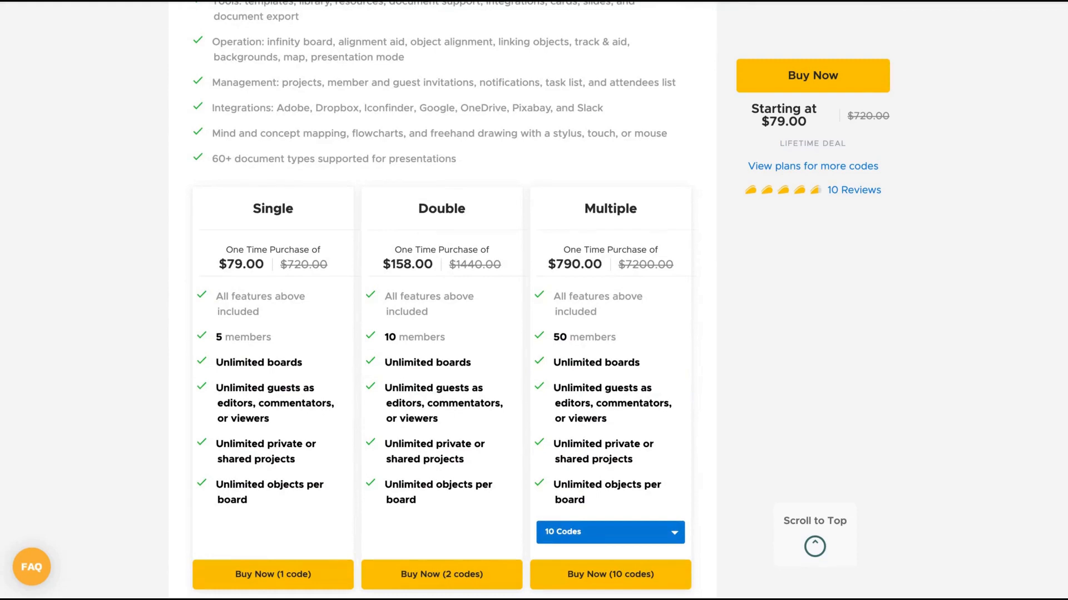
pyautogui.moveTo(328, 224)
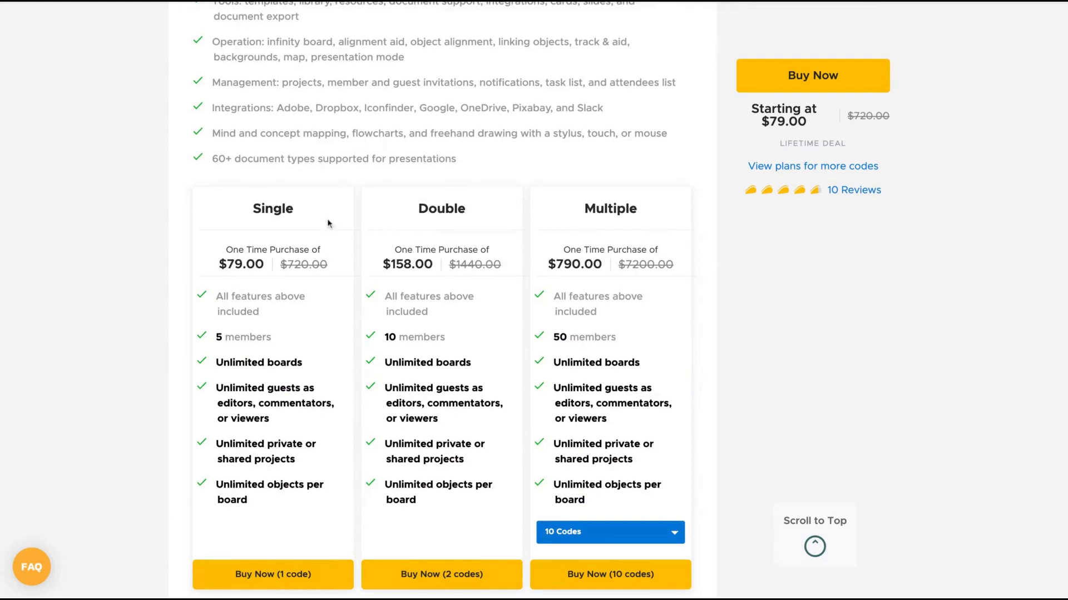
pyautogui.moveTo(647, 16)
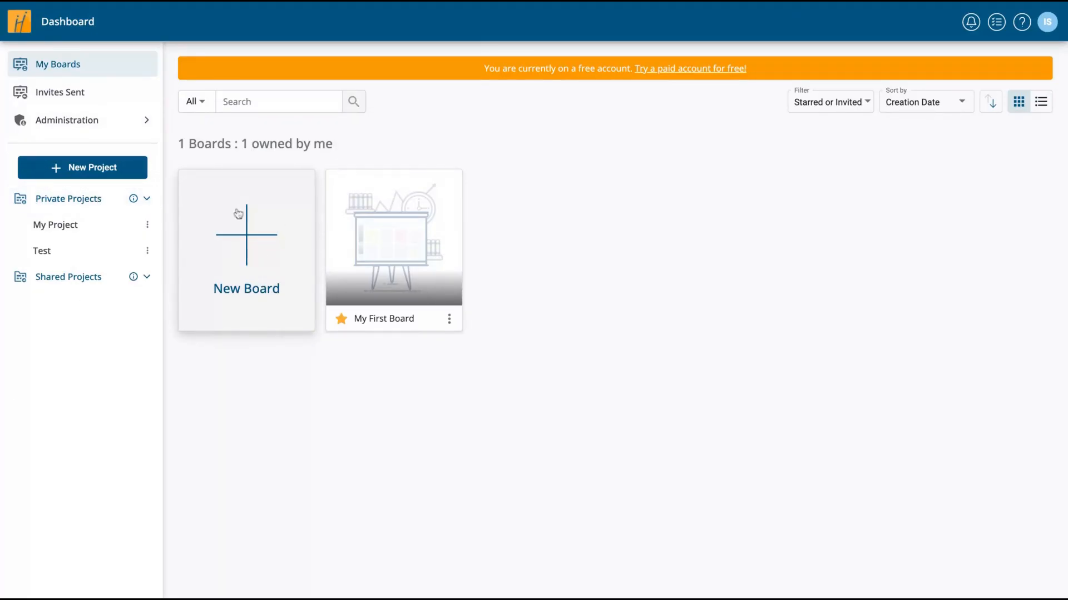
pyautogui.moveTo(251, 245)
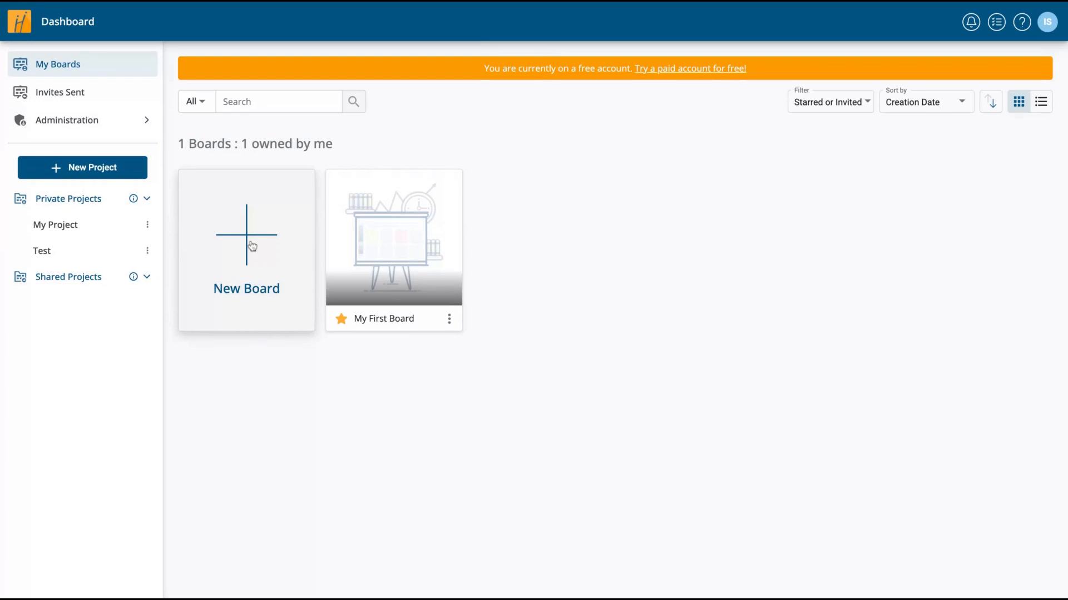
pyautogui.moveTo(56, 168)
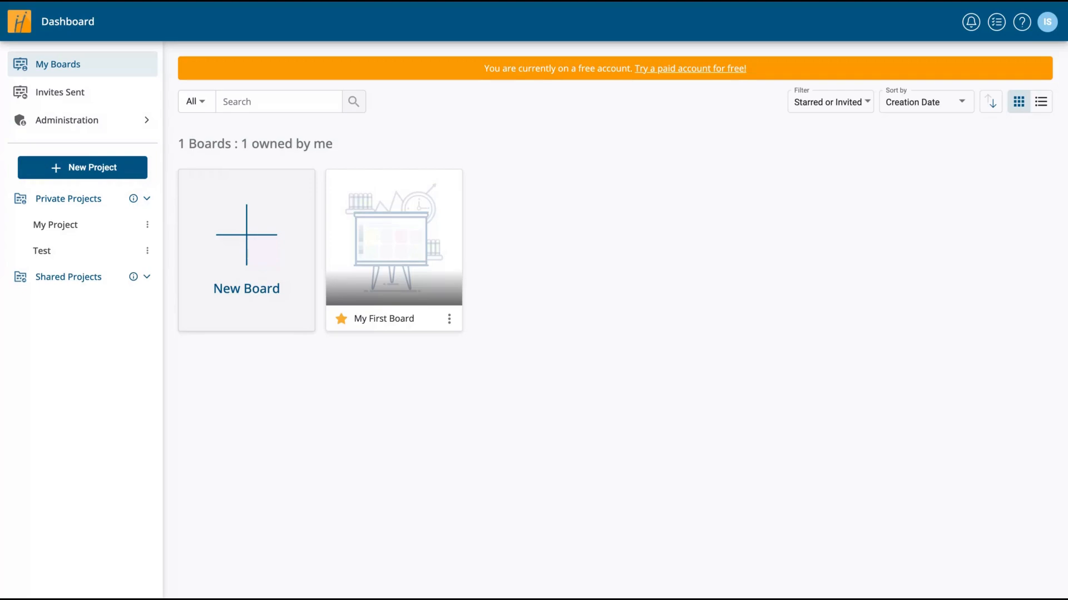
# Create a private project named AppSumo and open it, showing no boards yet
pyautogui.click(393, 237)
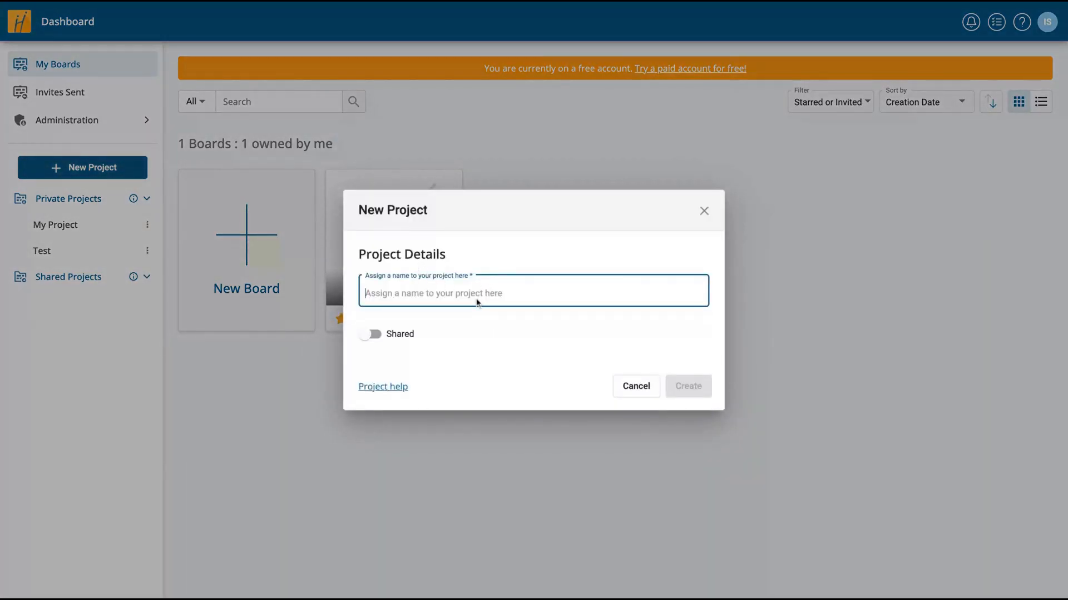
pyautogui.write('AppSu')
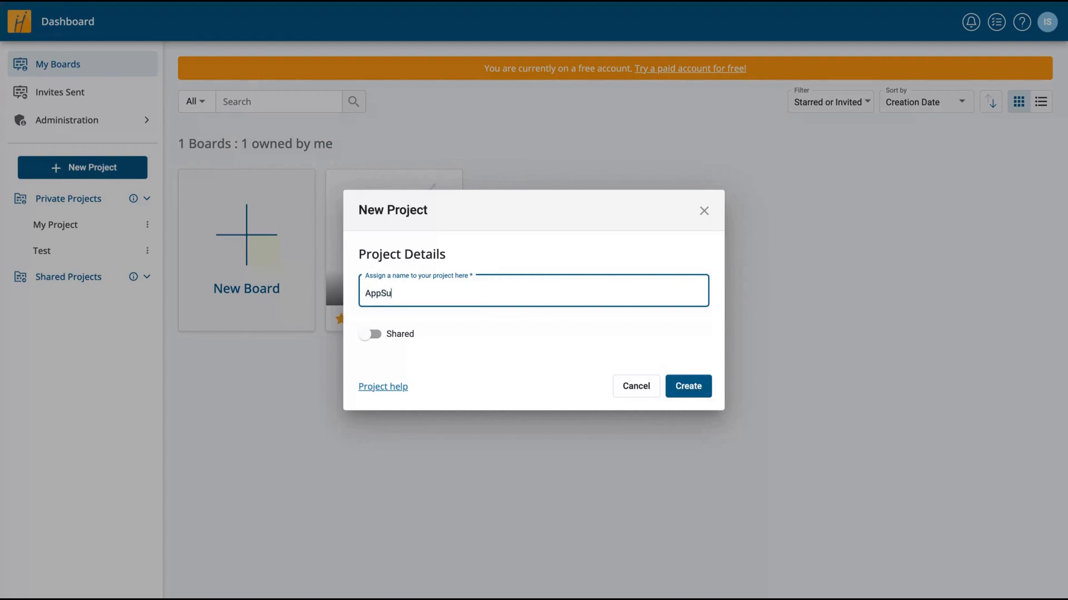
pyautogui.click(687, 386)
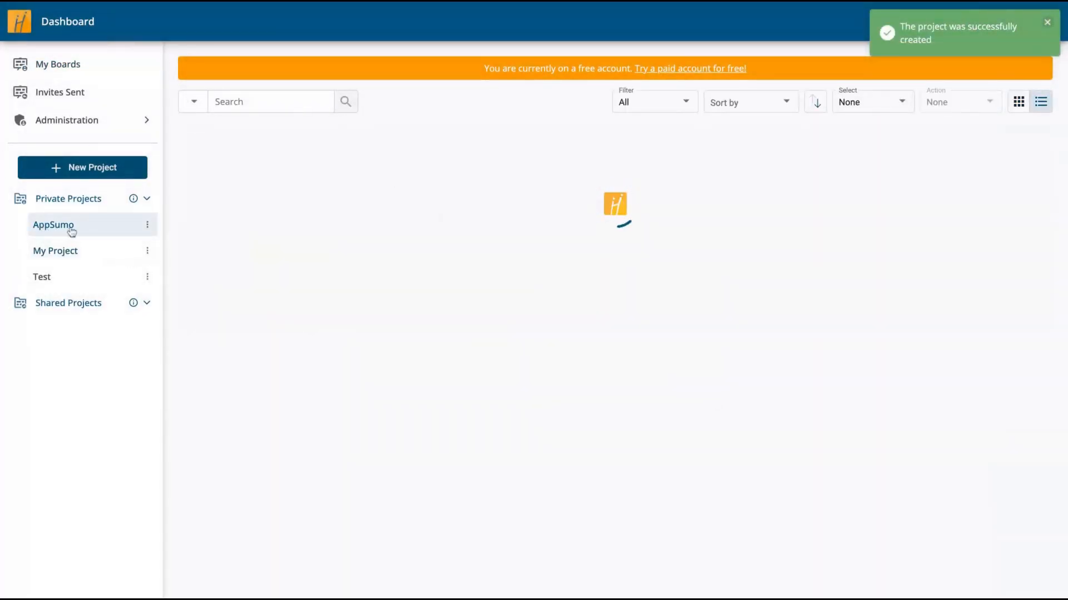
pyautogui.click(53, 224)
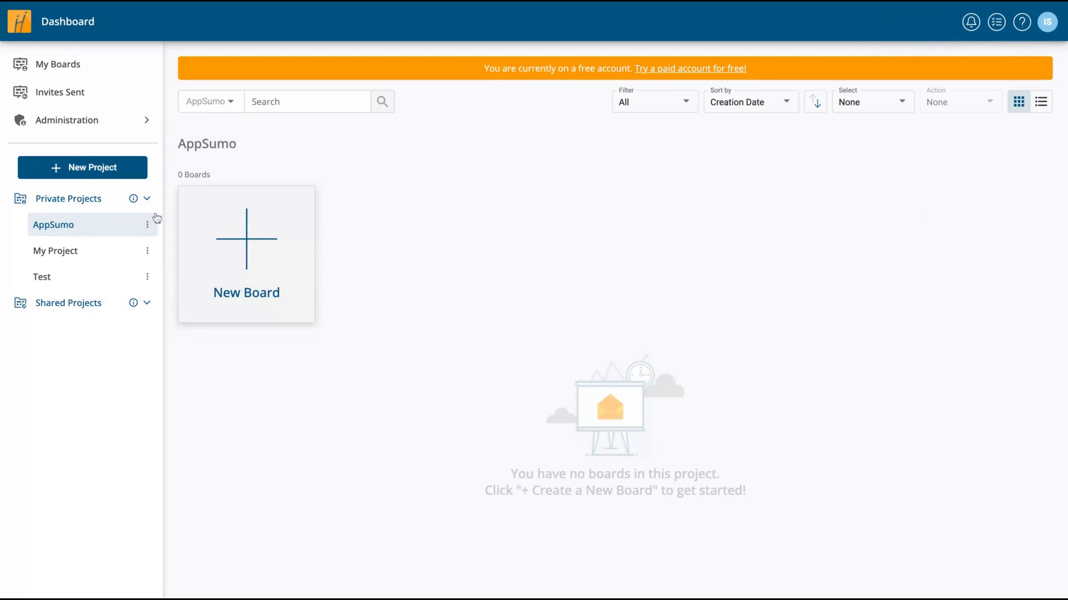
# Create the board 'Appsumo is great' in the AppSumo project with an uploaded cover image
pyautogui.click(246, 254)
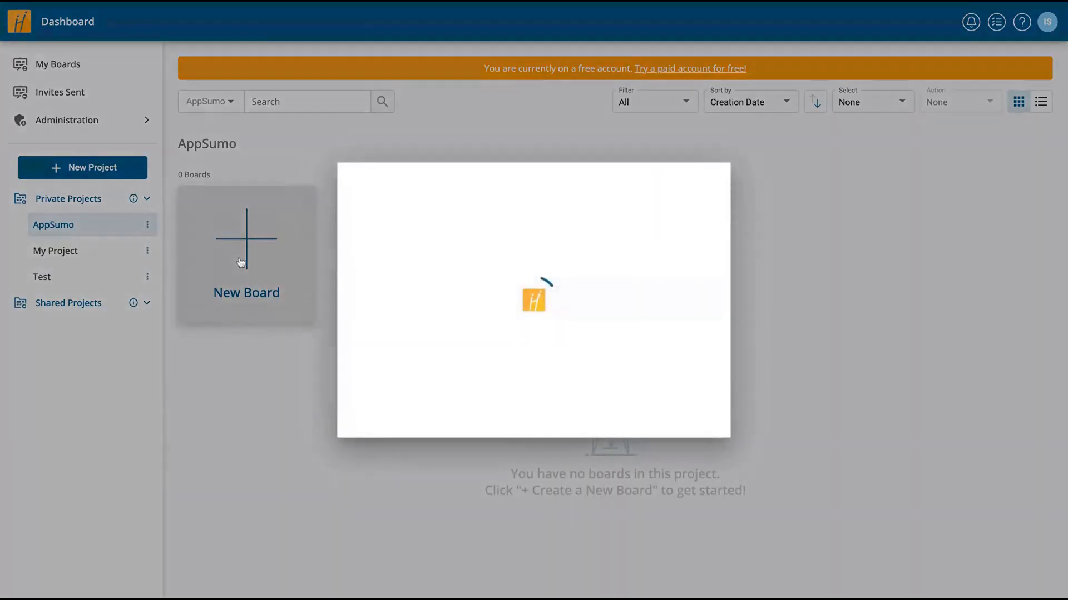
pyautogui.click(246, 256)
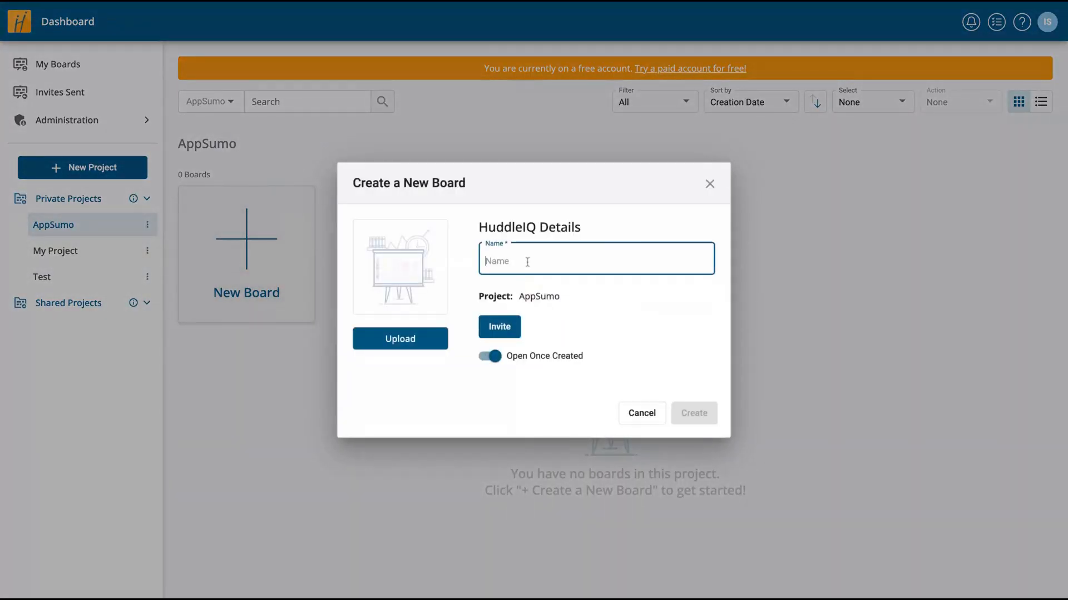
pyautogui.write('Appsumo is great')
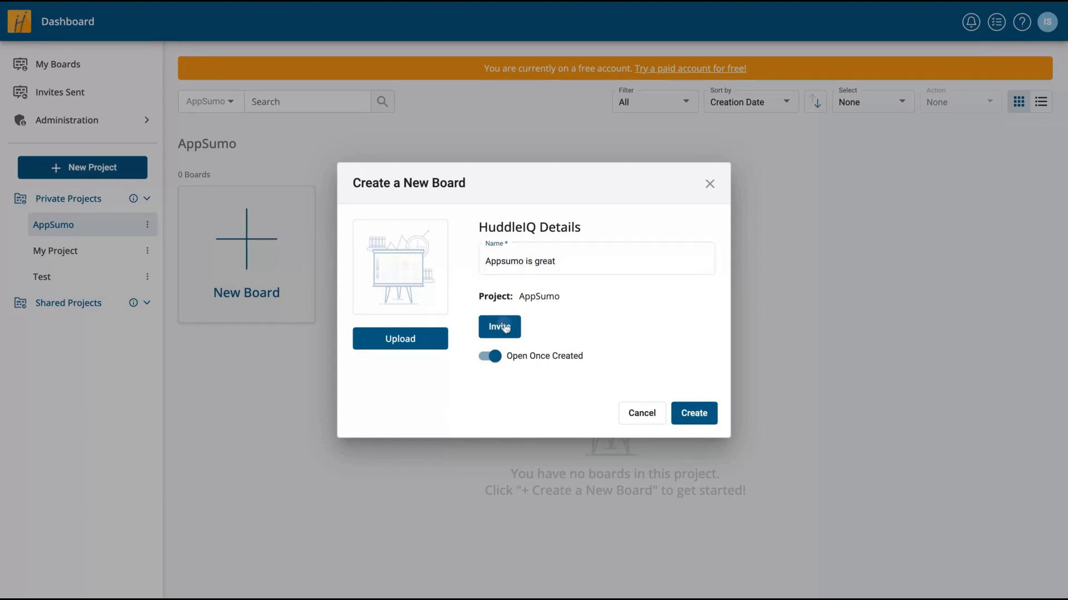
pyautogui.click(498, 327)
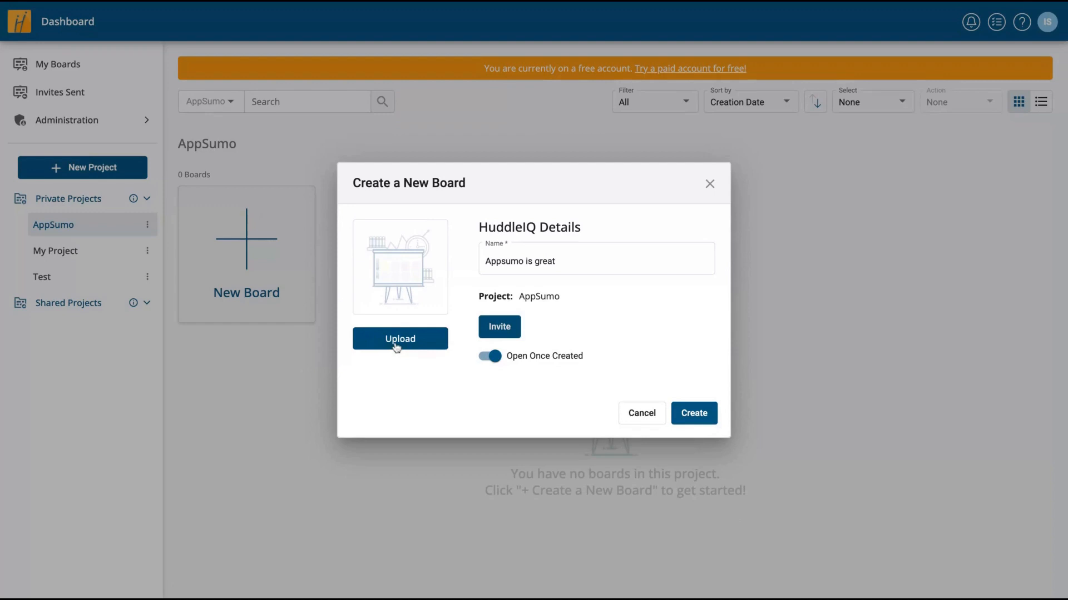
pyautogui.moveTo(400, 339)
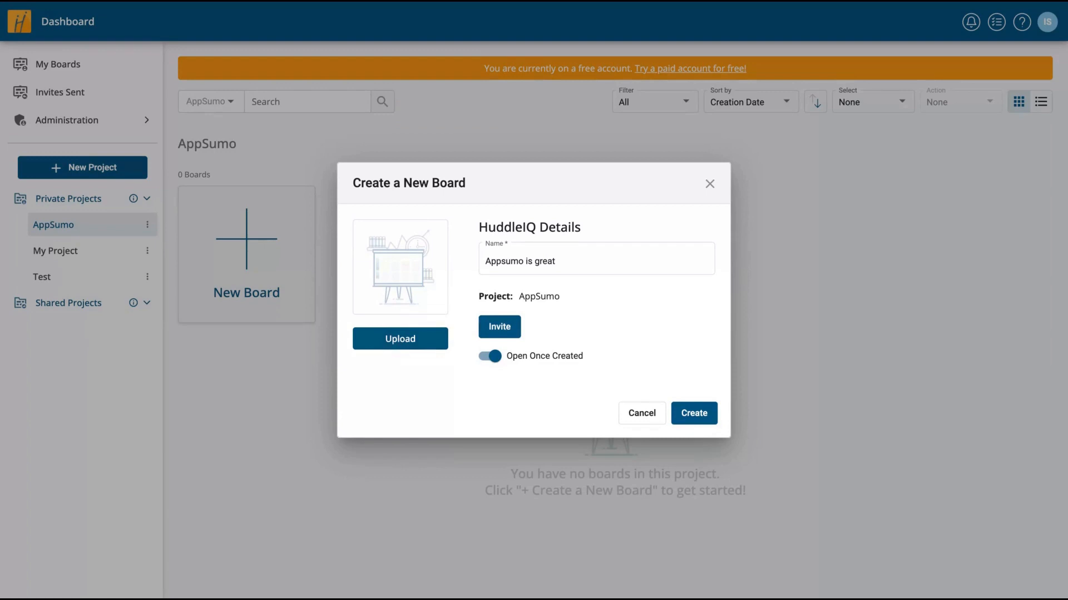
pyautogui.click(399, 339)
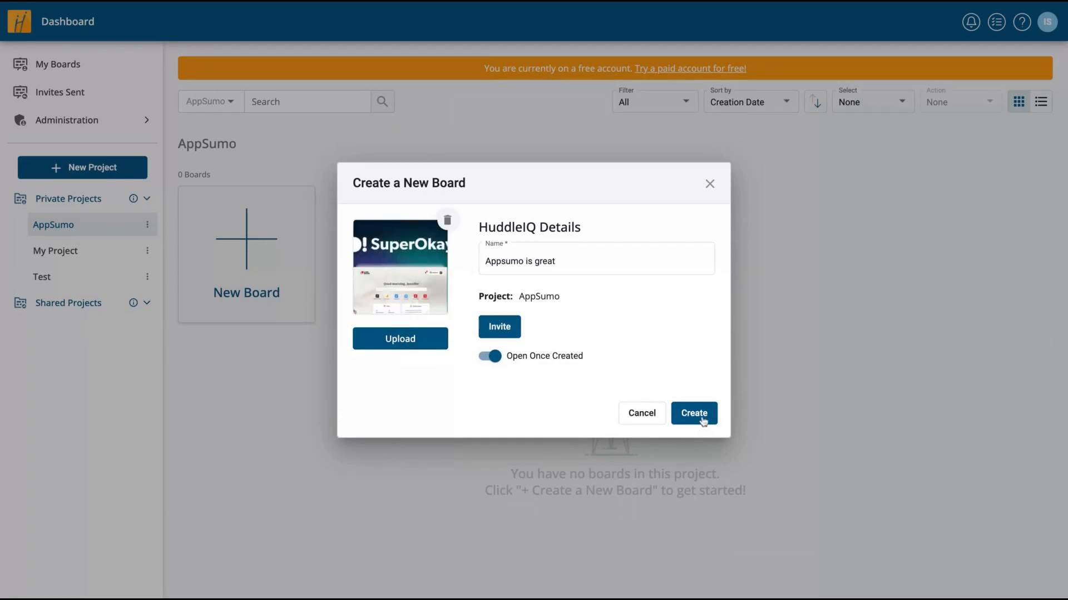
pyautogui.click(693, 414)
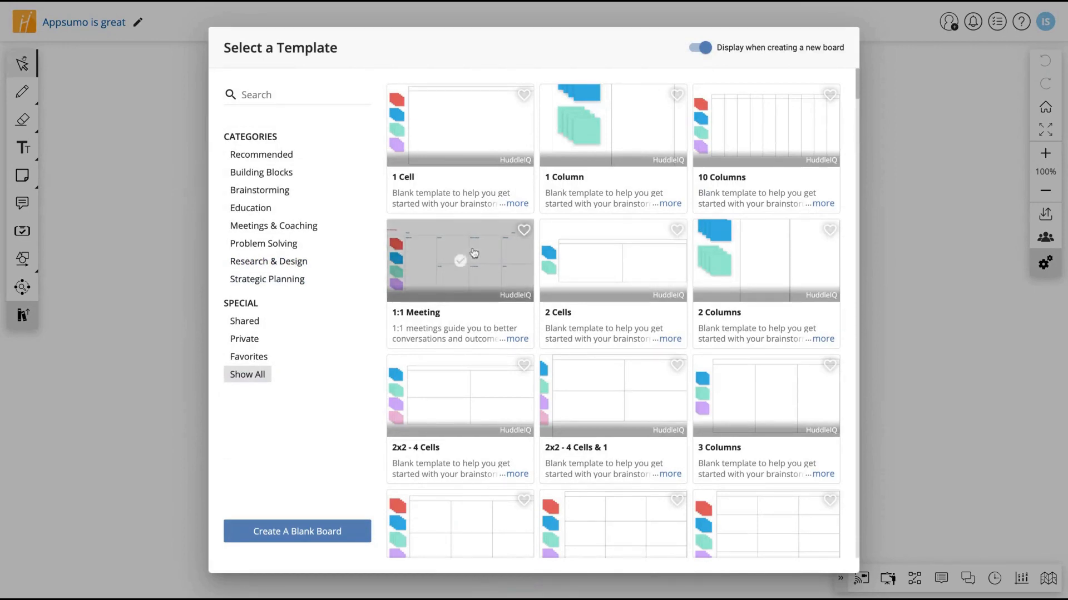
# Apply the Describing Wheel template from the Show All template collection to the board
pyautogui.scroll(-3)
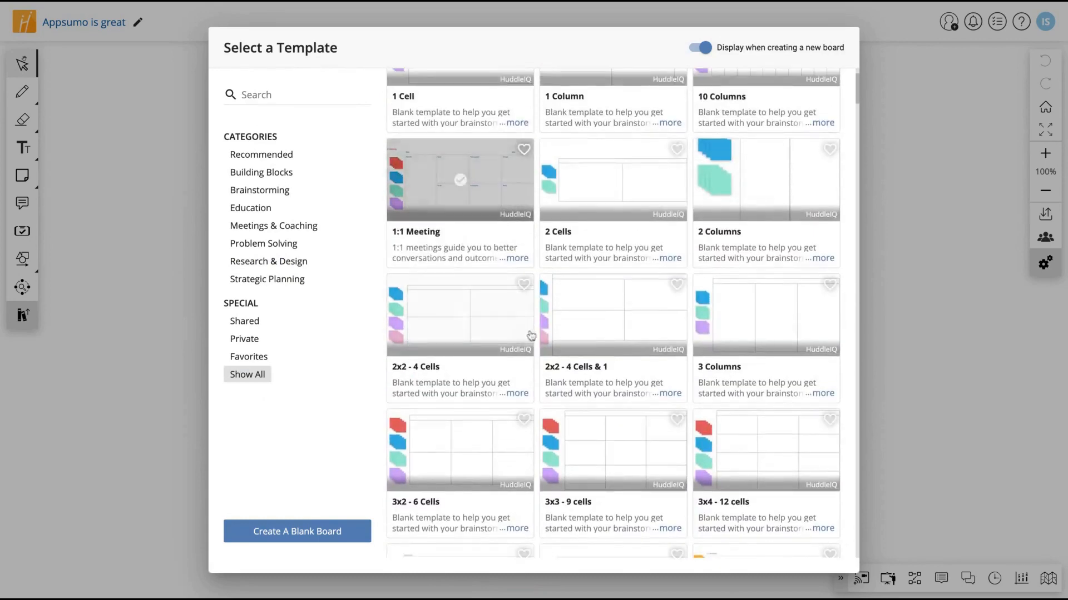
pyautogui.scroll(-3)
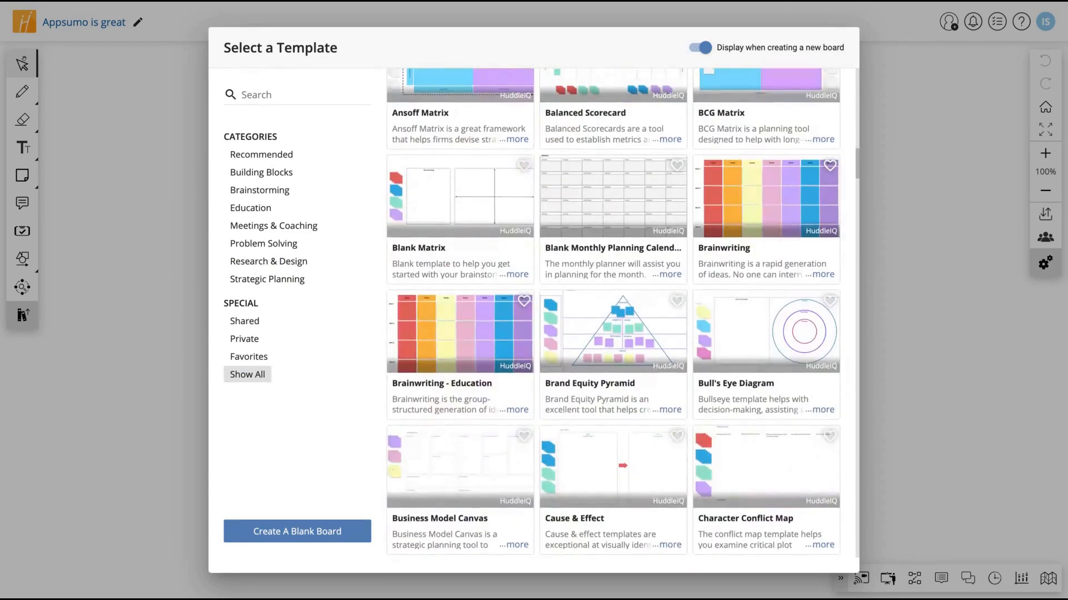
pyautogui.scroll(-3)
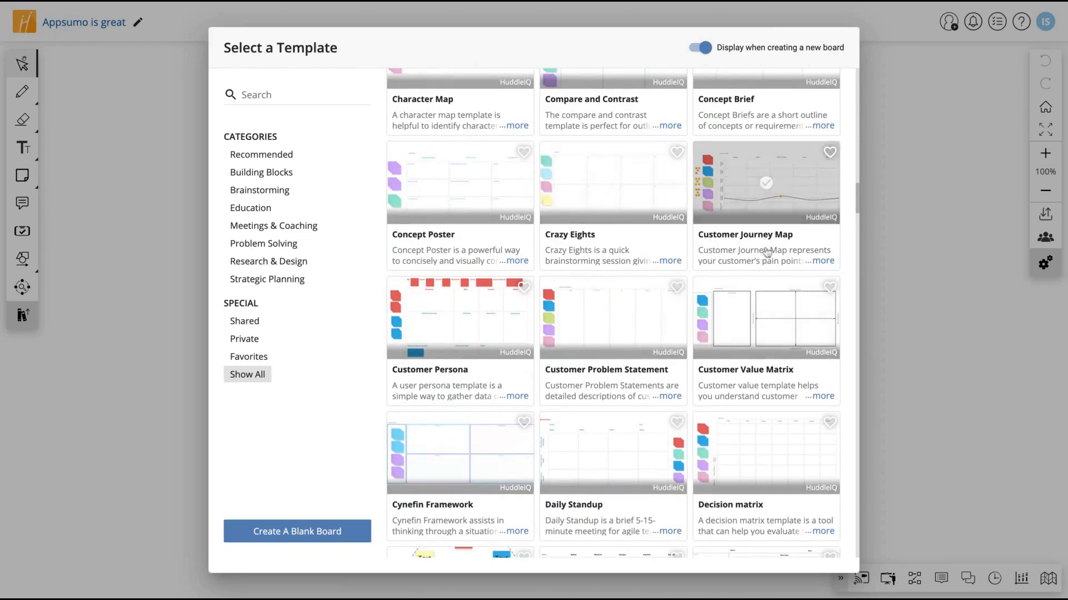
pyautogui.scroll(-3)
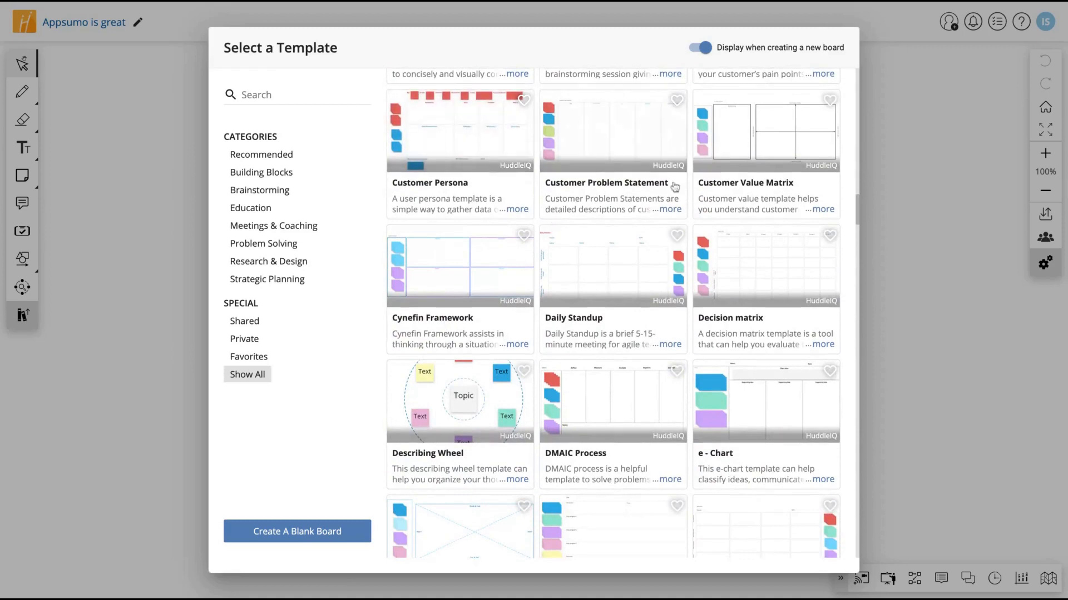
pyautogui.scroll(-3)
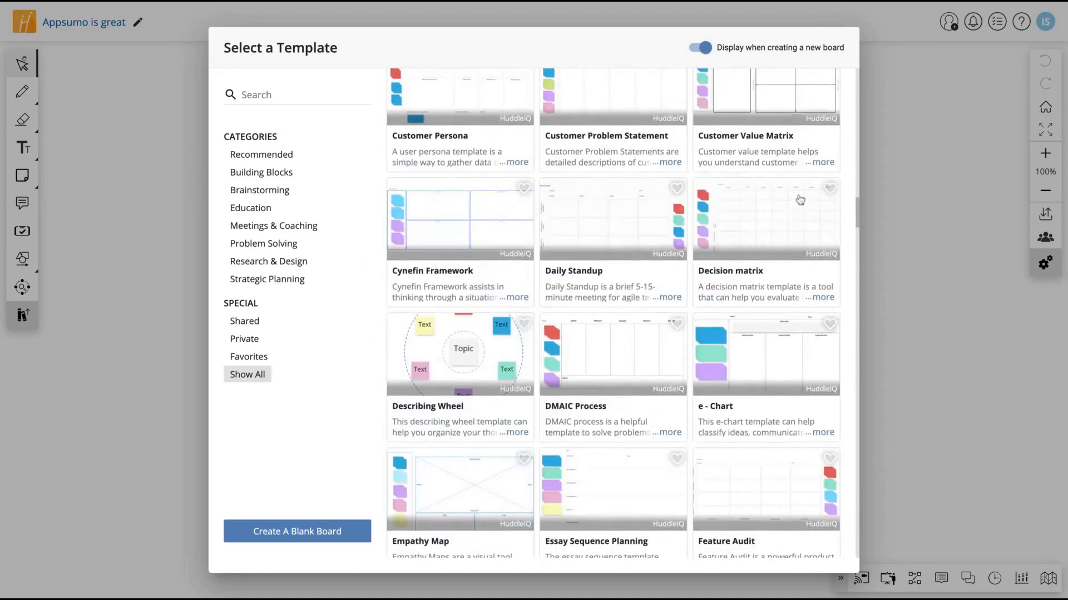
pyautogui.moveTo(436, 275)
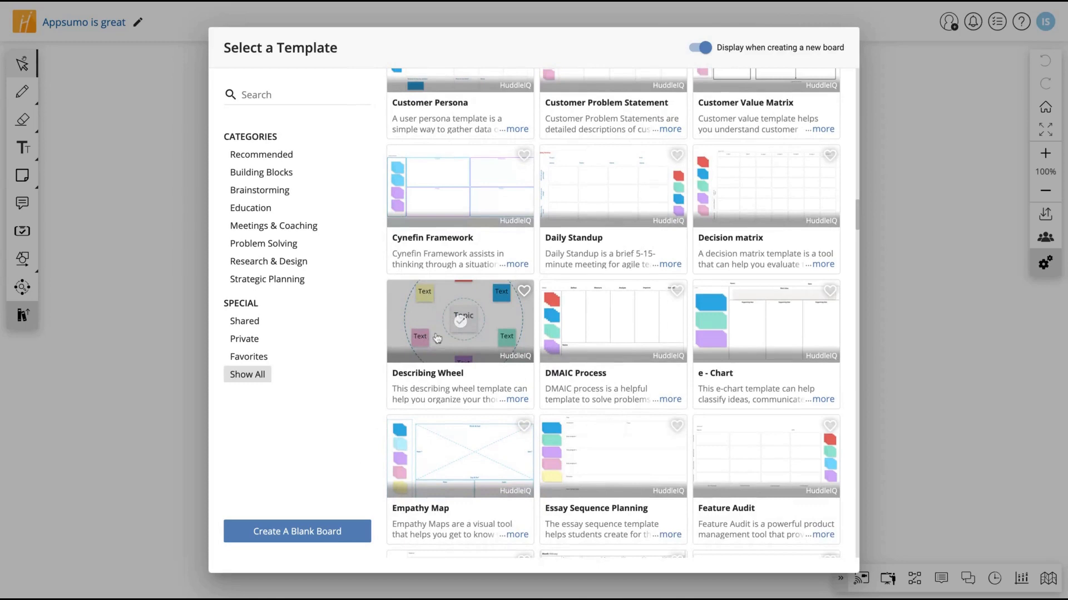
pyautogui.click(459, 321)
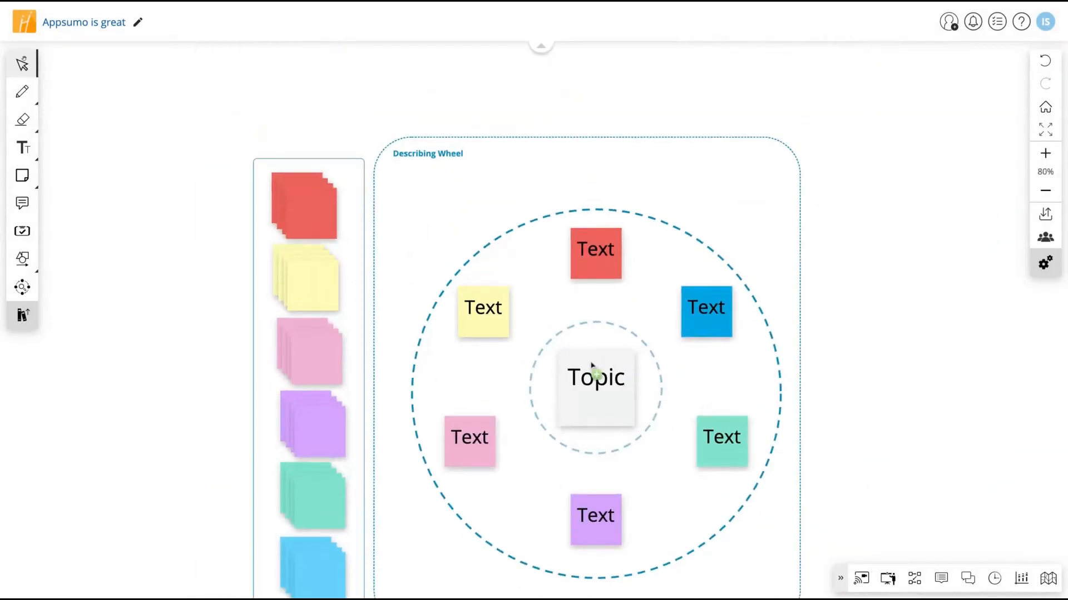
# Place a blank pink sticky note in the wheel beside the purple Text note, zoomed to about 33%
pyautogui.scroll(-3)
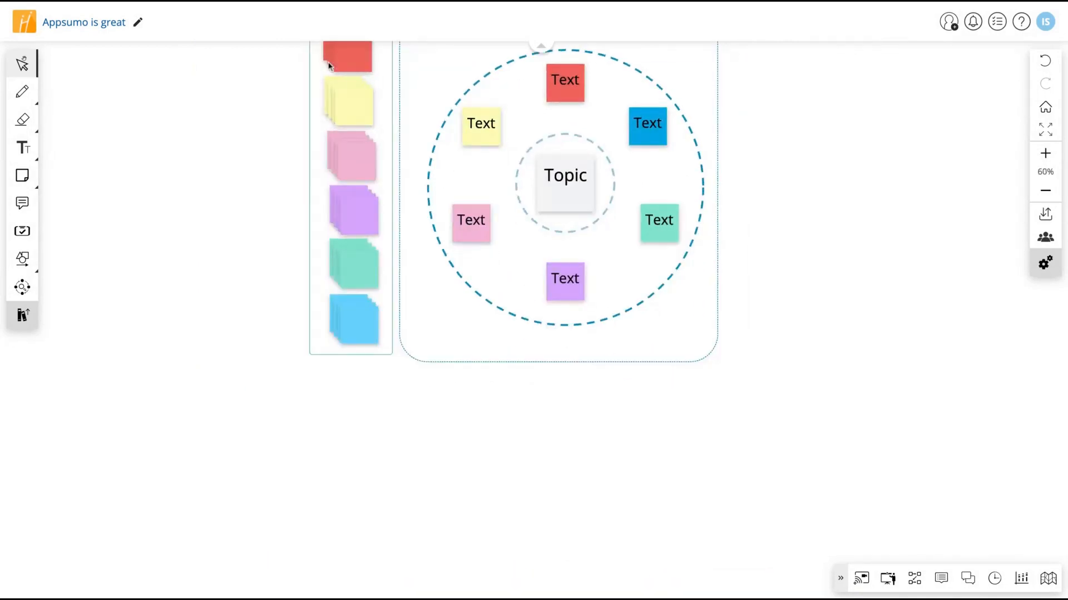
pyautogui.click(1046, 154)
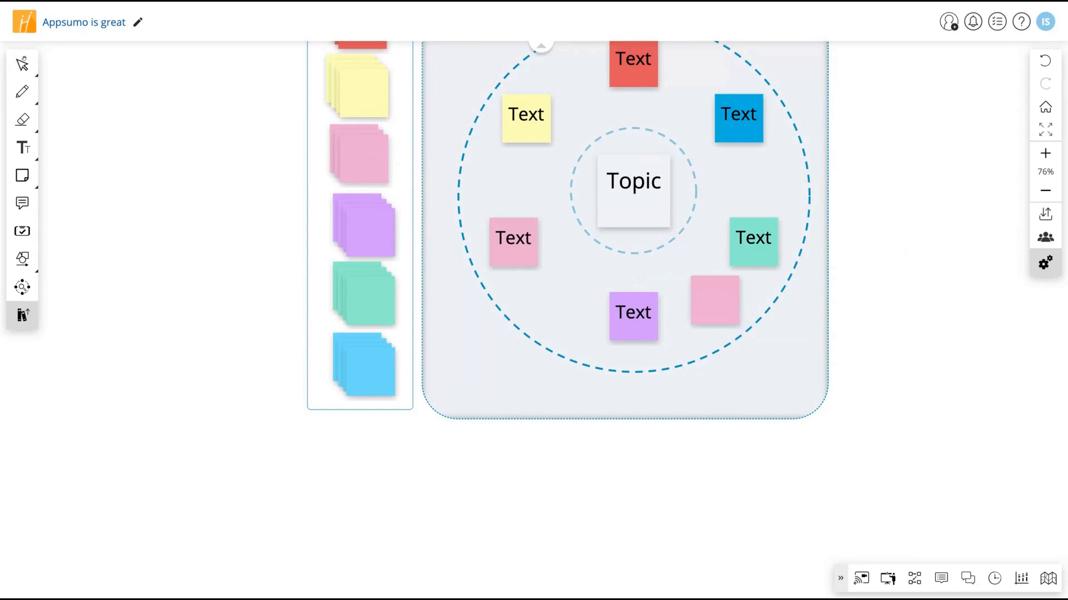
pyautogui.click(714, 300)
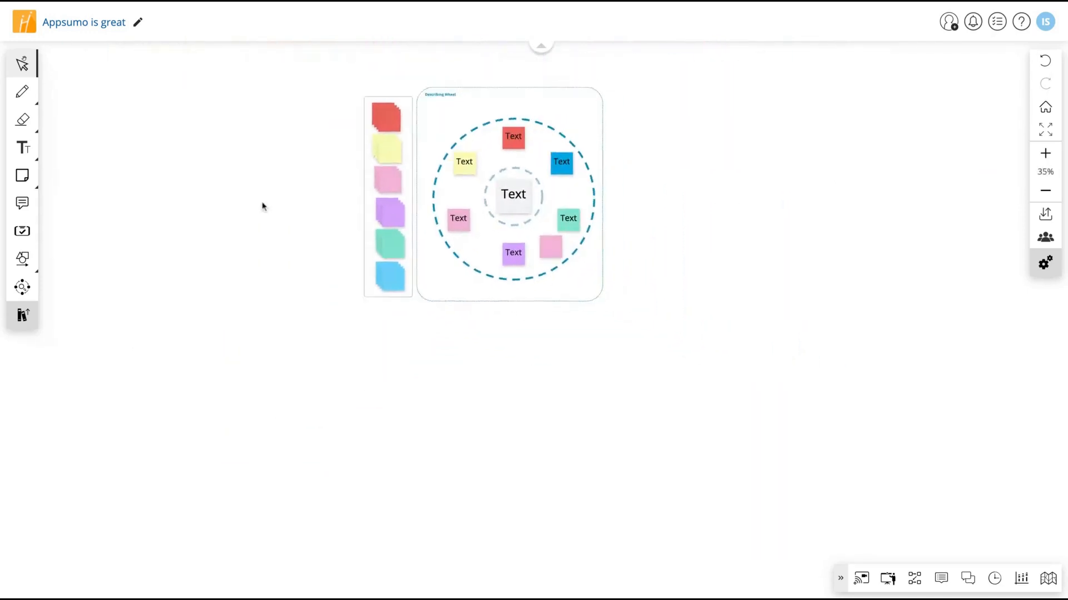
pyautogui.scroll(-3)
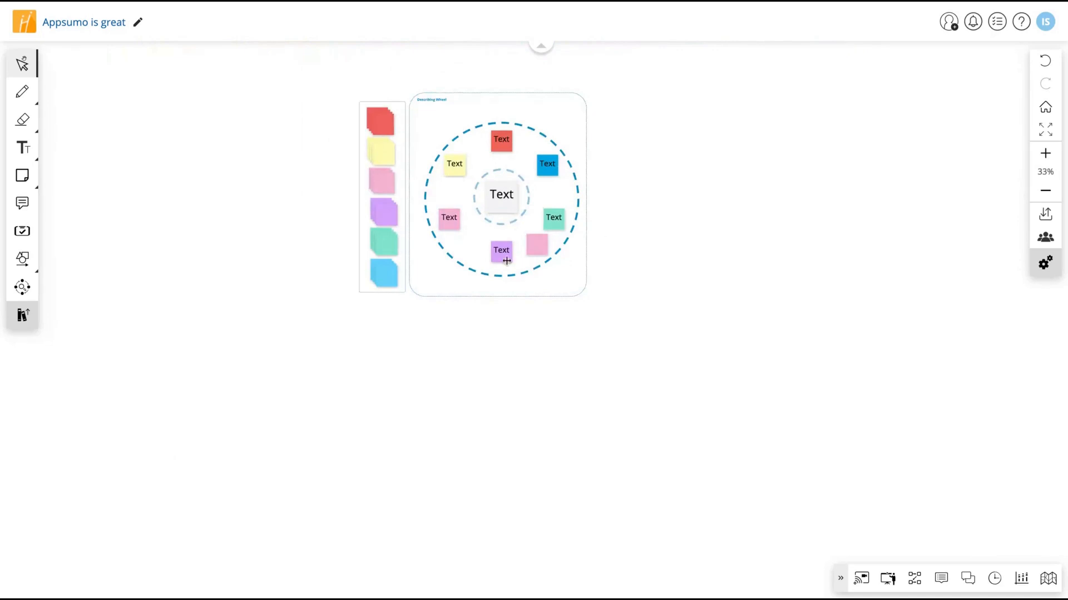
pyautogui.click(860, 578)
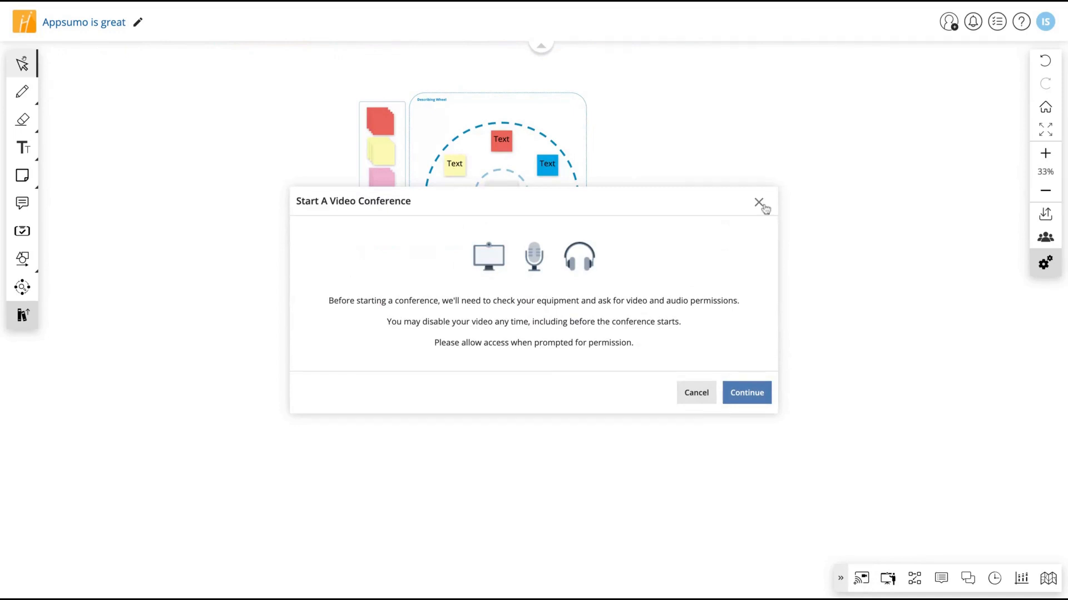
# Close the Start A Video Conference prompt and continue past the presentation prerequisites
pyautogui.click(759, 203)
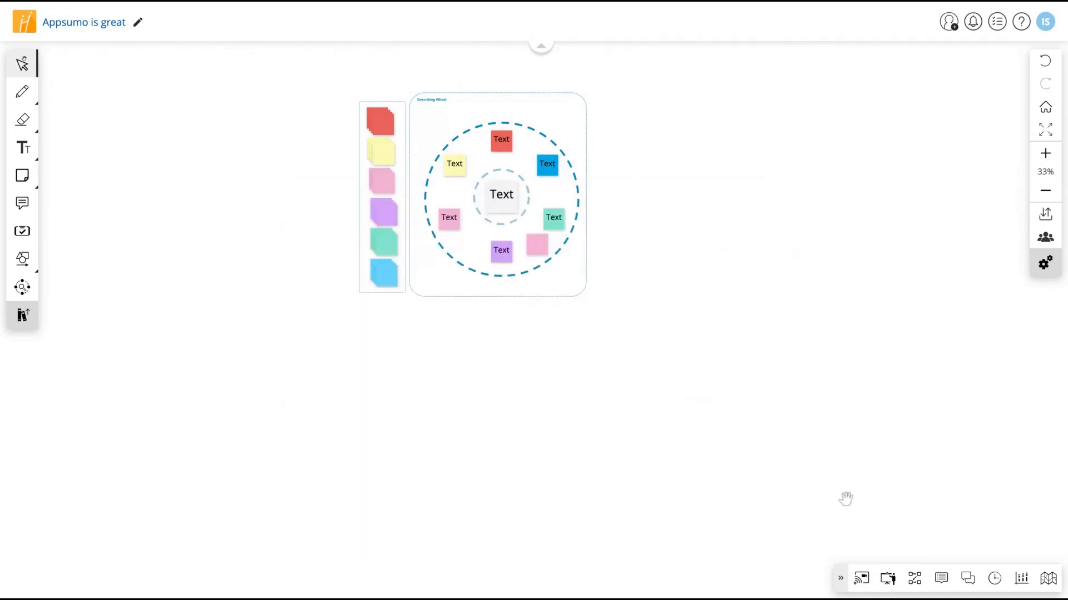
pyautogui.click(888, 578)
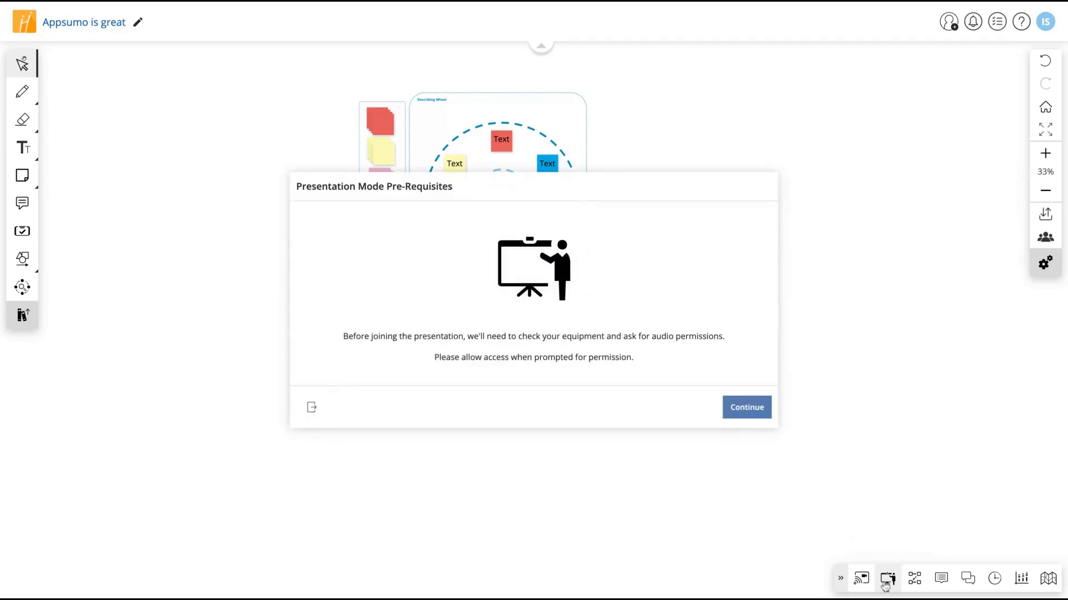
pyautogui.moveTo(475, 217)
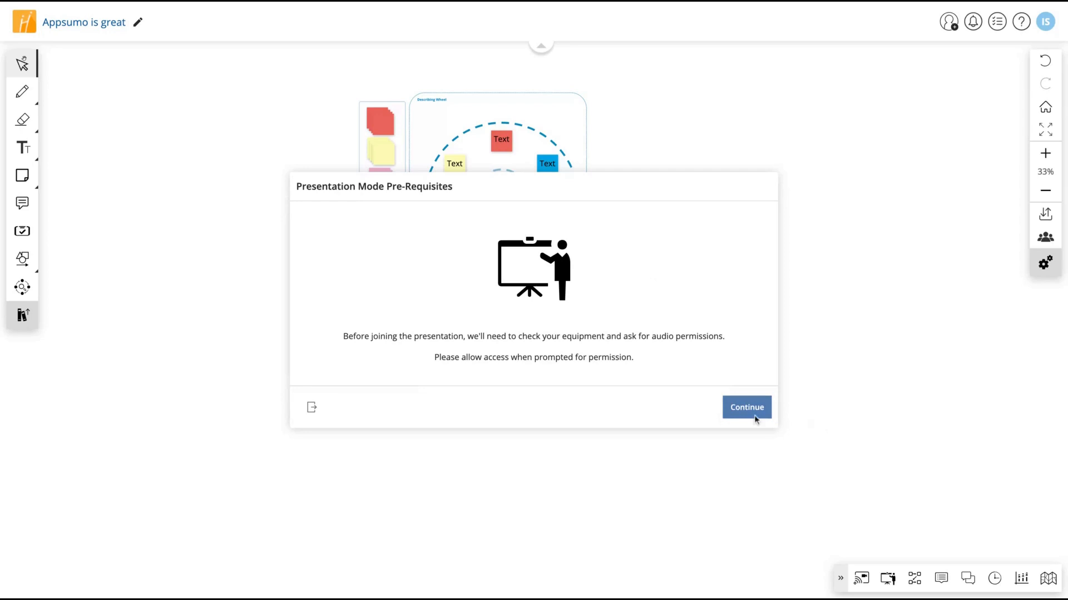
pyautogui.click(746, 407)
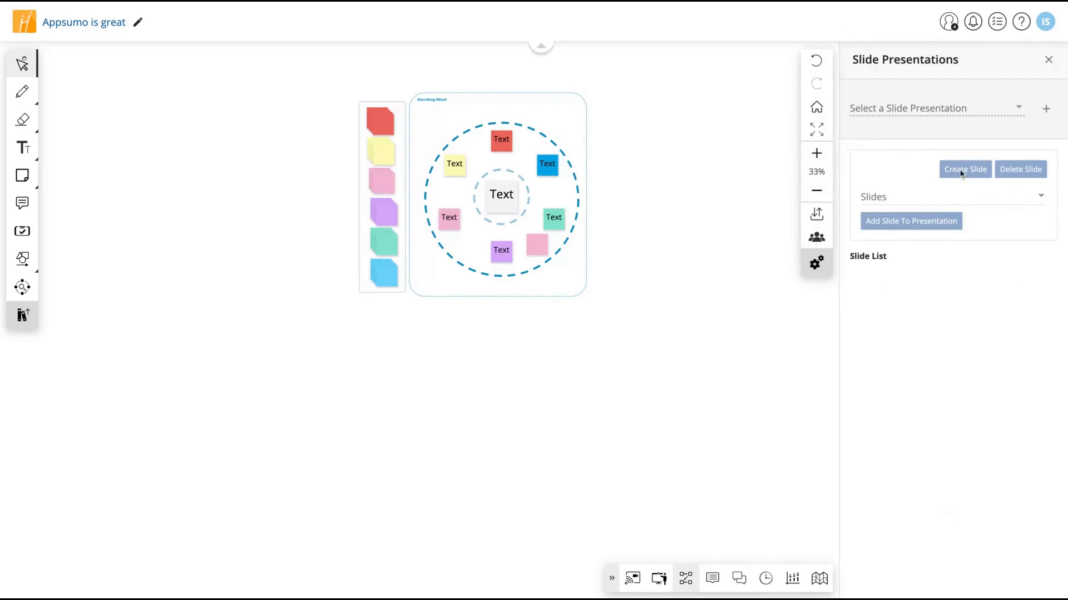
# Search the Comments panel for 'Comm', then switch to the team Chat
pyautogui.click(711, 579)
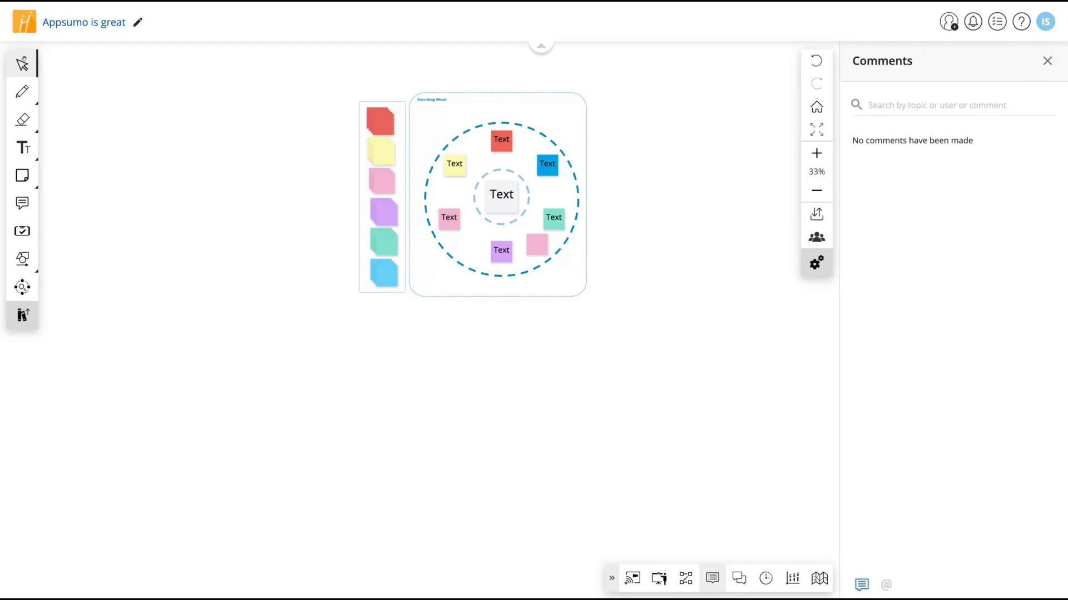
pyautogui.write('Comm')
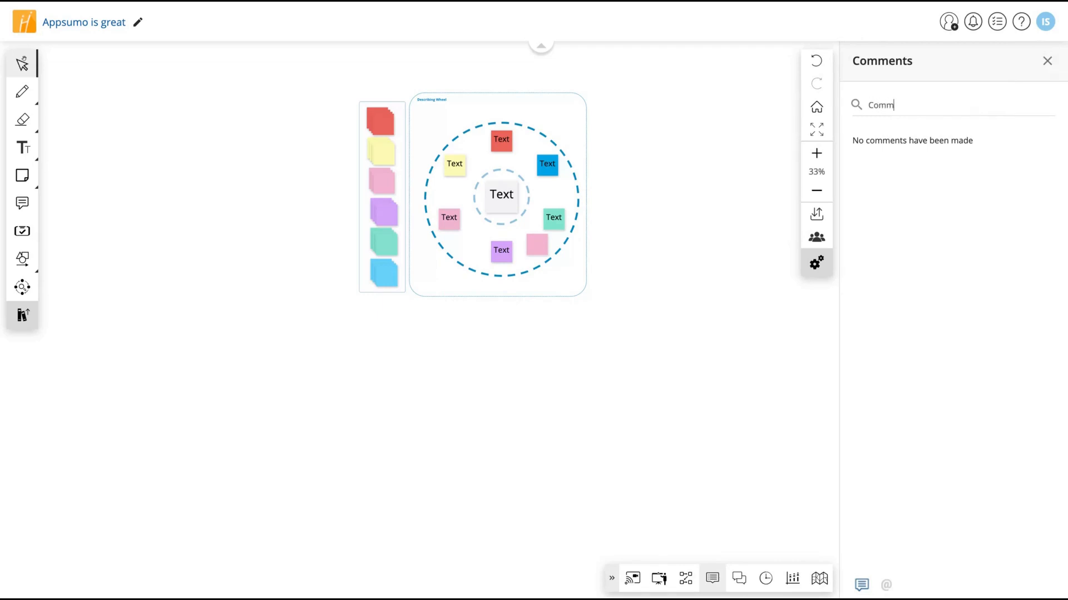
pyautogui.click(739, 579)
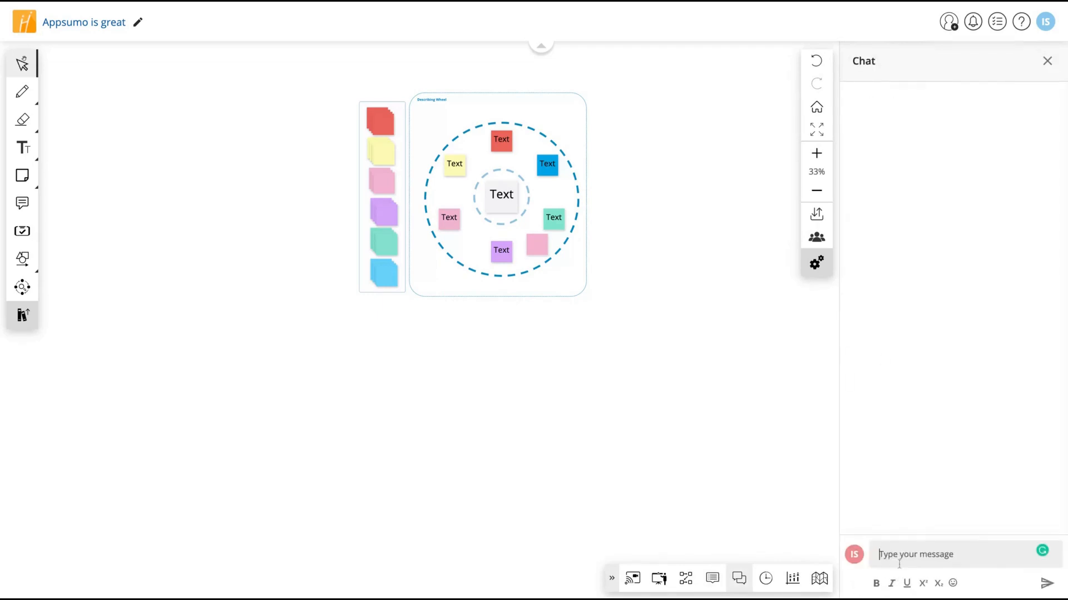
# Send the chat message 'Hello' followed by a heart emoji from the picker
pyautogui.write('Hello')
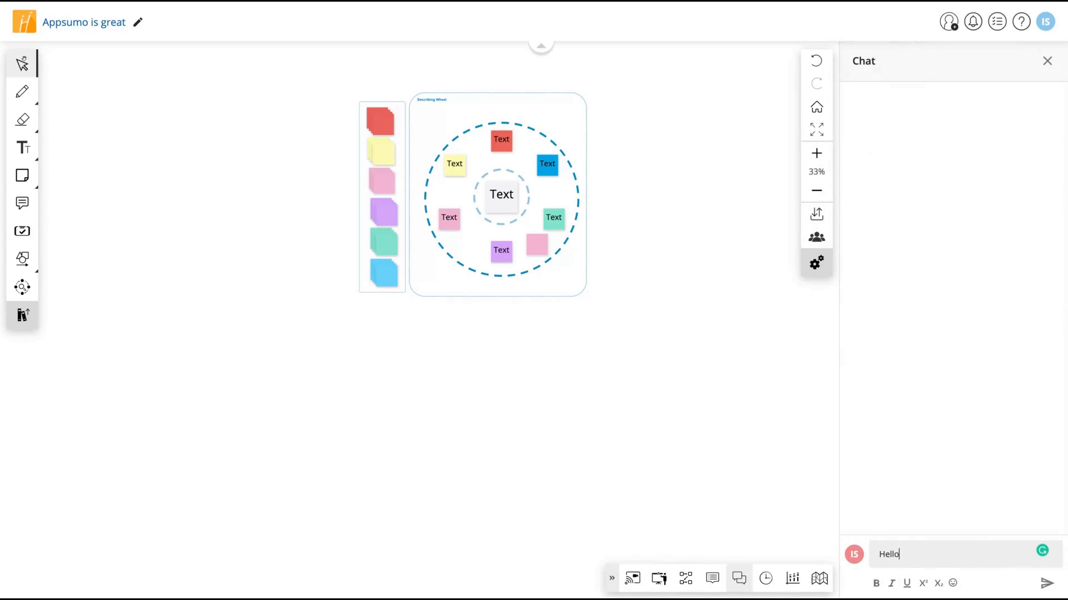
pyautogui.click(951, 582)
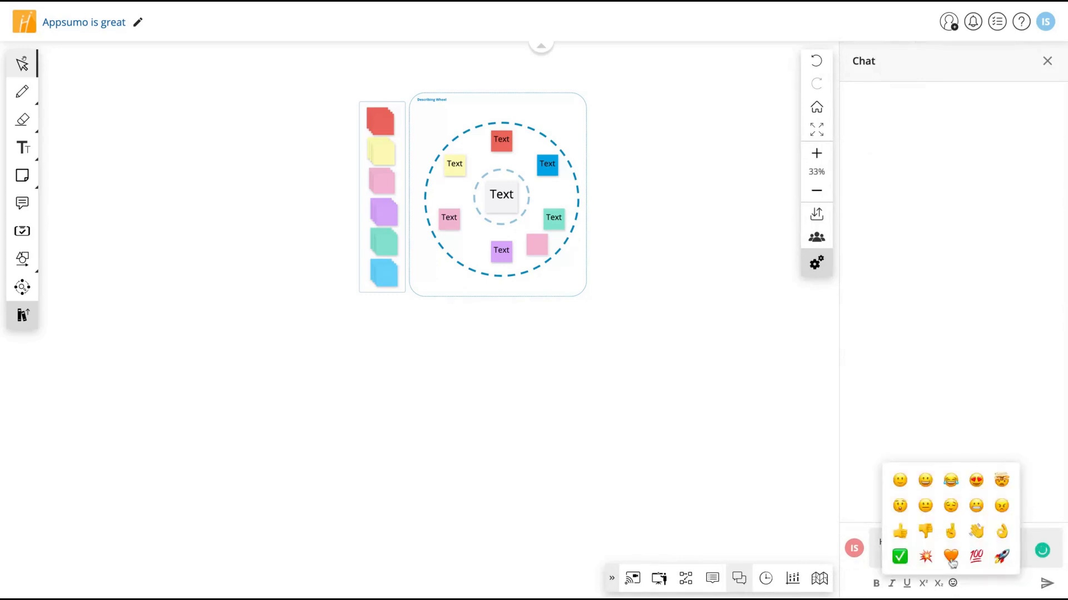
pyautogui.click(951, 557)
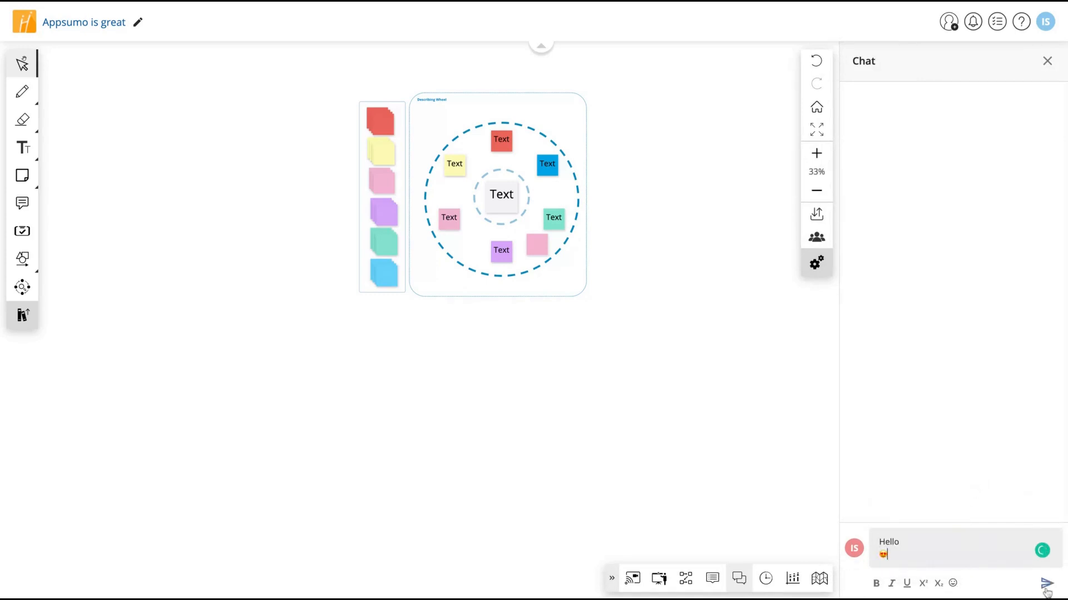
pyautogui.click(765, 578)
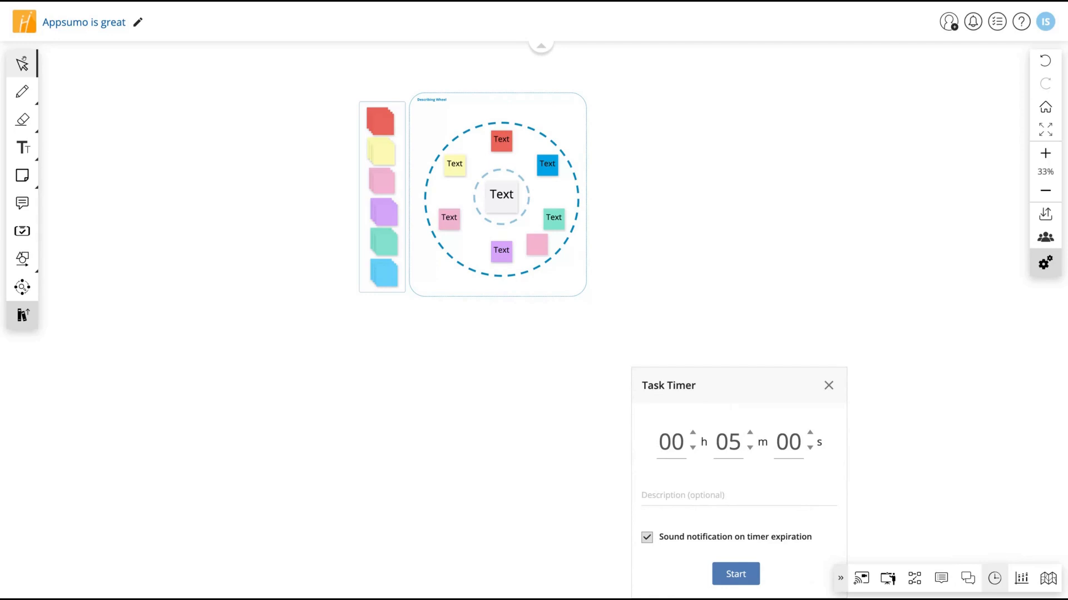
pyautogui.moveTo(640, 403)
pyautogui.write('1')
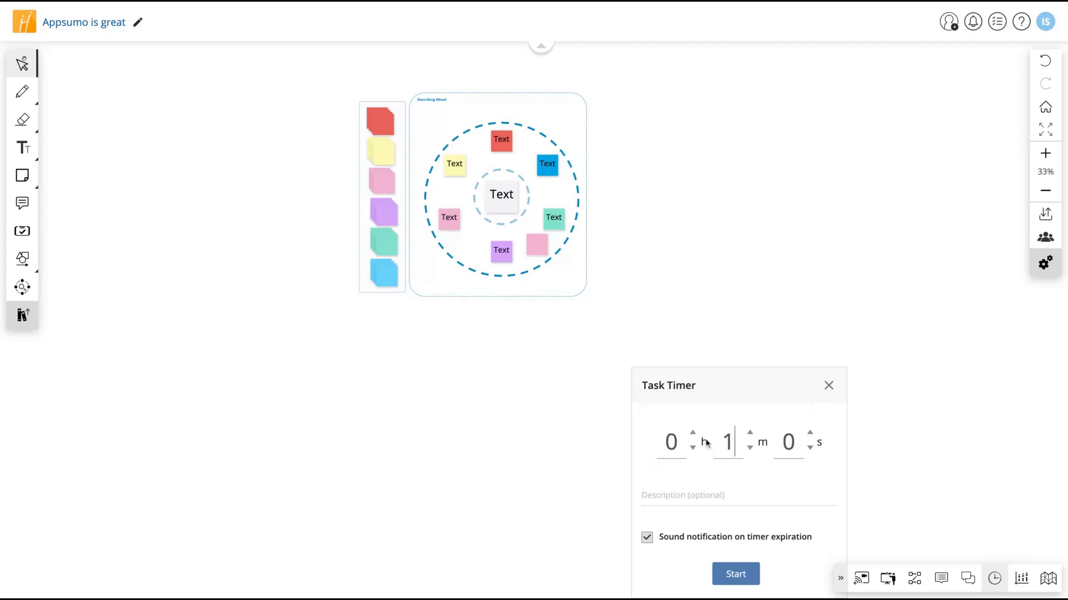
# Set the Task Timer to 1 minute and start a new poll from Poll History
pyautogui.write('0')
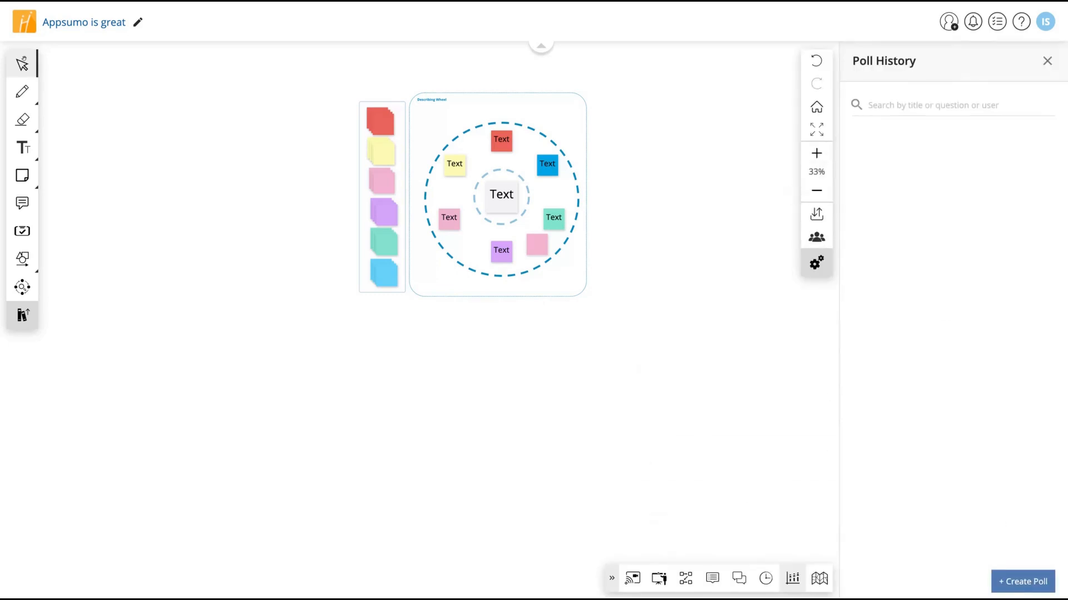
pyautogui.click(1023, 582)
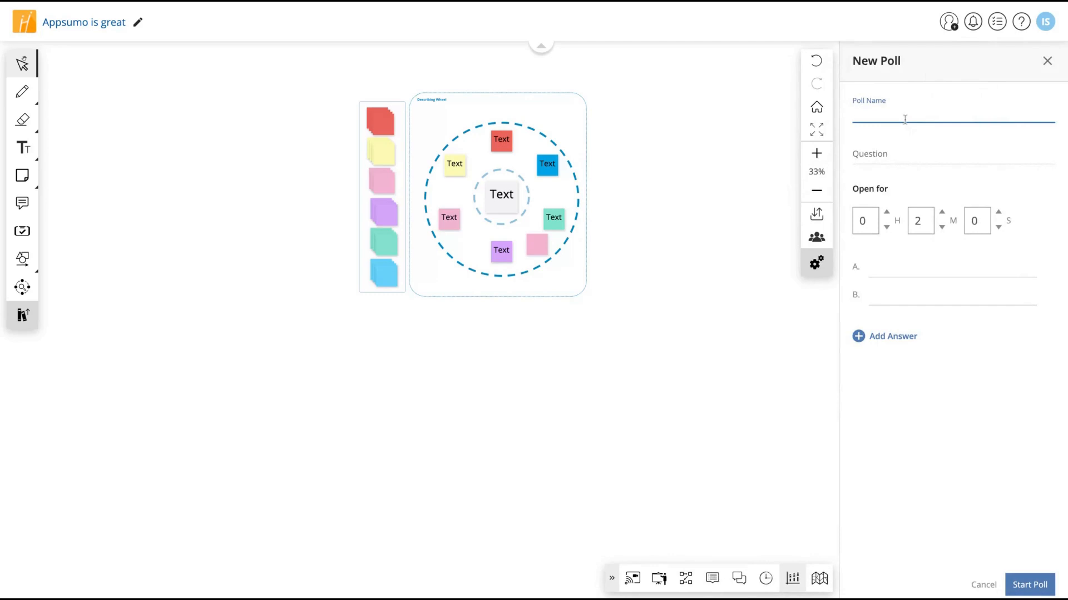
# Name the poll 'My first poll' with question 'What's your favorite appsumo deal?'
pyautogui.write('My first poll')
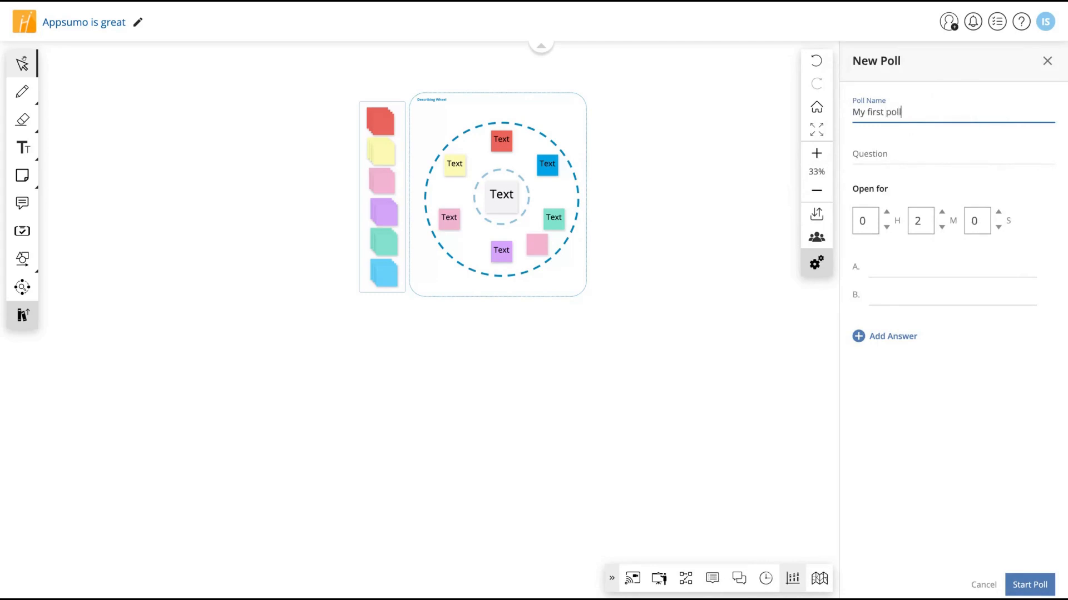
pyautogui.write("What's")
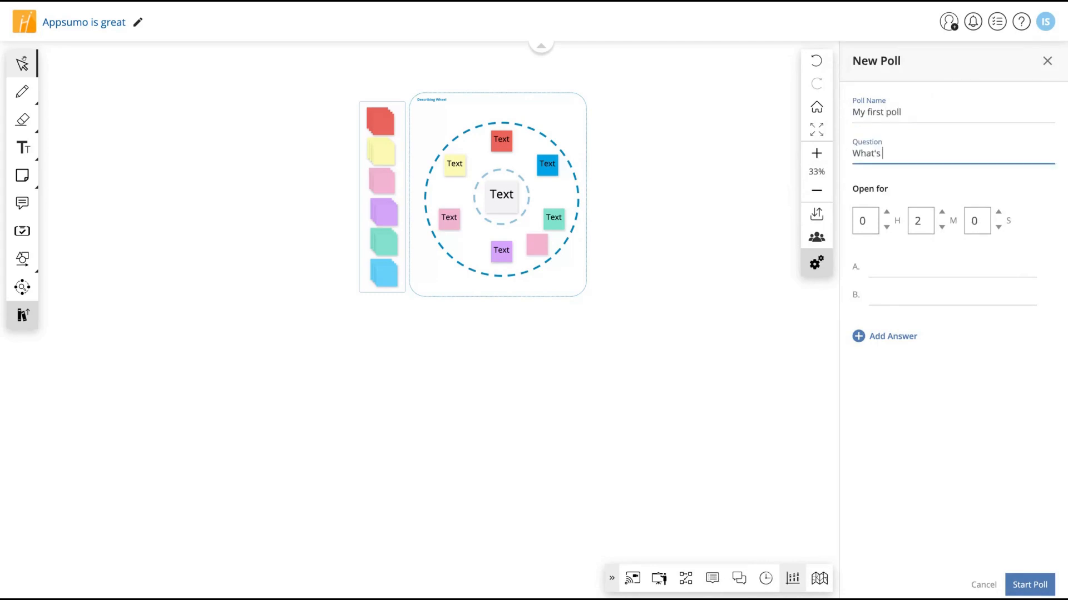
pyautogui.write('your favorite')
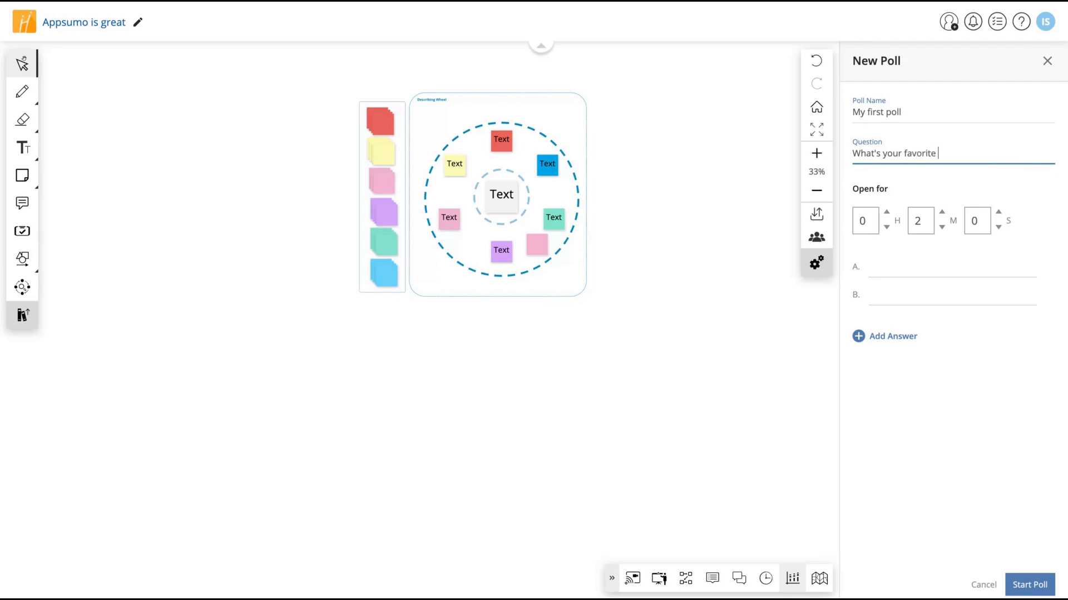
pyautogui.write('appsumo deal?')
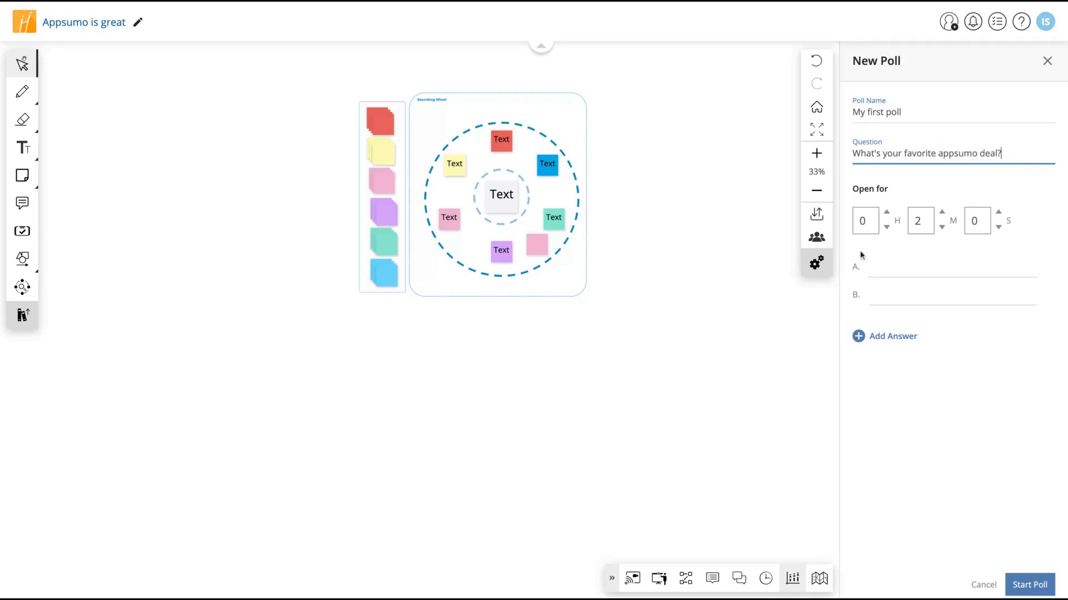
# Enter answers SuperOkay, HuddleIQ and BlackBox, start the poll, stop it and close the results
pyautogui.write('SuperOkay')
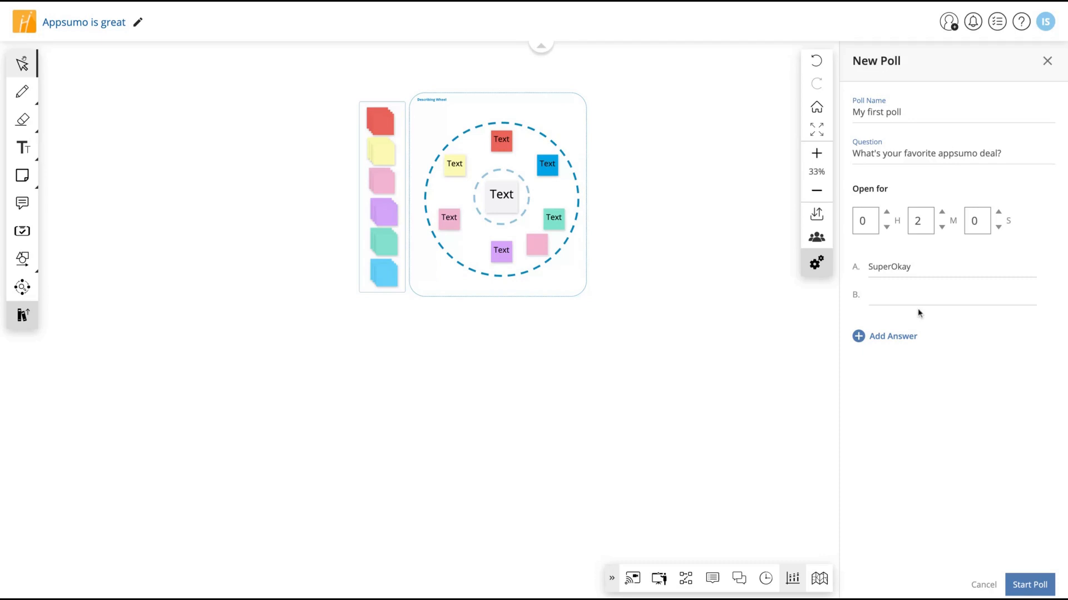
pyautogui.write('HuddleIQ')
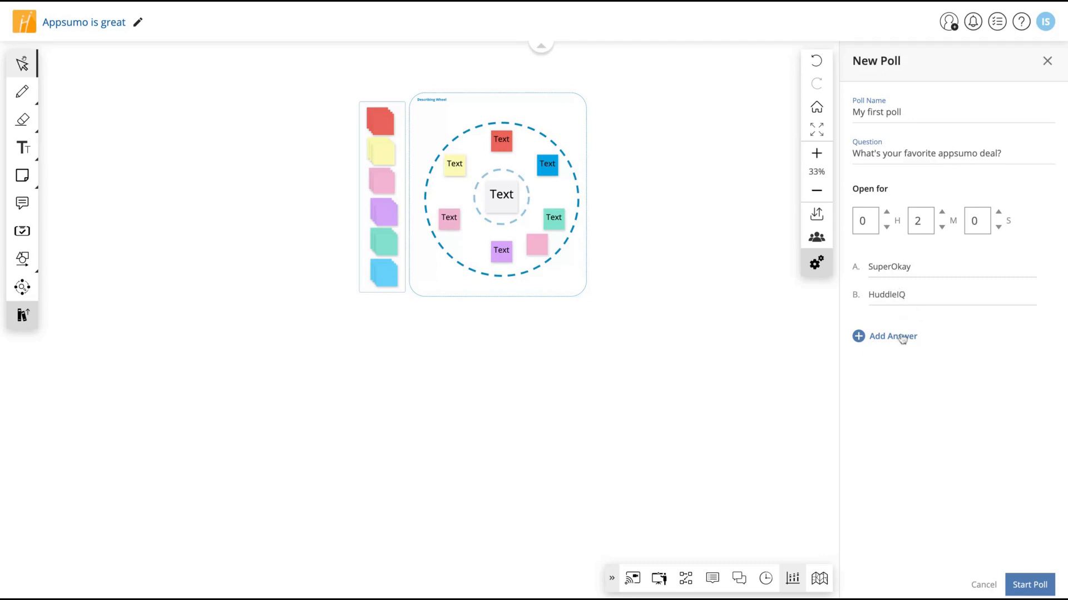
pyautogui.click(892, 336)
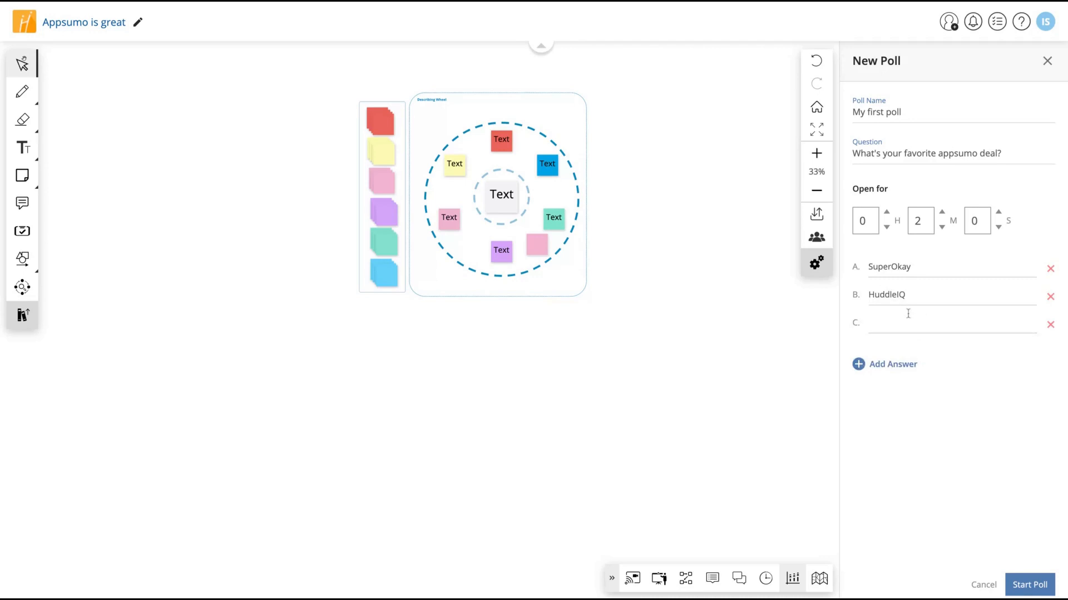
pyautogui.write('BlackBox')
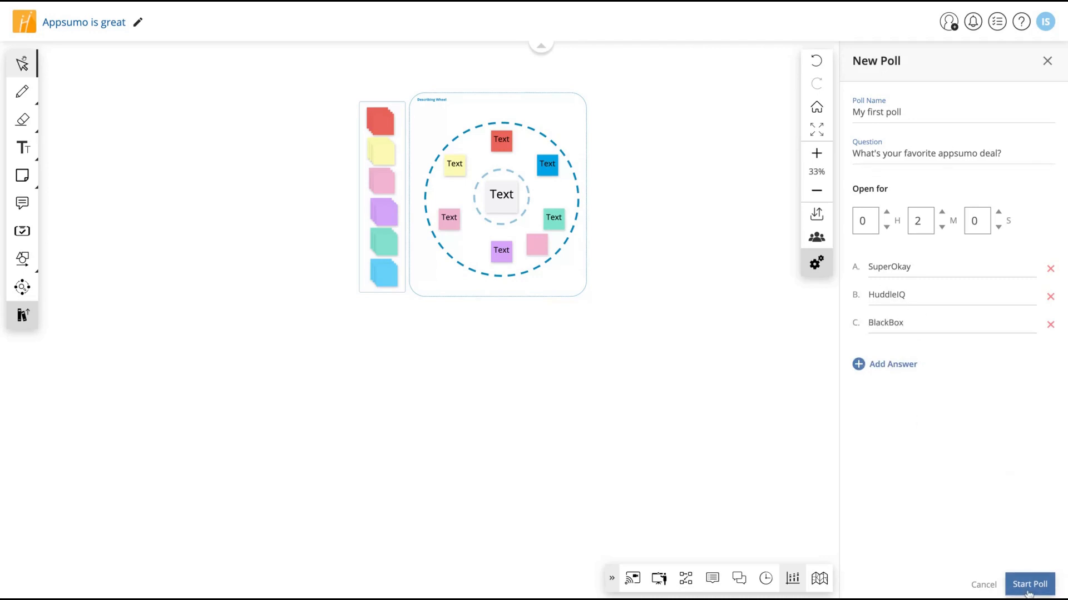
pyautogui.click(1030, 584)
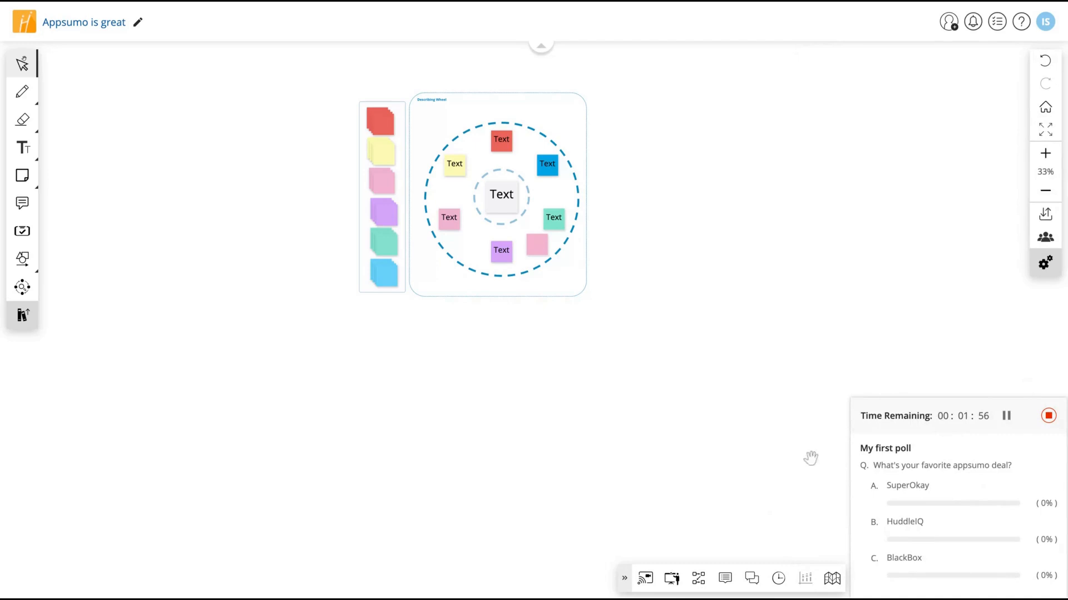
pyautogui.moveTo(923, 283)
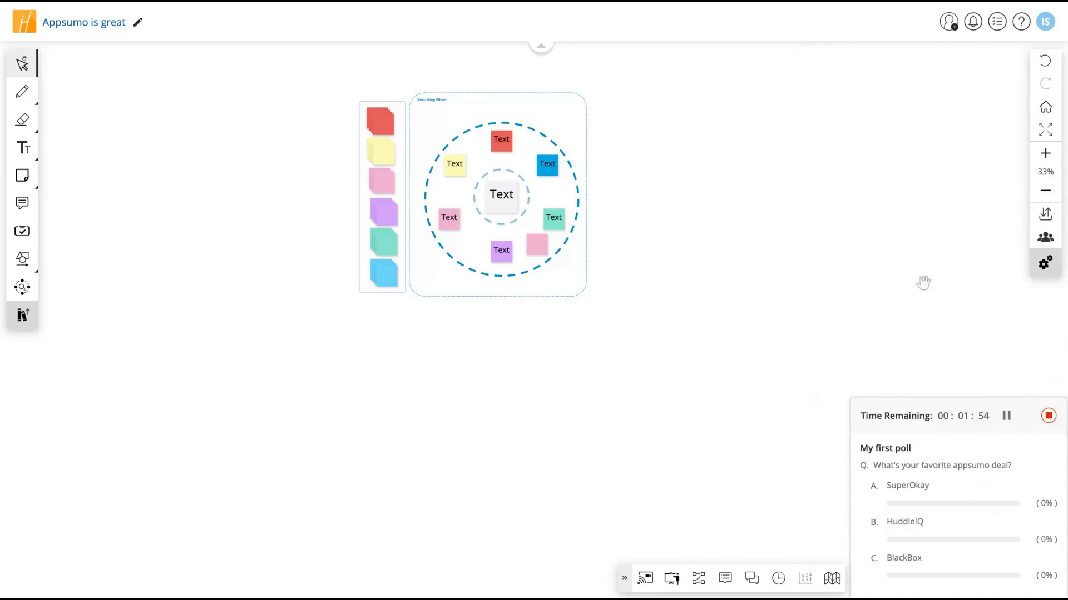
pyautogui.moveTo(834, 456)
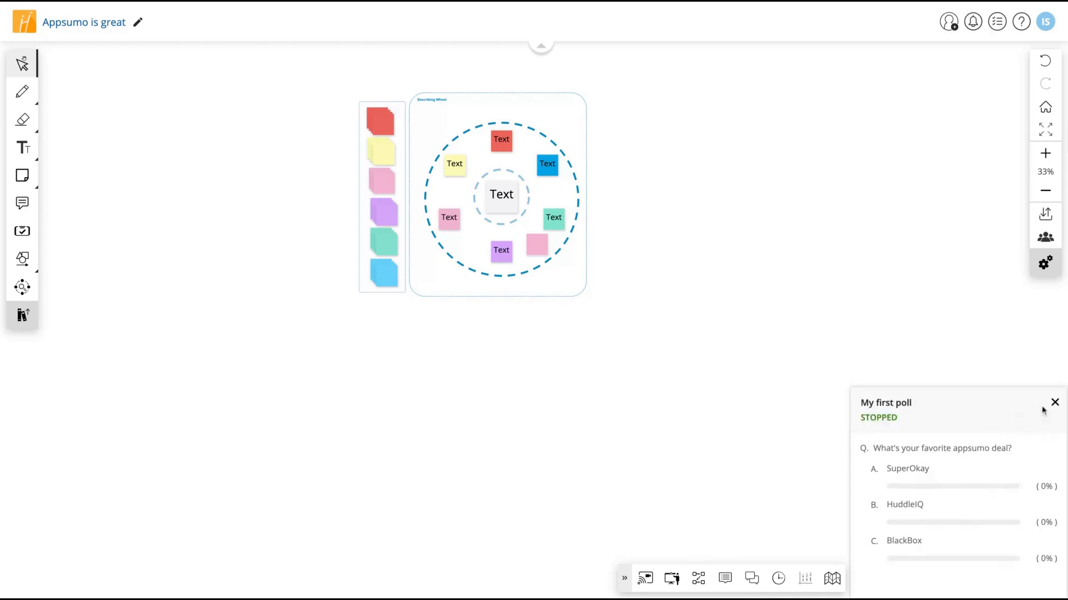
pyautogui.click(1054, 403)
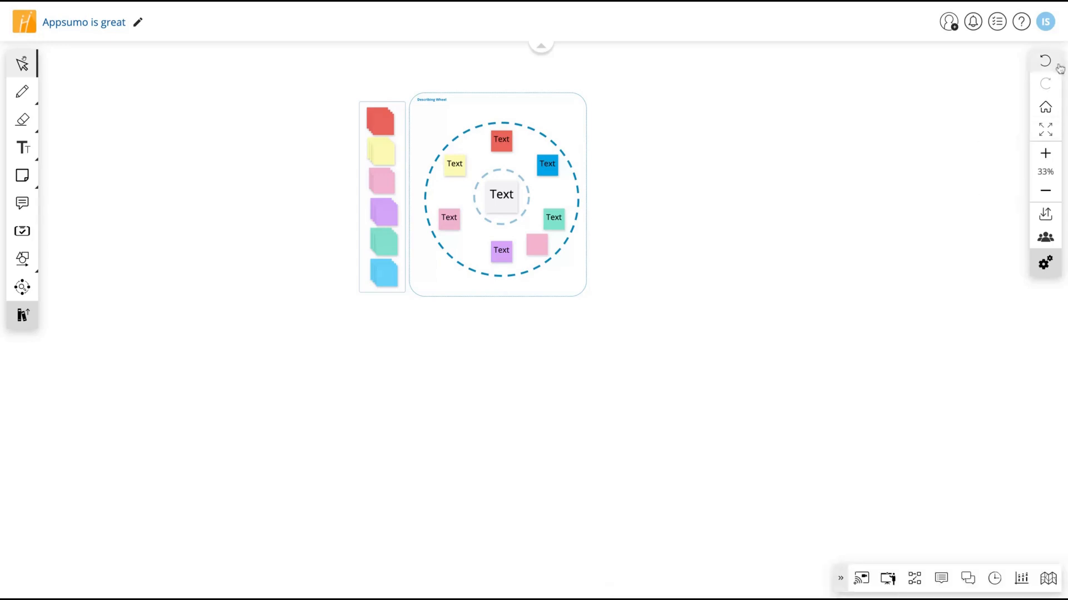
pyautogui.moveTo(1045, 61)
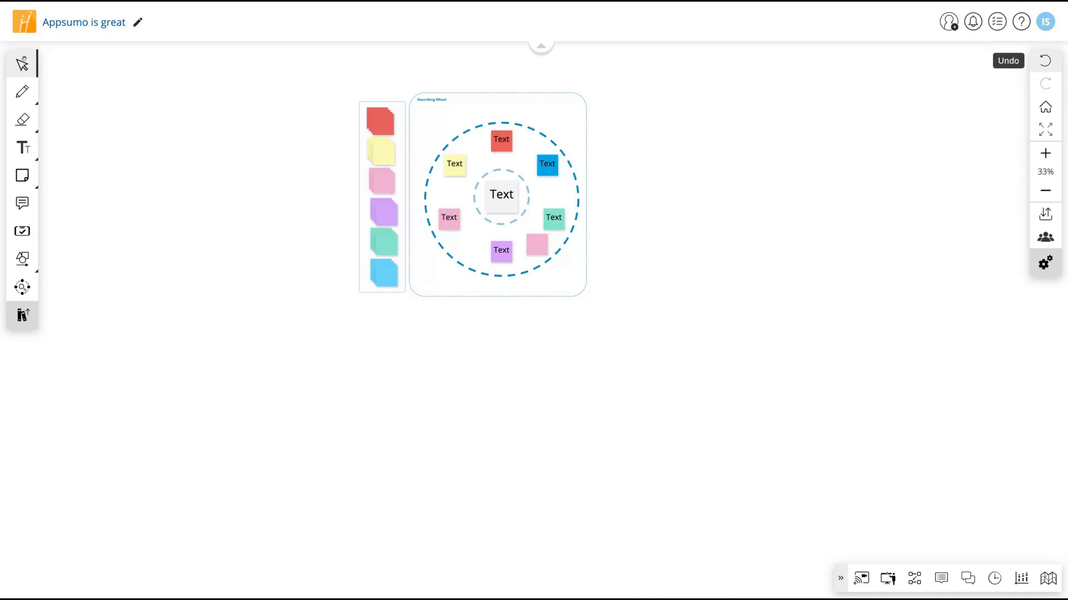
# Edit the Topic note, stay on the board from the Exit Board dialog and go full screen
pyautogui.write('Topic')
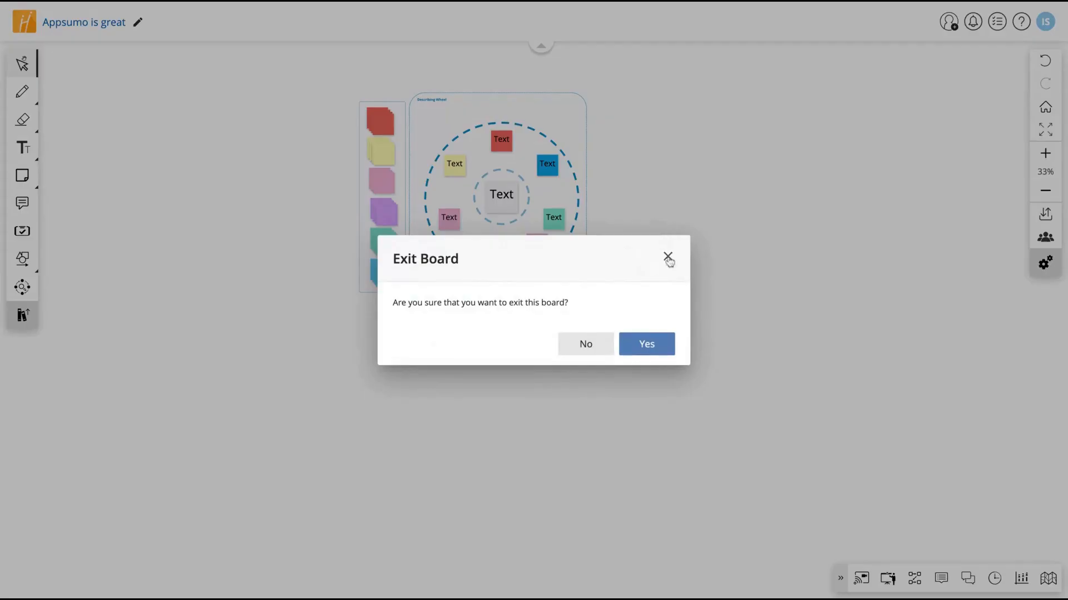
pyautogui.click(669, 258)
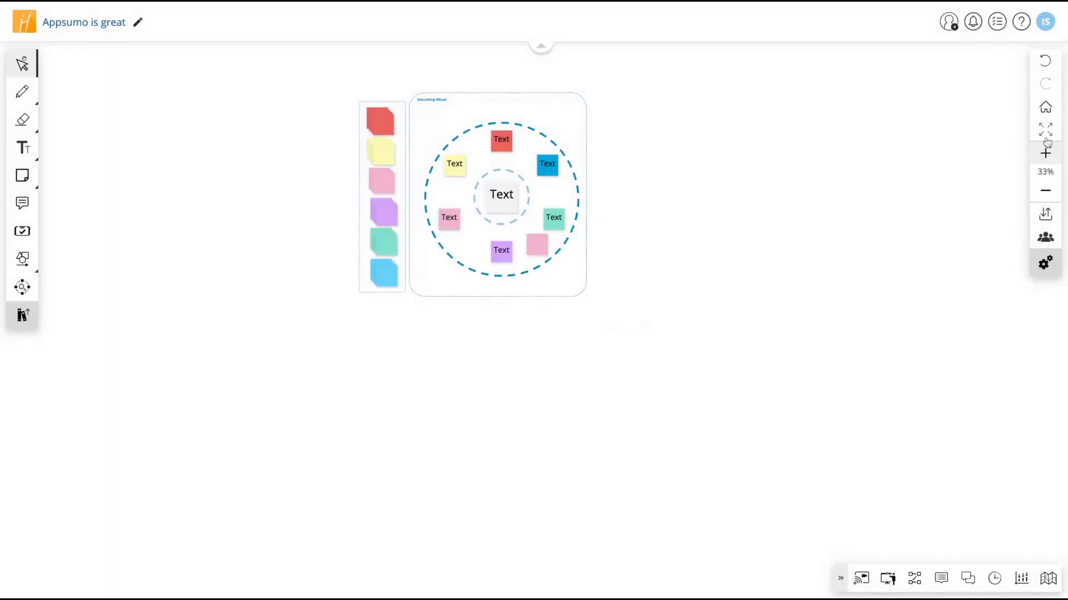
pyautogui.click(1045, 129)
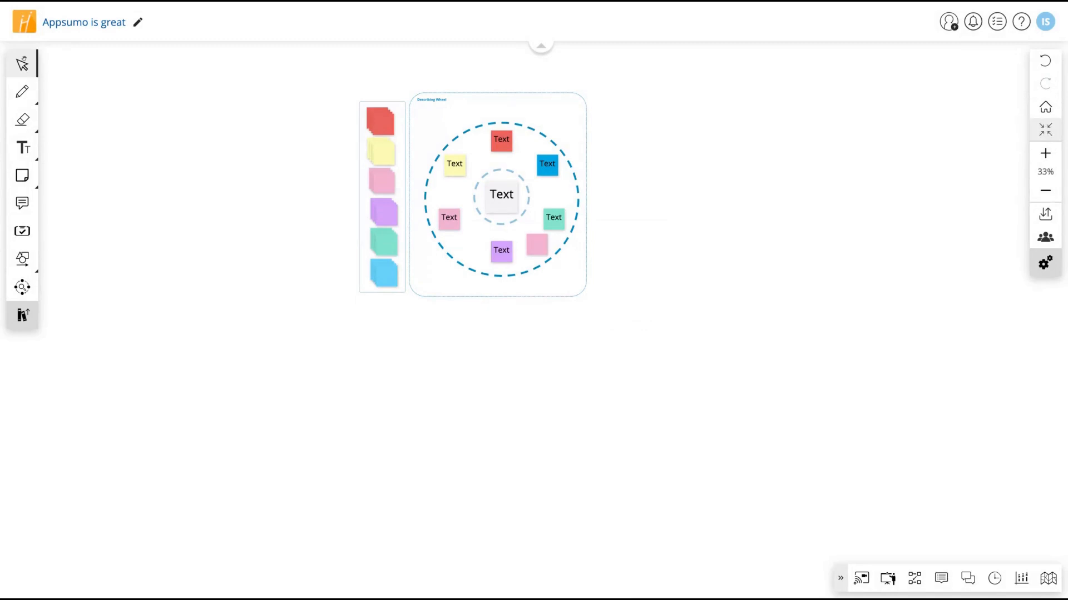
# Zoom in on the wheel template and show the Attendees panel with zero attendees
pyautogui.click(1046, 190)
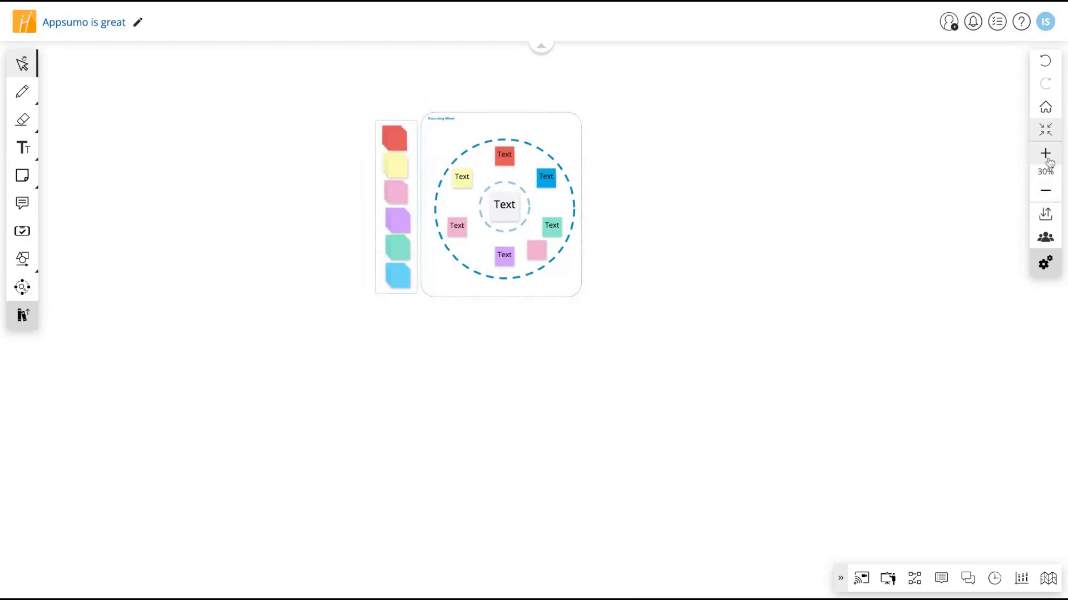
pyautogui.click(1046, 154)
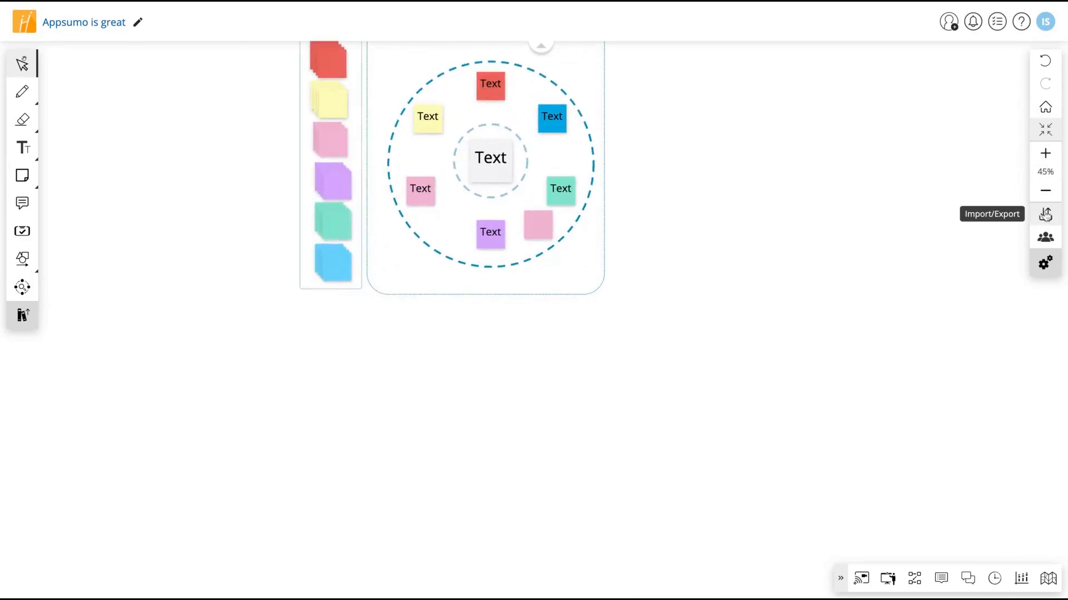
pyautogui.click(1046, 213)
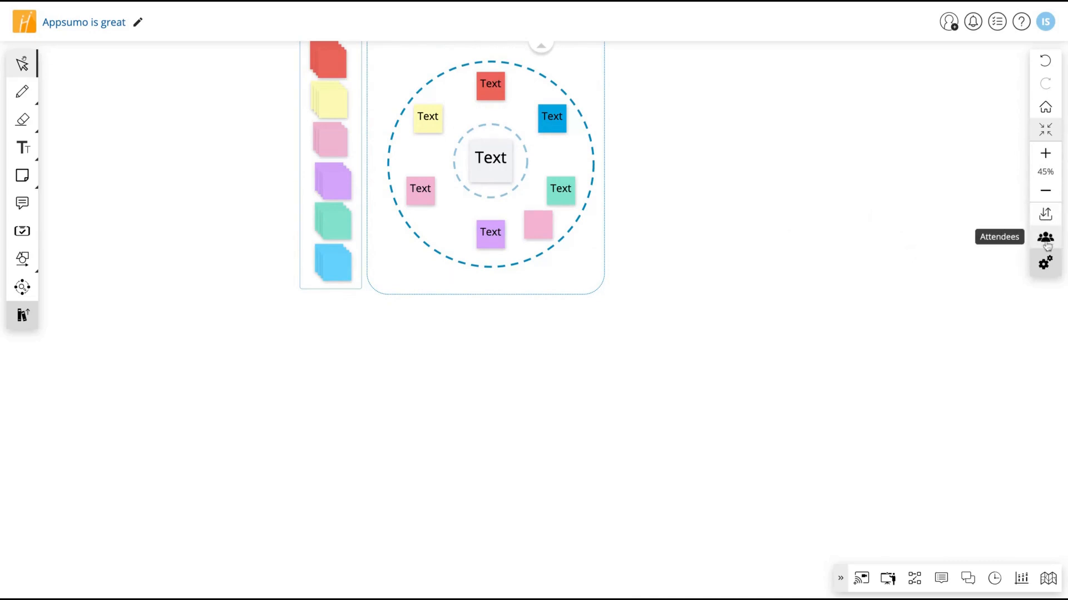
pyautogui.click(1045, 238)
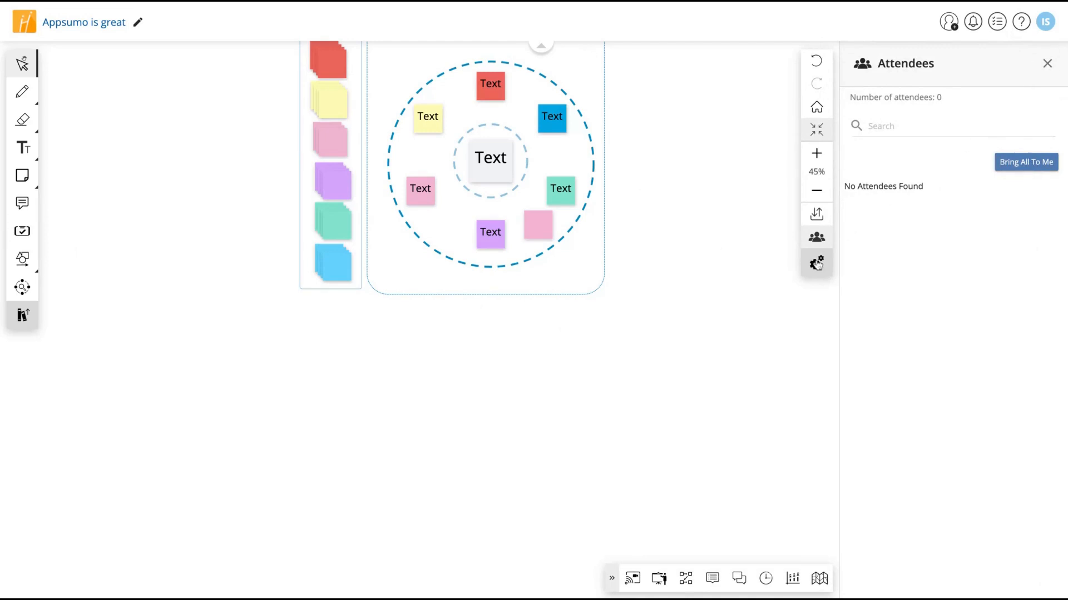
# Show the board settings menu with Background, Borderless Video and Integrations options
pyautogui.click(815, 264)
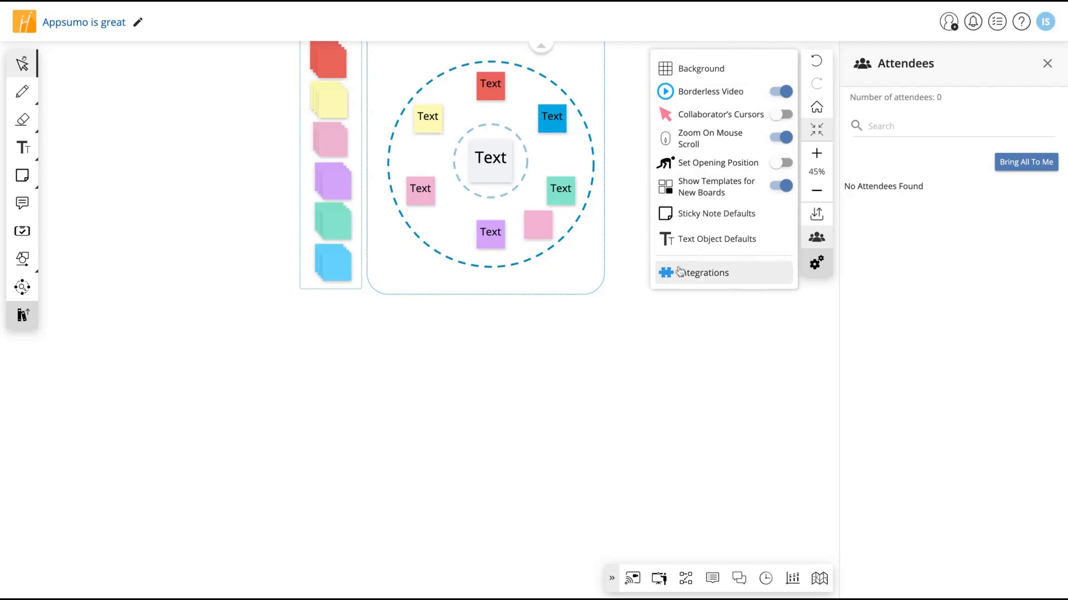
pyautogui.moveTo(698, 169)
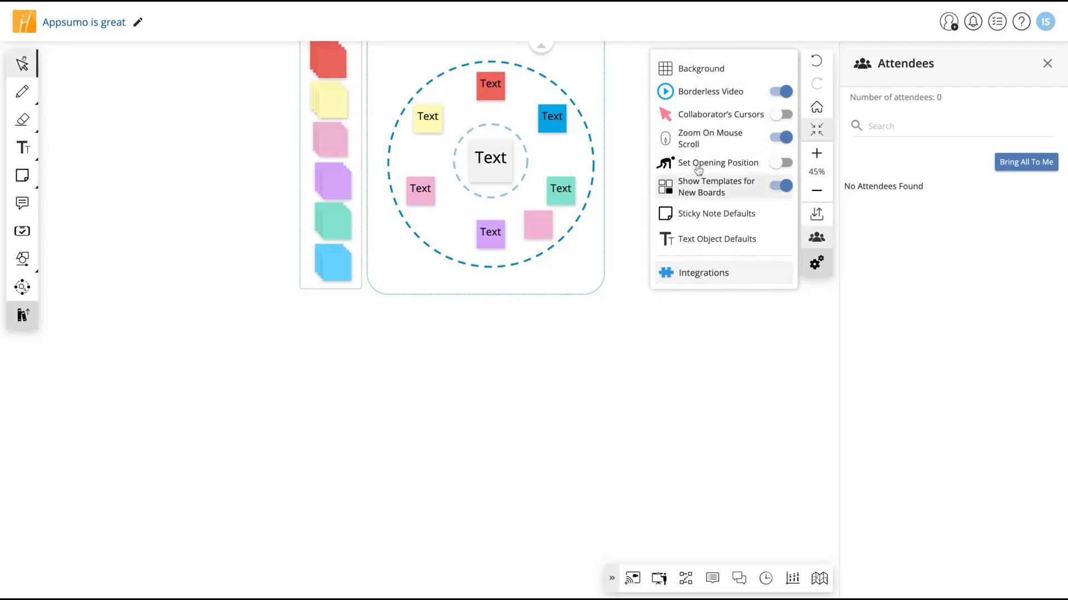
pyautogui.moveTo(735, 189)
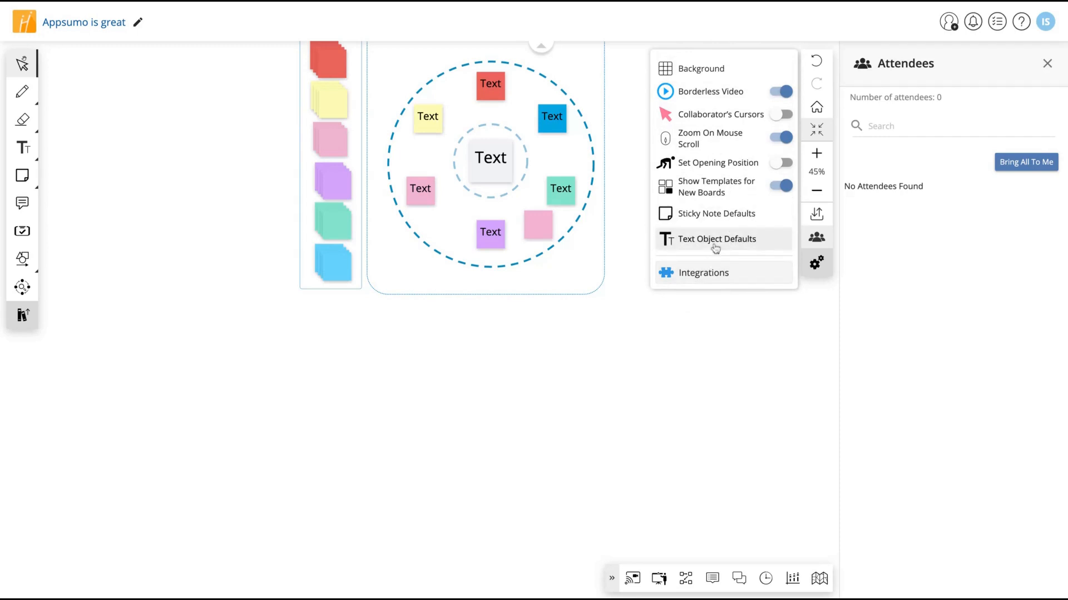
pyautogui.moveTo(700, 279)
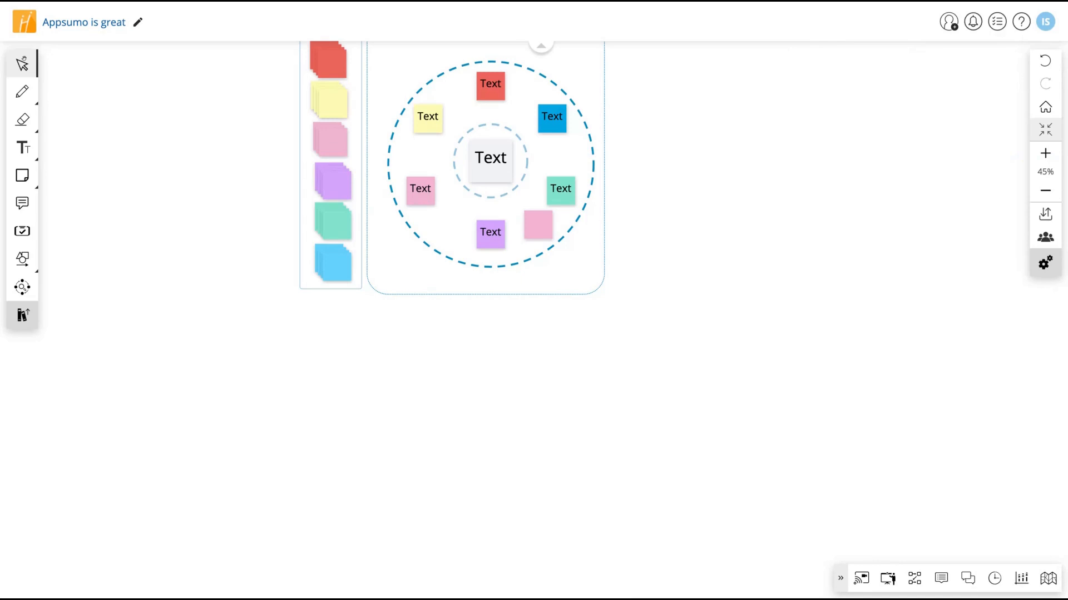
pyautogui.moveTo(509, 141)
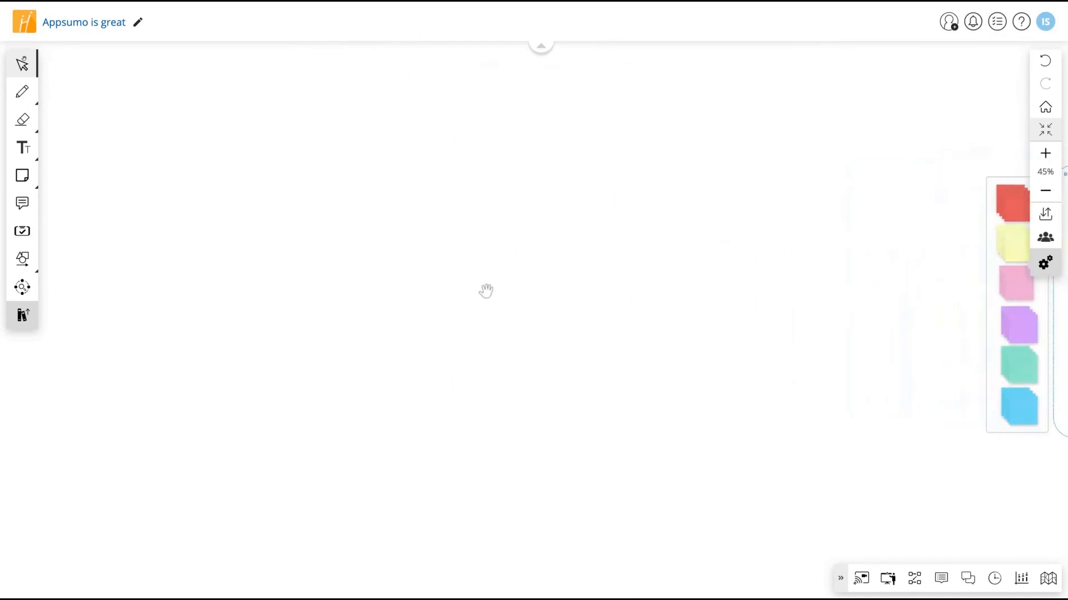
pyautogui.moveTo(22, 64)
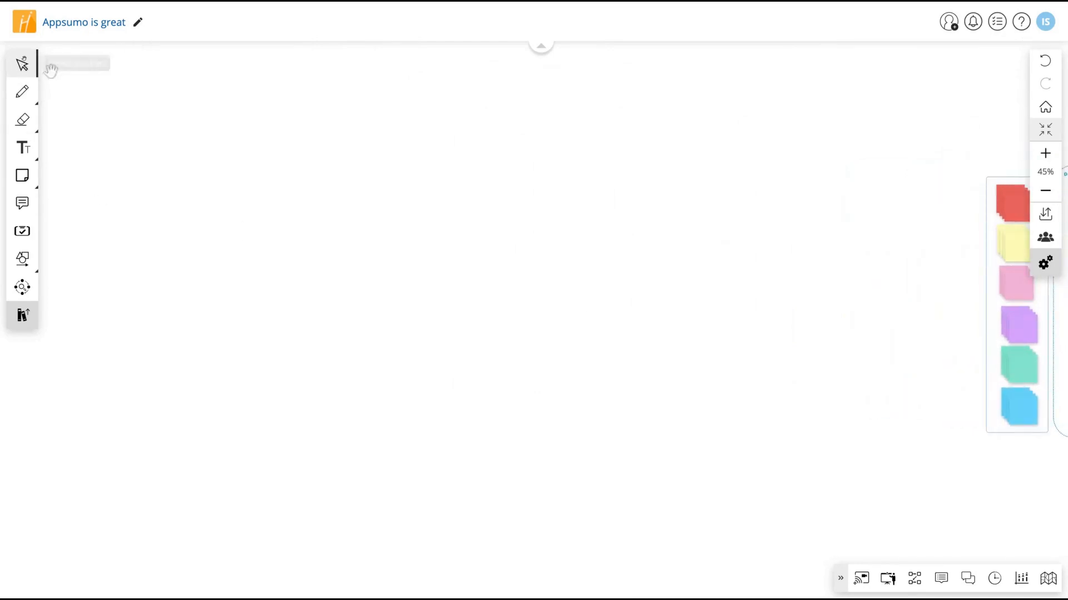
# Switch to the Select tool to move objects on the blank board area
pyautogui.click(22, 64)
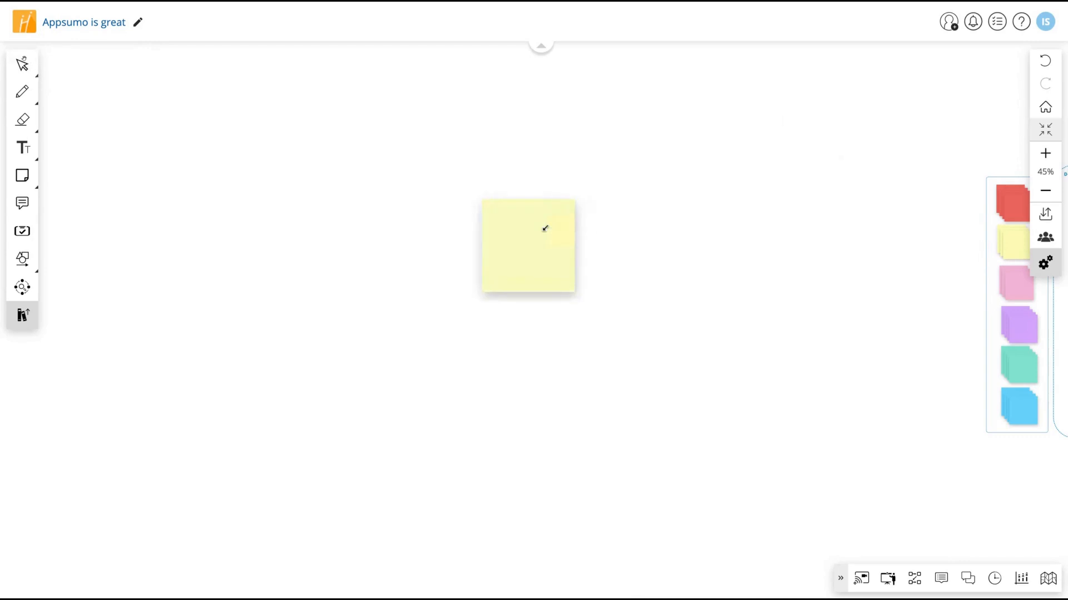
# Place a red sticky note reading "Hello that's my first sticky note"
pyautogui.moveTo(527, 244); pyautogui.dragTo(746, 202)
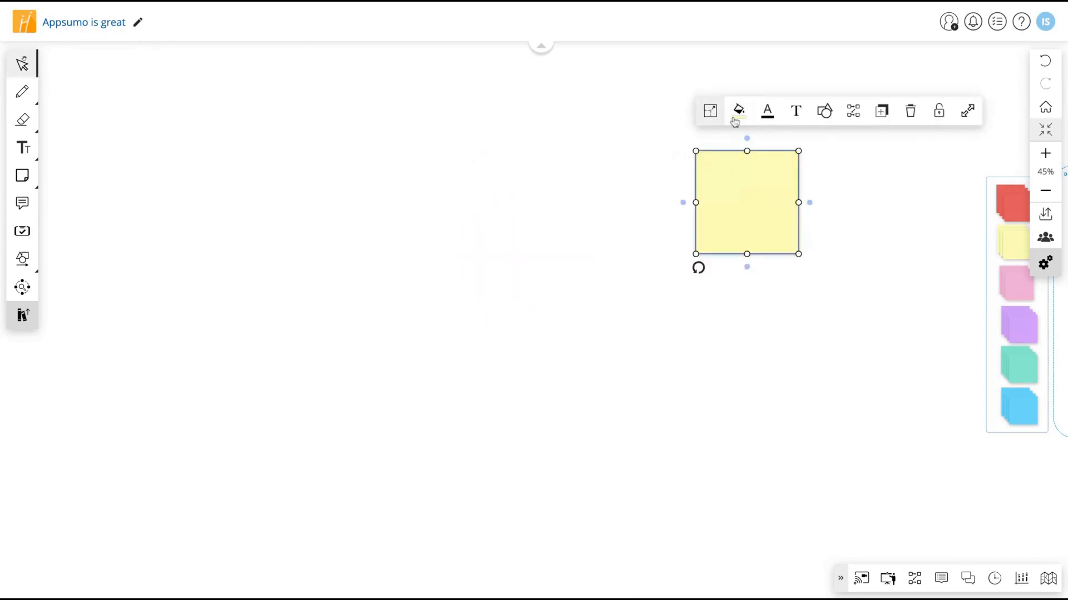
pyautogui.click(737, 111)
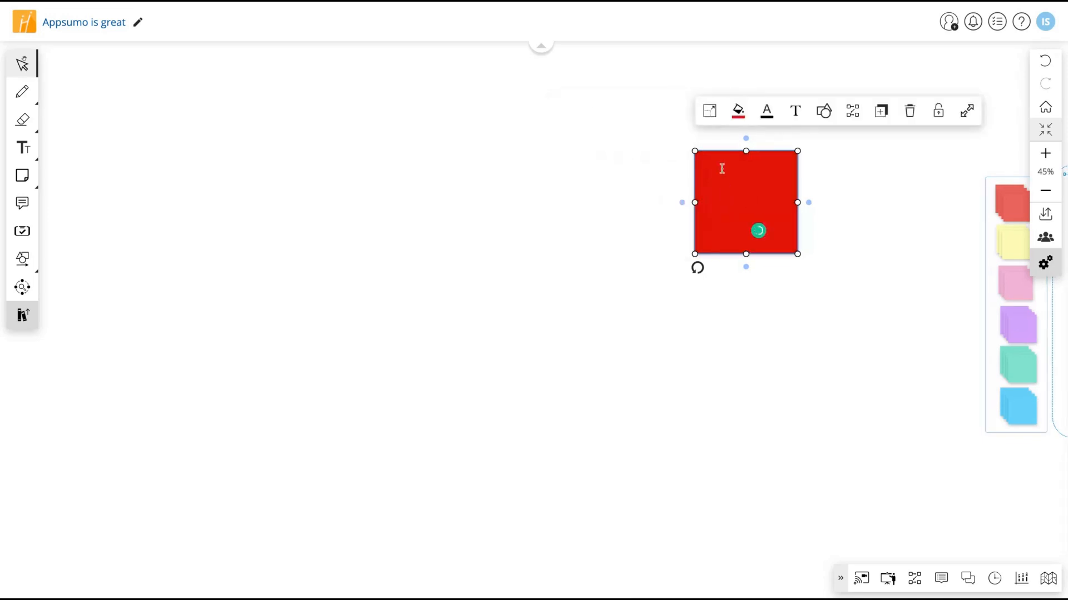
pyautogui.write('O')
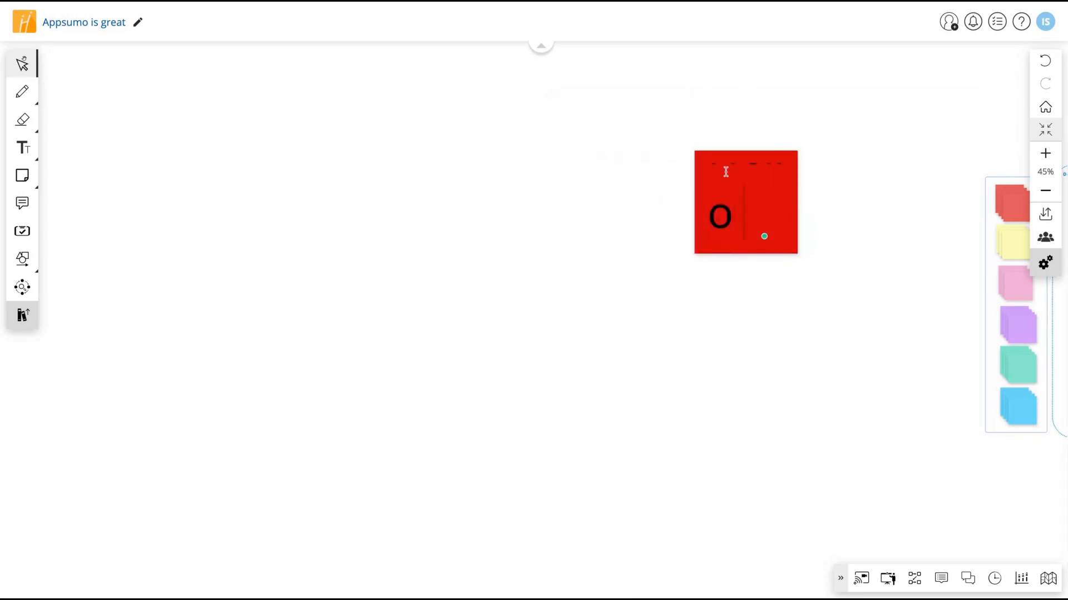
pyautogui.write("Hello that's")
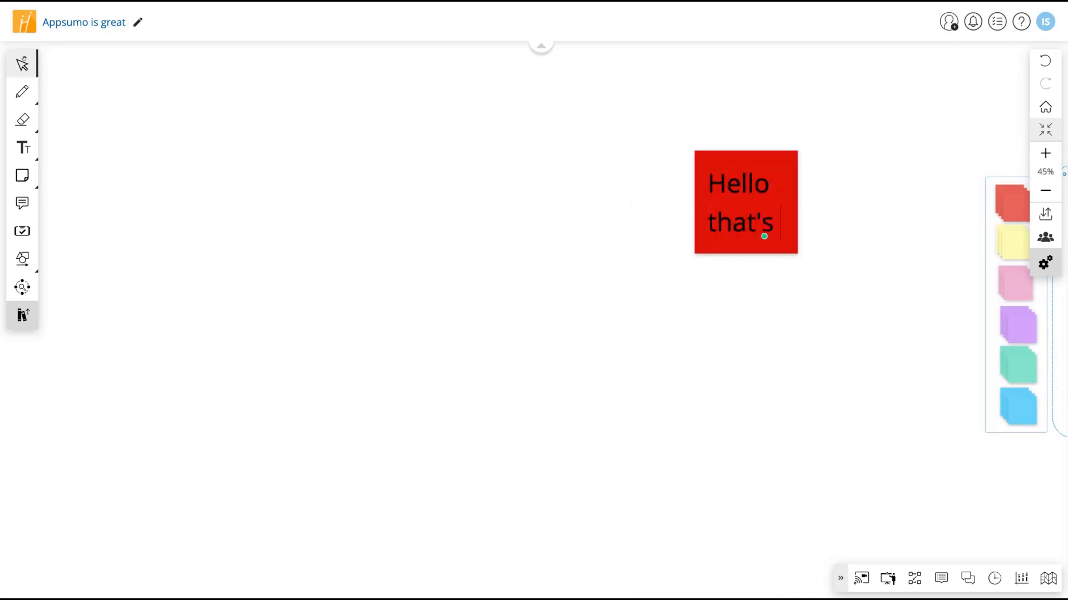
pyautogui.write('my first sticky')
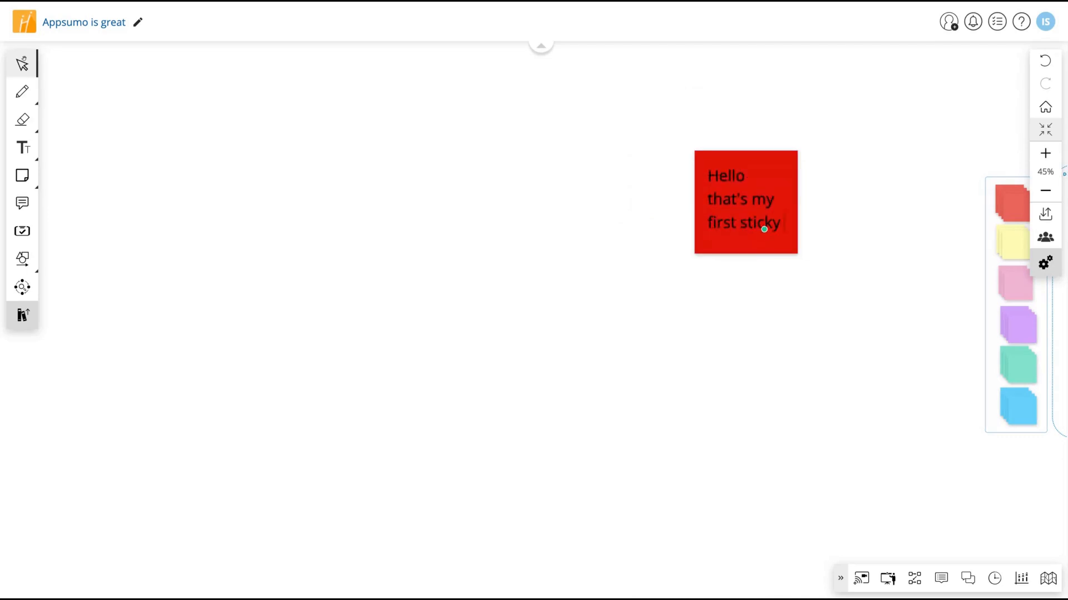
pyautogui.write('note')
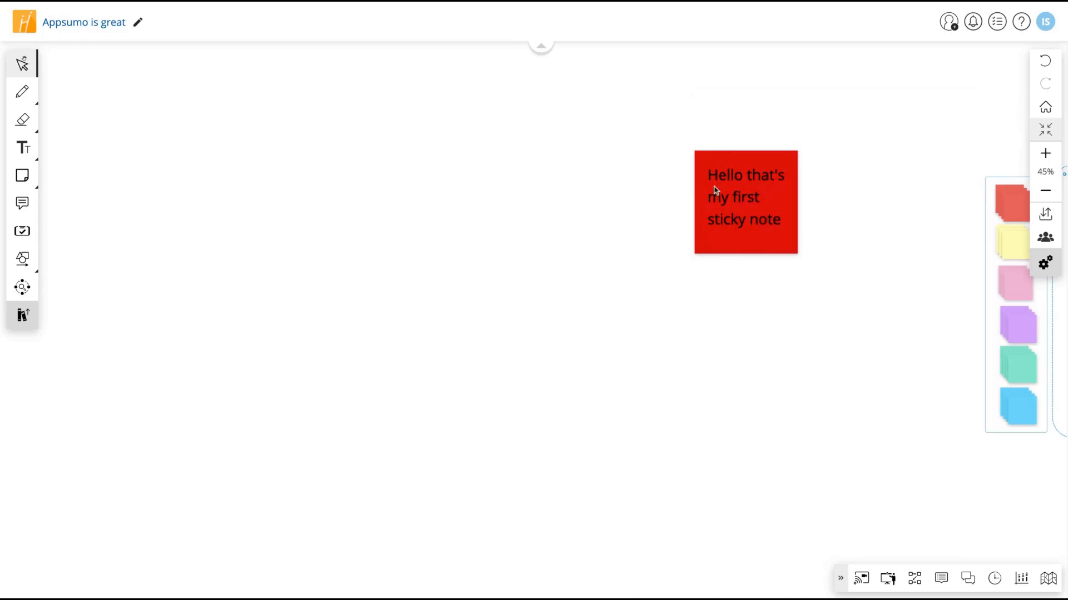
# Make the sticky note's text white
pyautogui.doubleClick(715, 174)
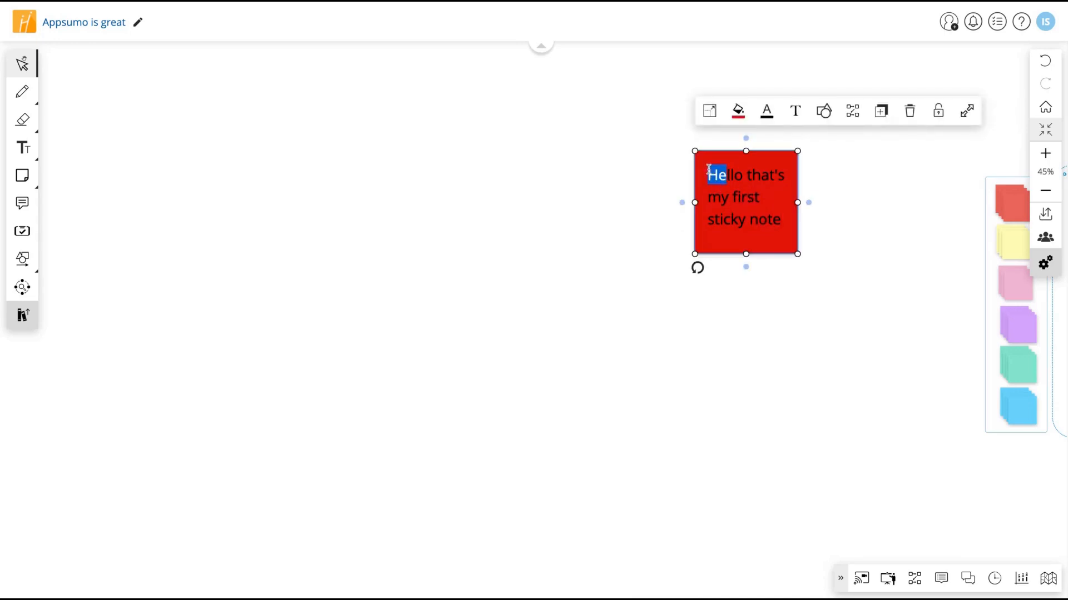
pyautogui.click(765, 110)
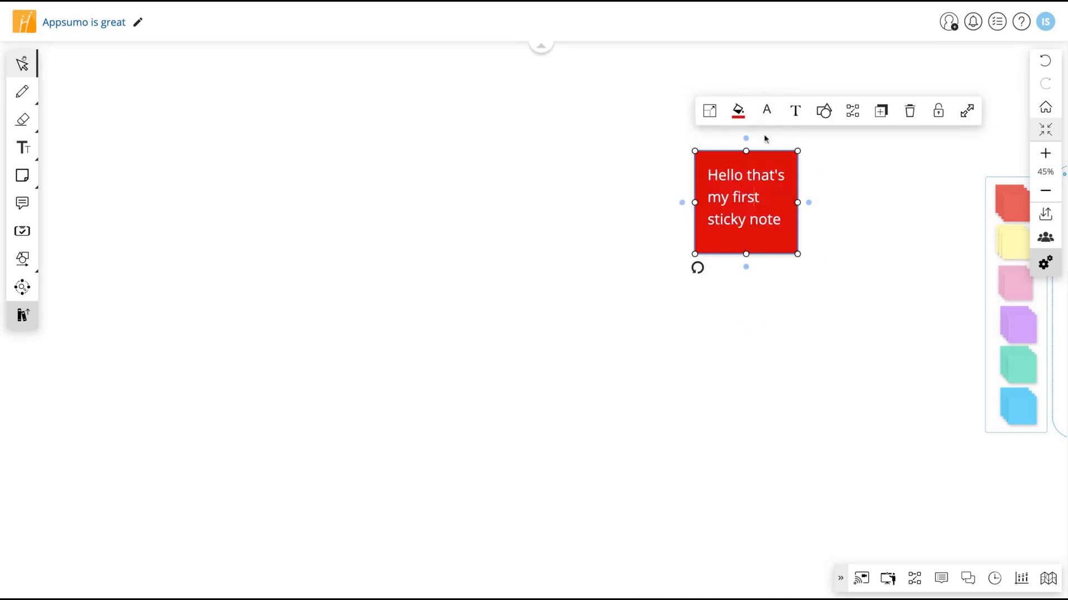
pyautogui.moveTo(824, 110)
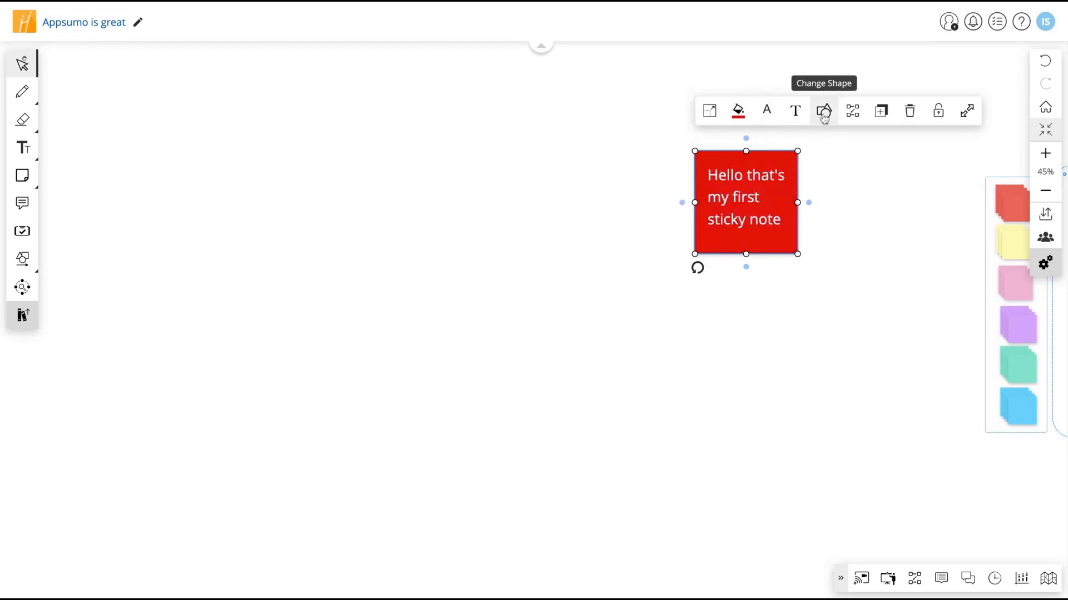
# Reshape the red note into a speech bubble, then delete it from the board
pyautogui.click(823, 110)
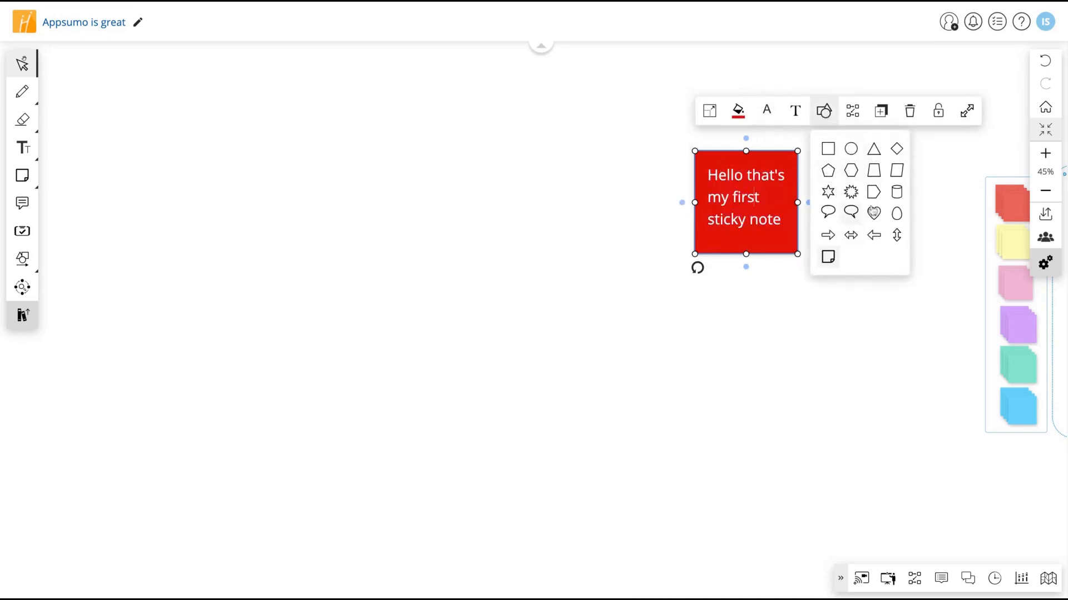
pyautogui.click(827, 213)
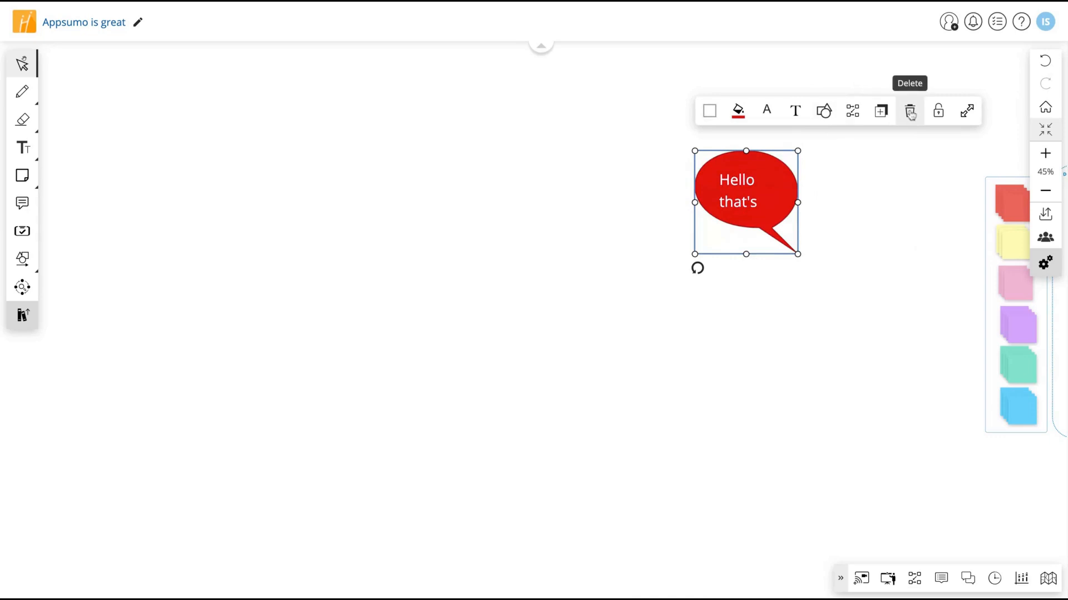
pyautogui.click(910, 111)
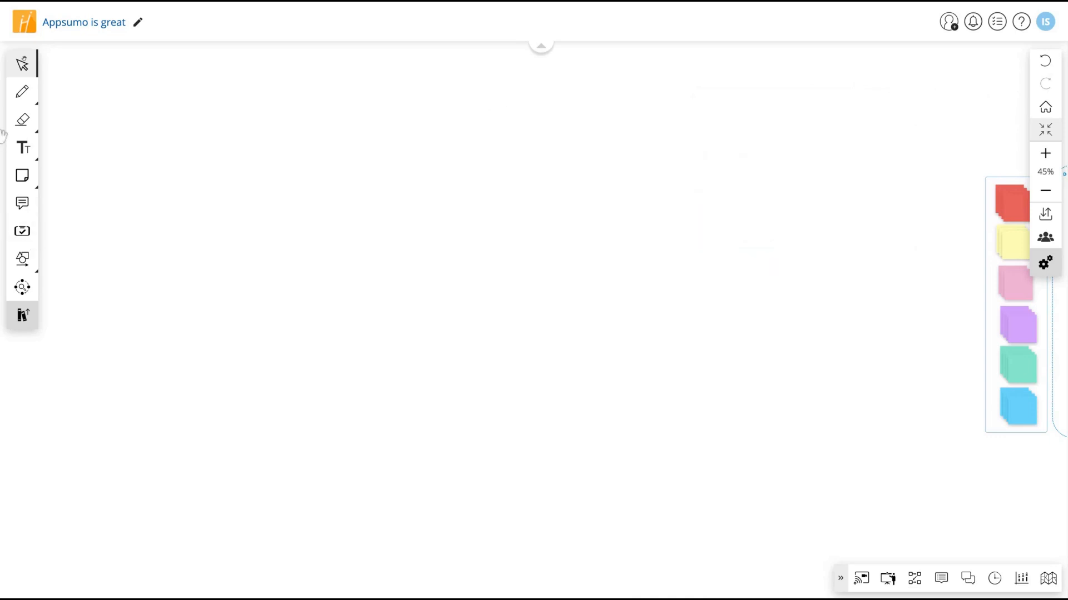
pyautogui.click(22, 92)
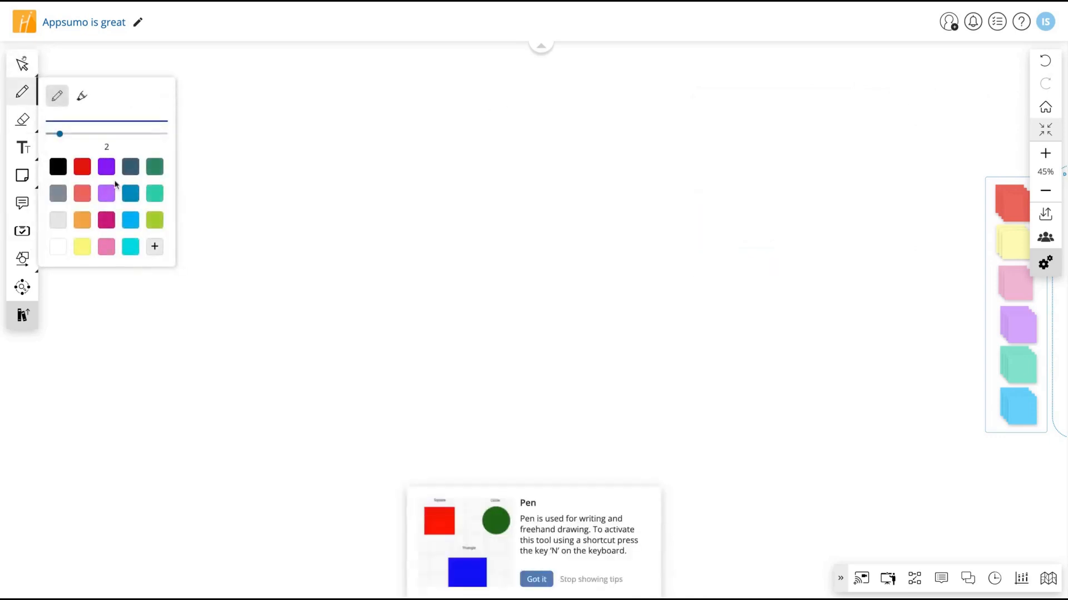
pyautogui.click(153, 166)
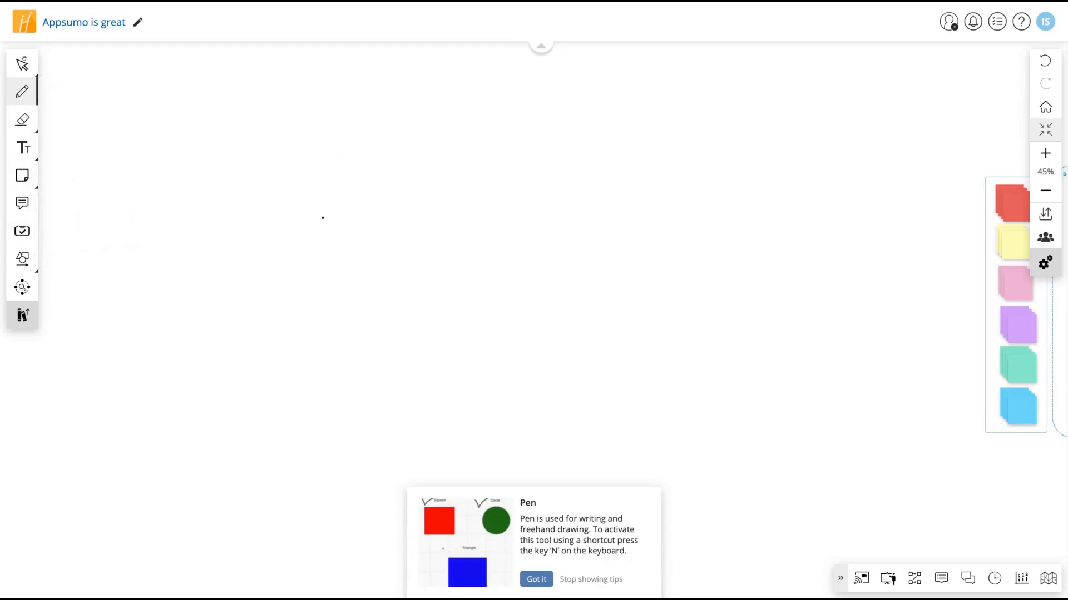
pyautogui.moveTo(365, 161); pyautogui.dragTo(610, 119)
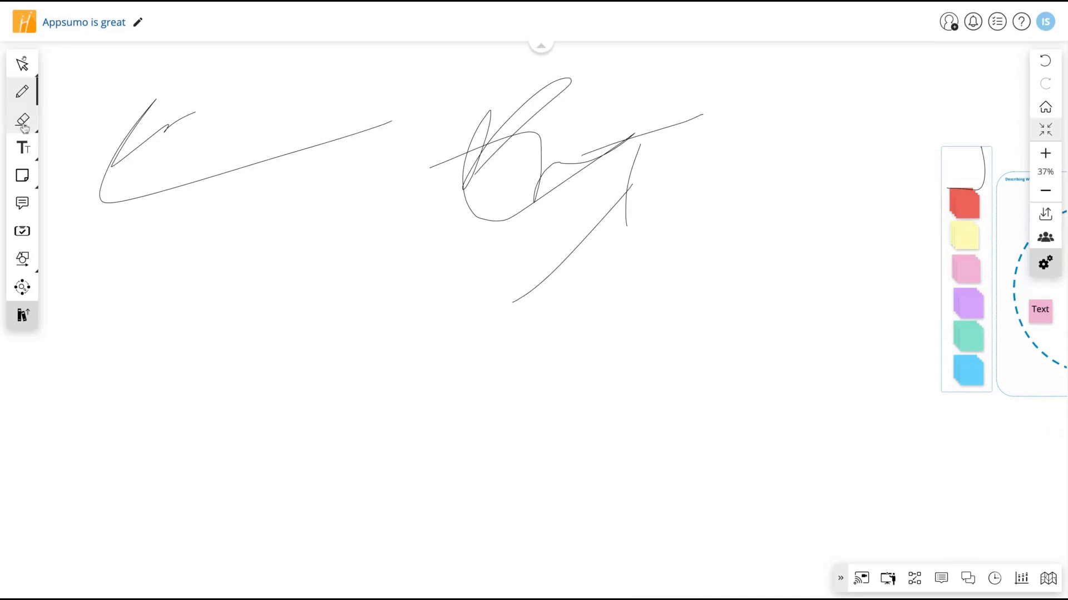
pyautogui.click(22, 120)
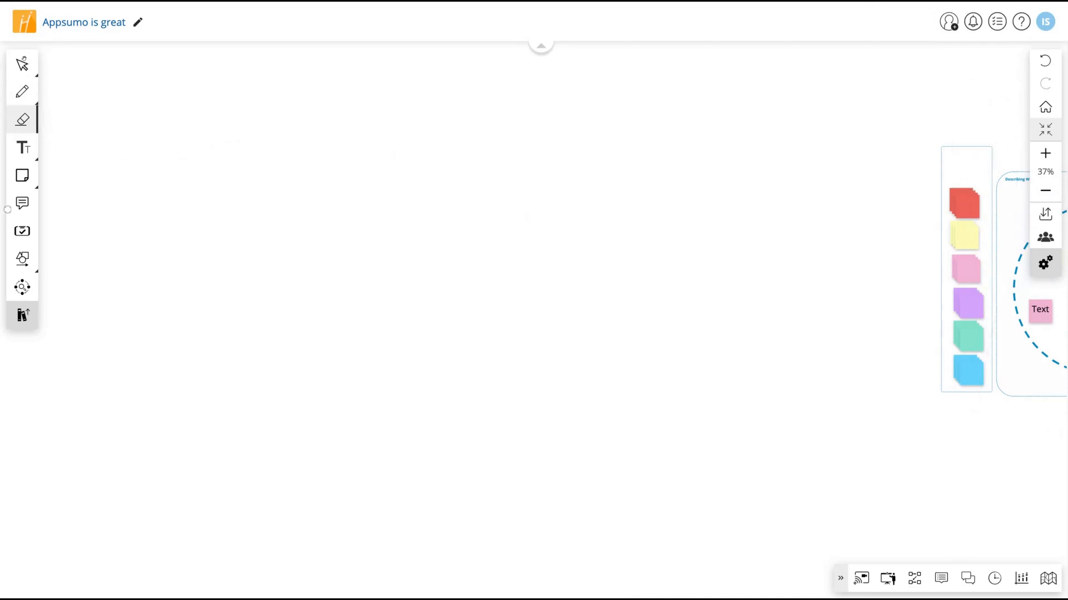
# Add a text box reading "you can write here" and place a yellow sticky note beside it
pyautogui.click(22, 147)
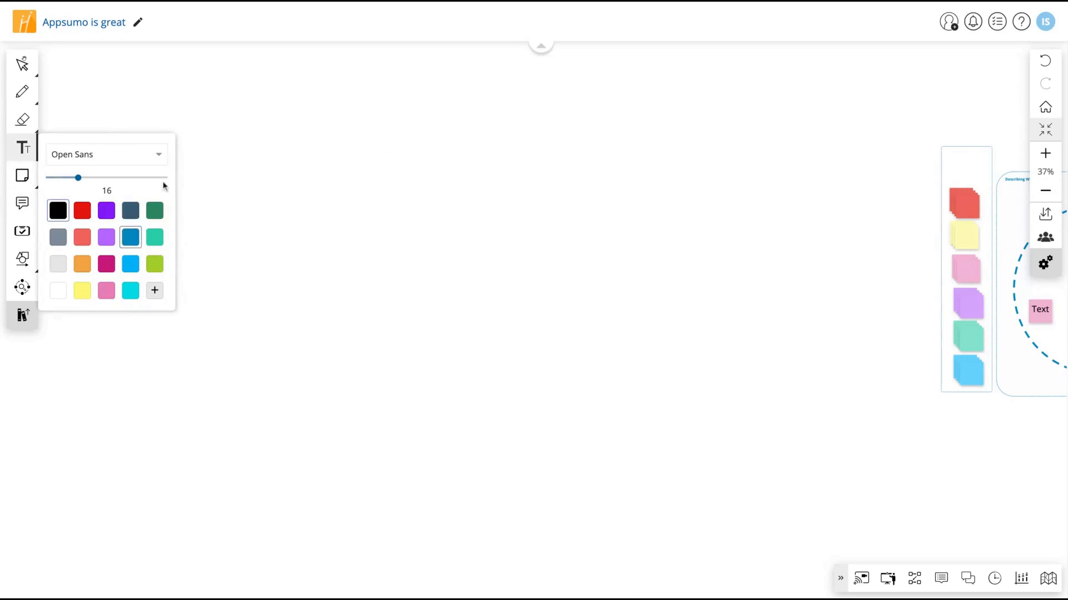
pyautogui.click(324, 145)
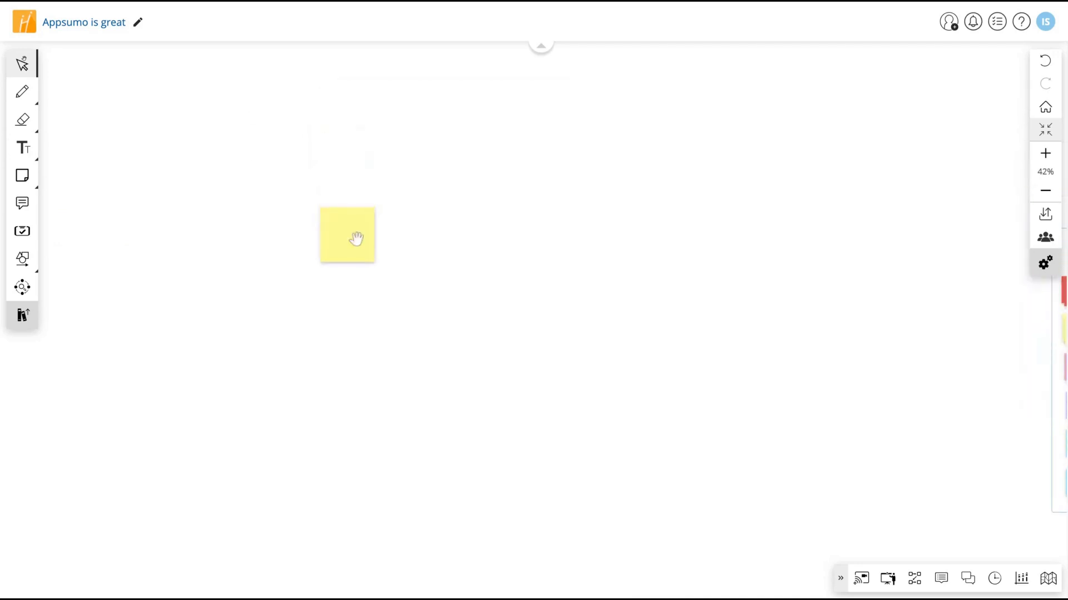
pyautogui.moveTo(346, 235); pyautogui.dragTo(720, 286)
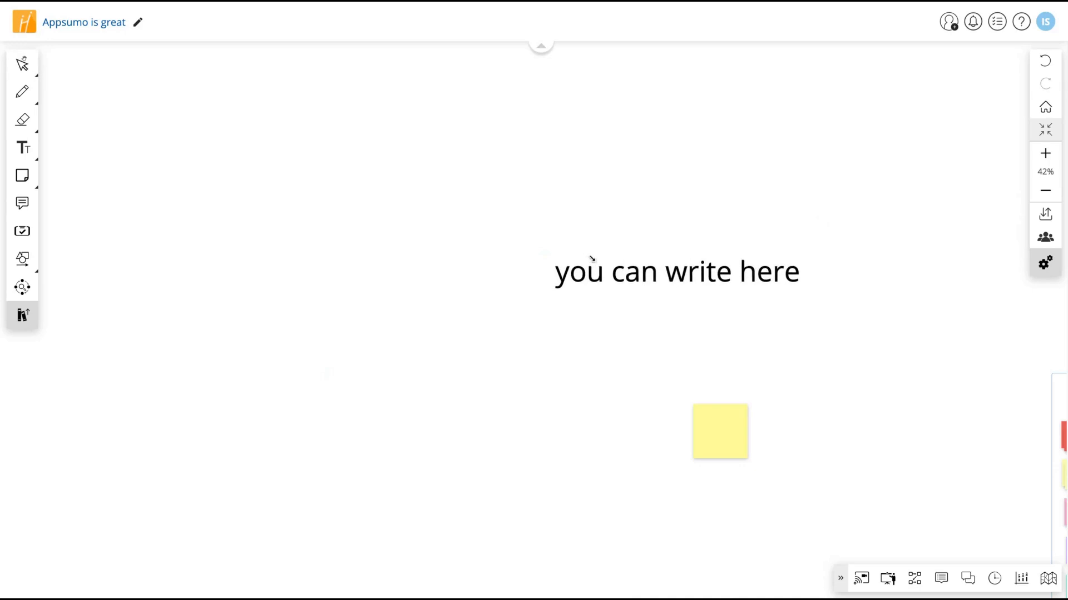
pyautogui.click(678, 271)
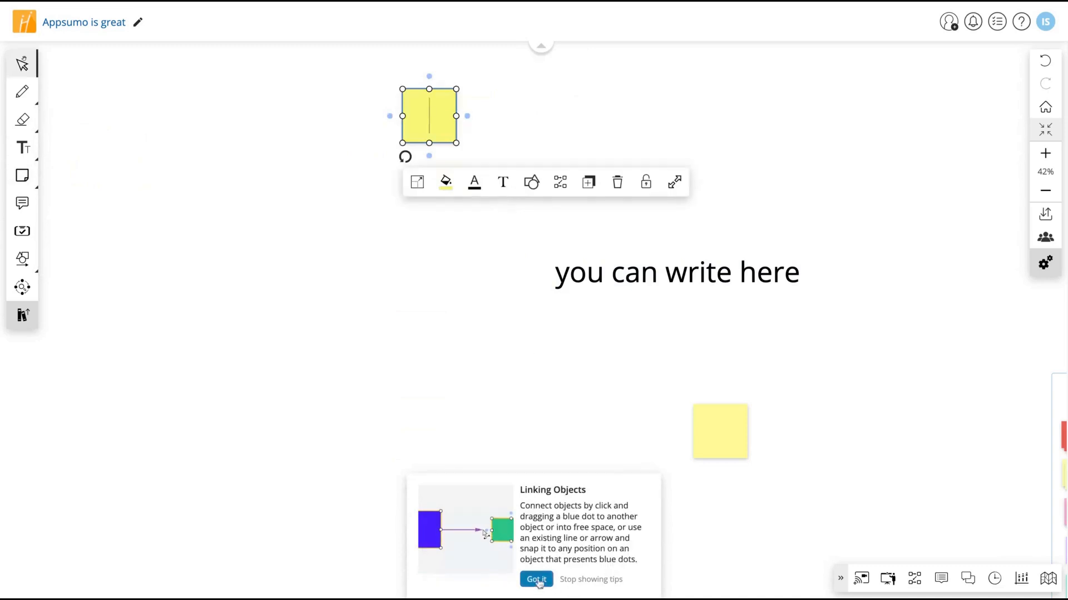
pyautogui.moveTo(667, 344)
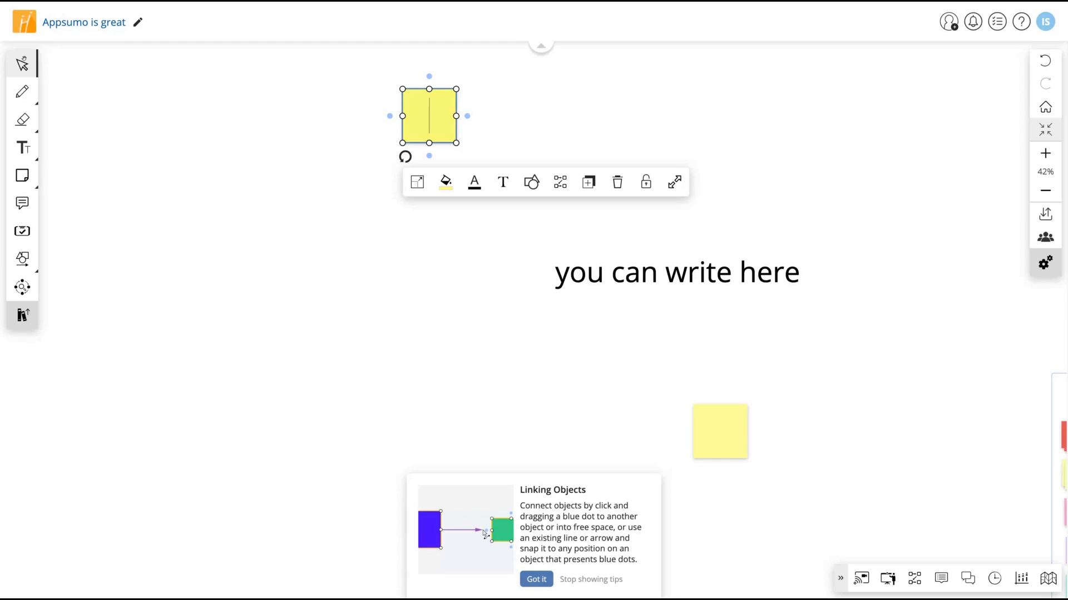
pyautogui.moveTo(884, 454)
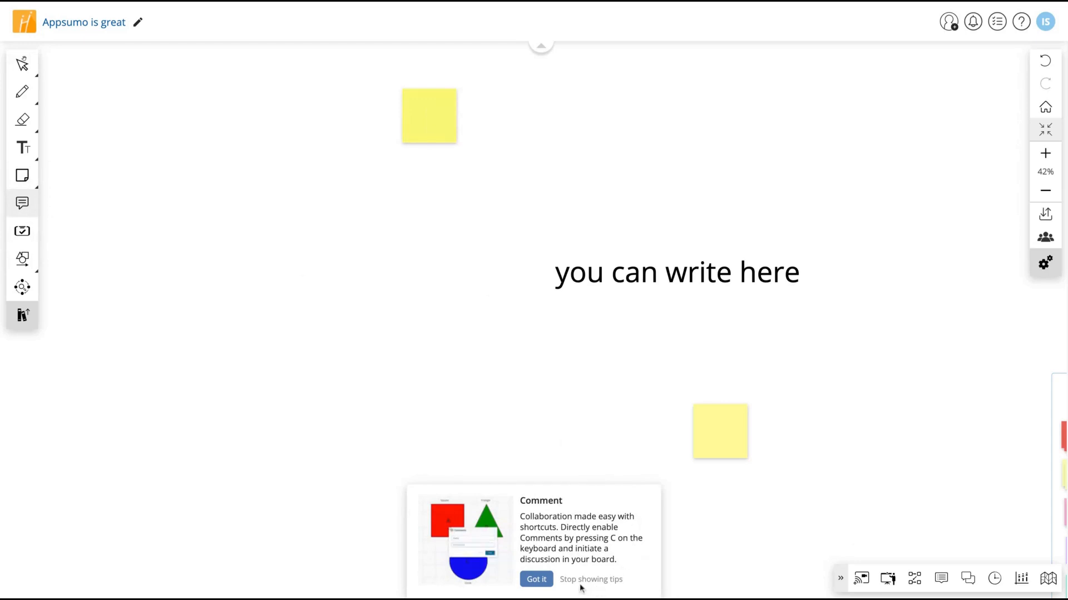
pyautogui.moveTo(22, 232)
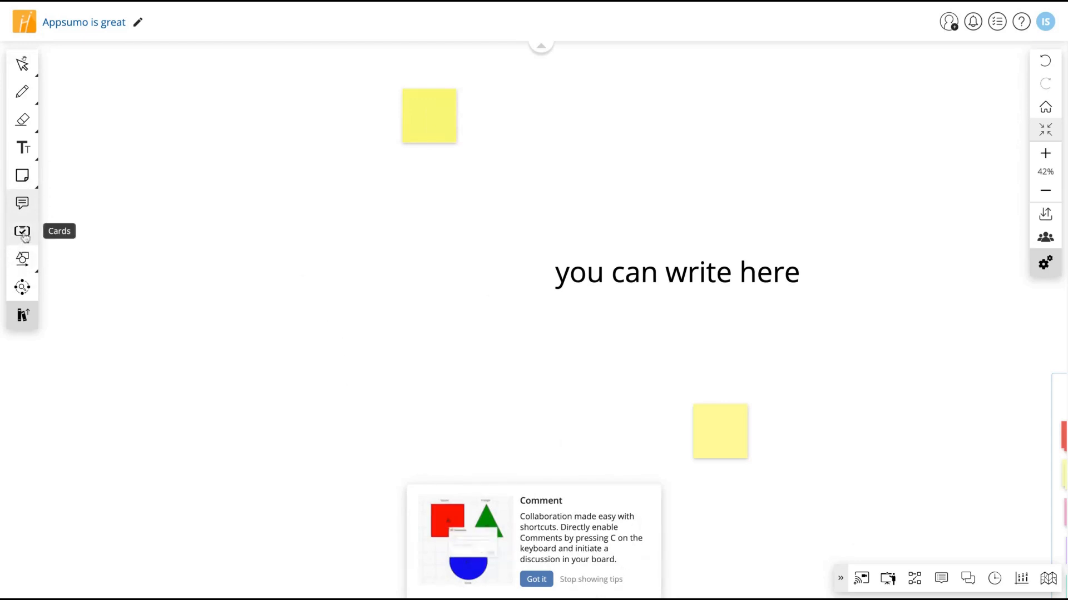
# Try the Cards tool, dismiss the Upgrade Your Plan notice, and choose the Objects tool
pyautogui.click(22, 231)
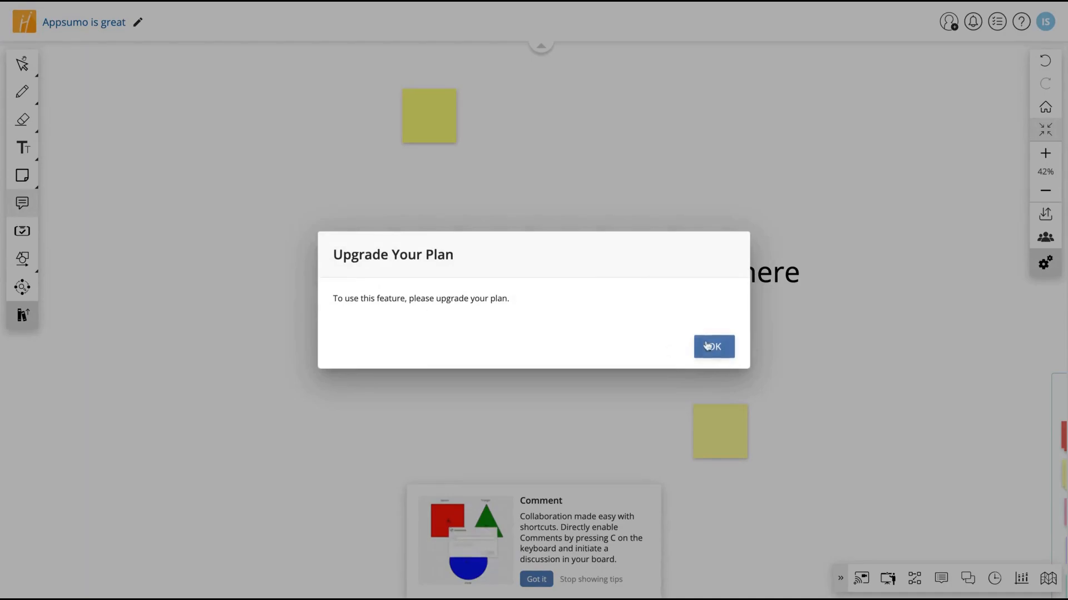
pyautogui.click(713, 347)
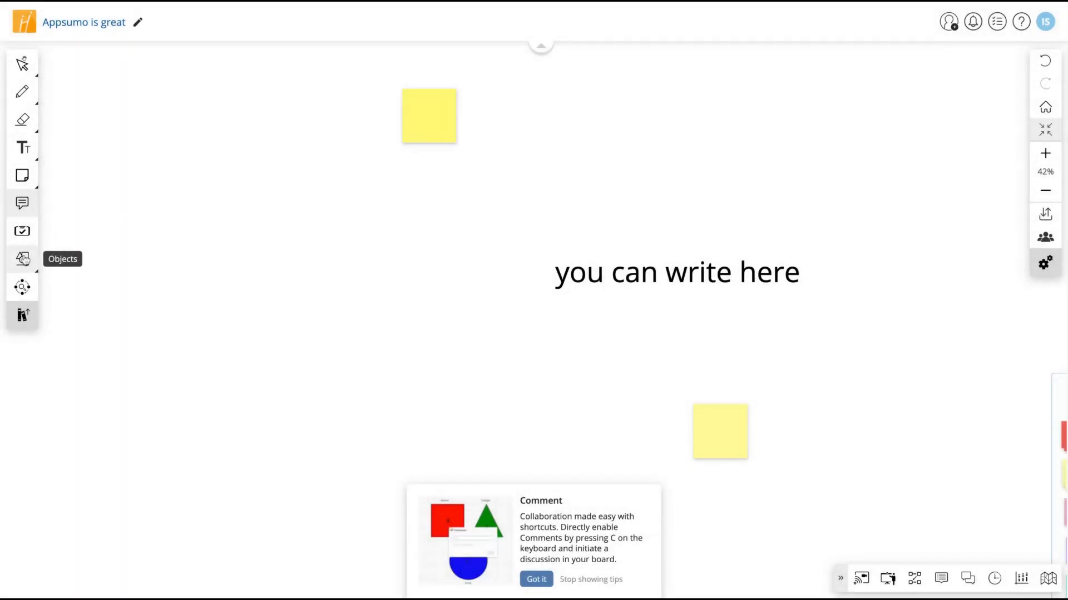
pyautogui.click(22, 259)
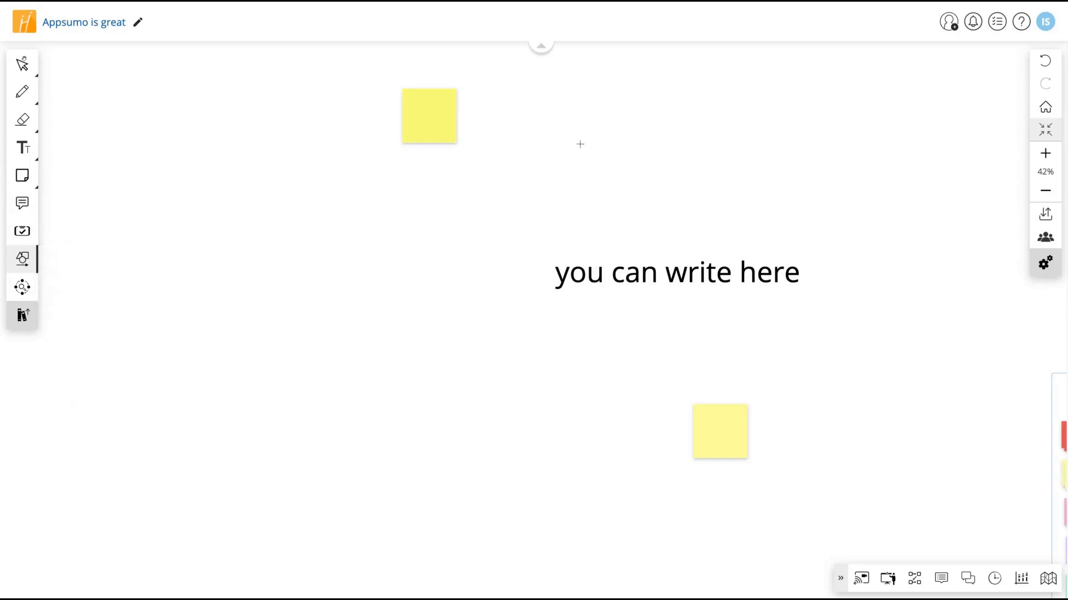
# Place a heart shape outline on the board with the Objects tool
pyautogui.click(22, 259)
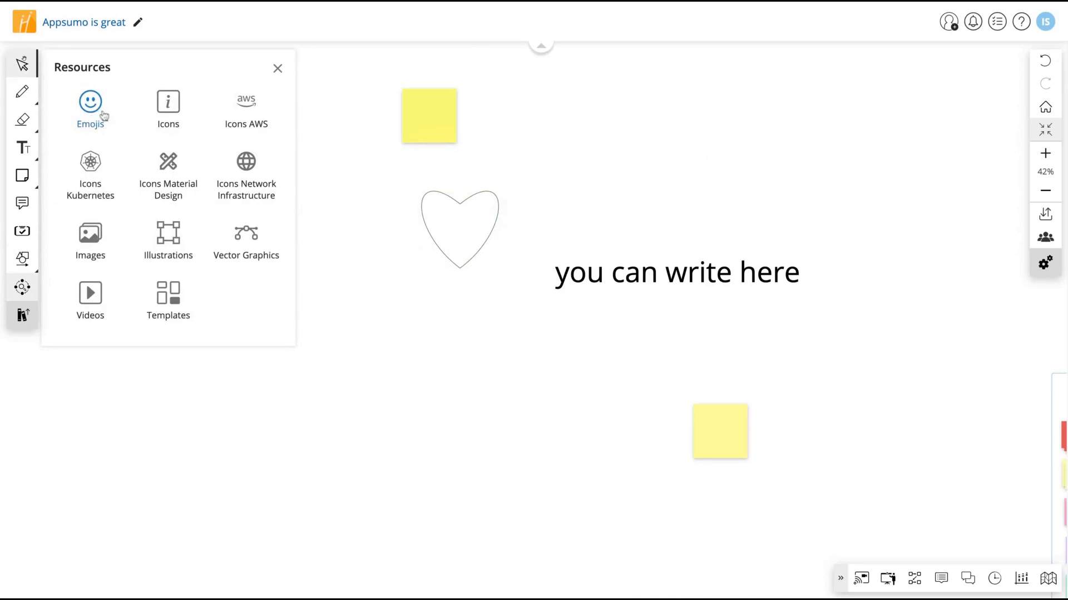
pyautogui.moveTo(246, 109)
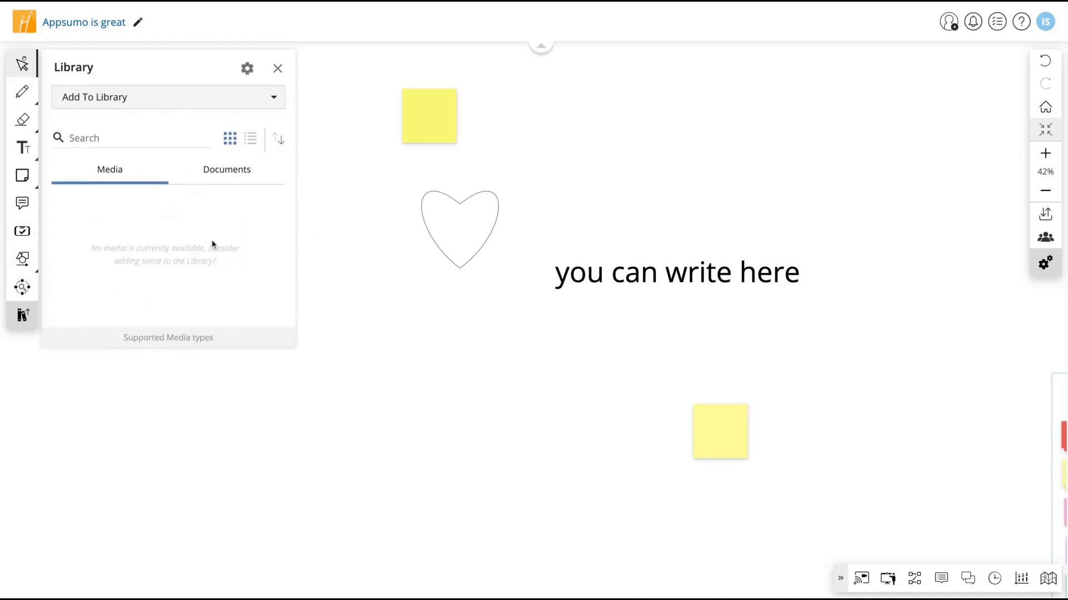
# Add the SuperOkay YouTube link to the library and position the video above "you can write here"
pyautogui.click(226, 169)
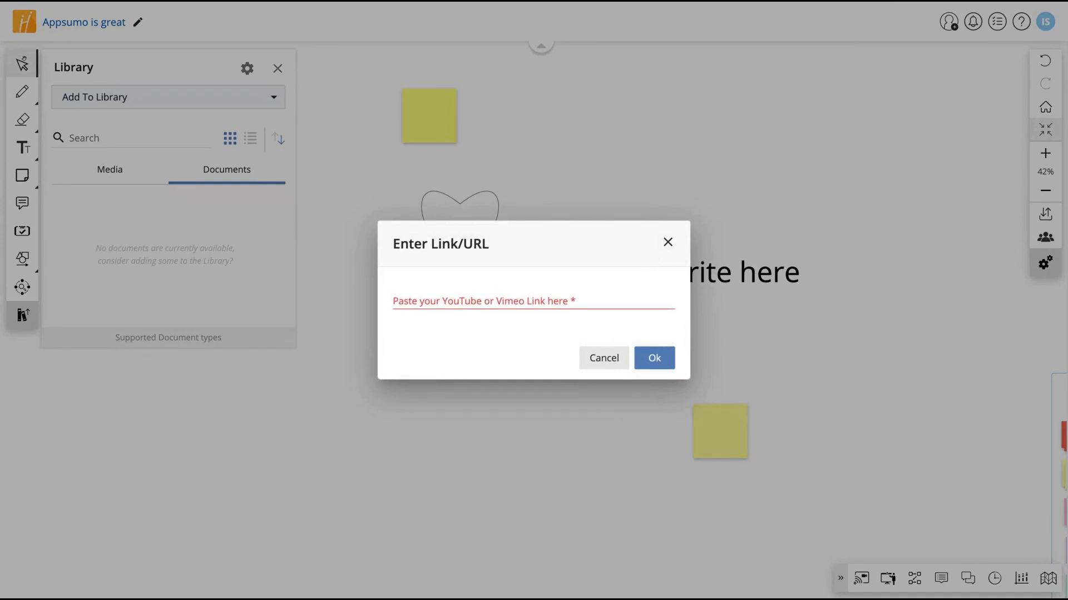
pyautogui.click(601, 357)
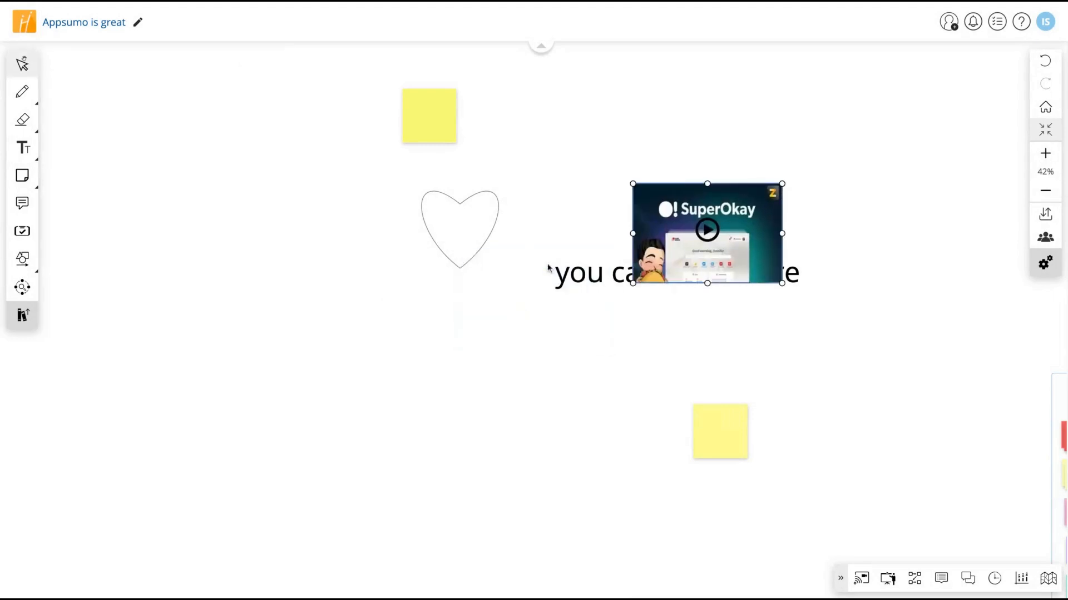
pyautogui.moveTo(707, 232); pyautogui.dragTo(721, 155)
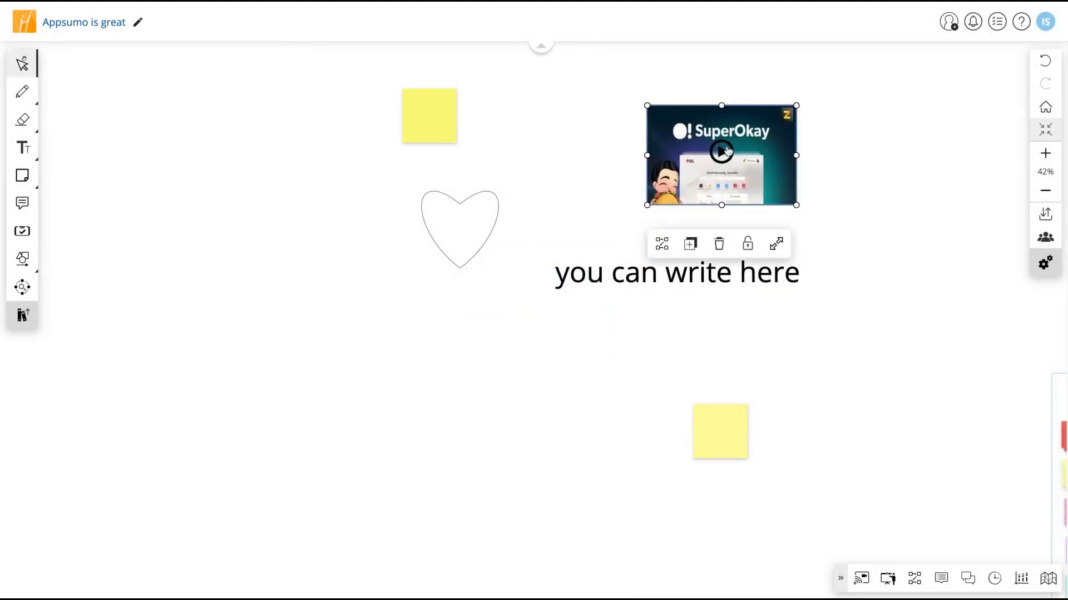
pyautogui.click(720, 153)
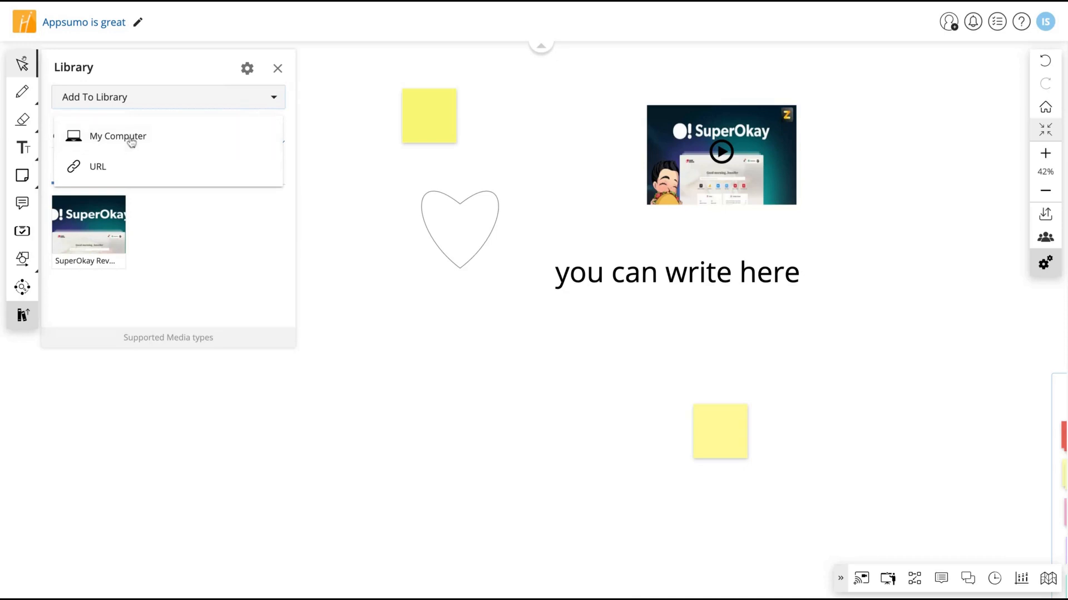
pyautogui.moveTo(131, 141)
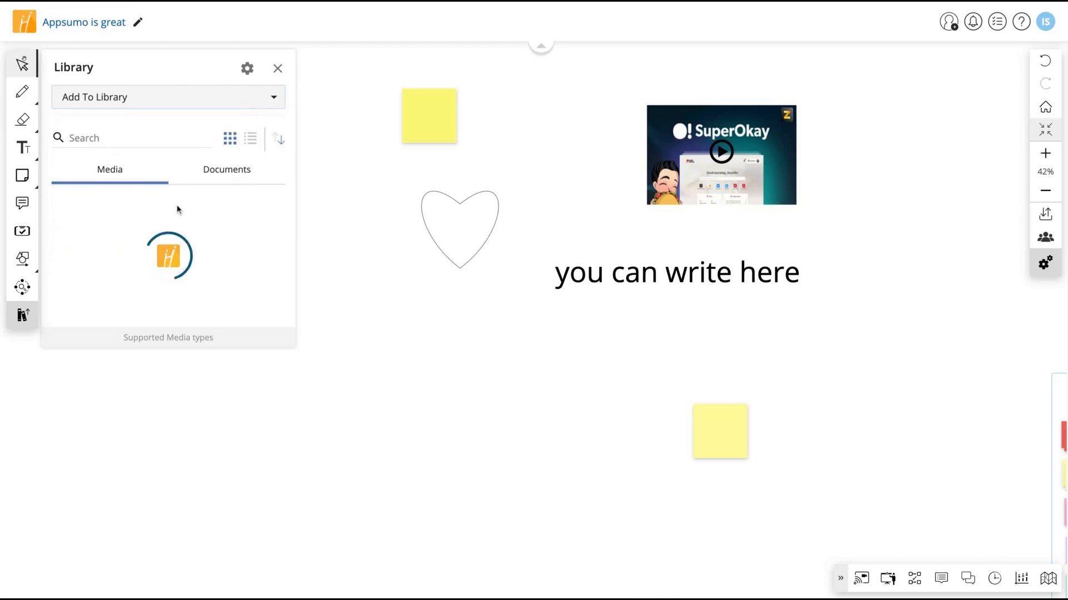
# View the library's Documents section and close the supported formats Information dialog
pyautogui.click(227, 169)
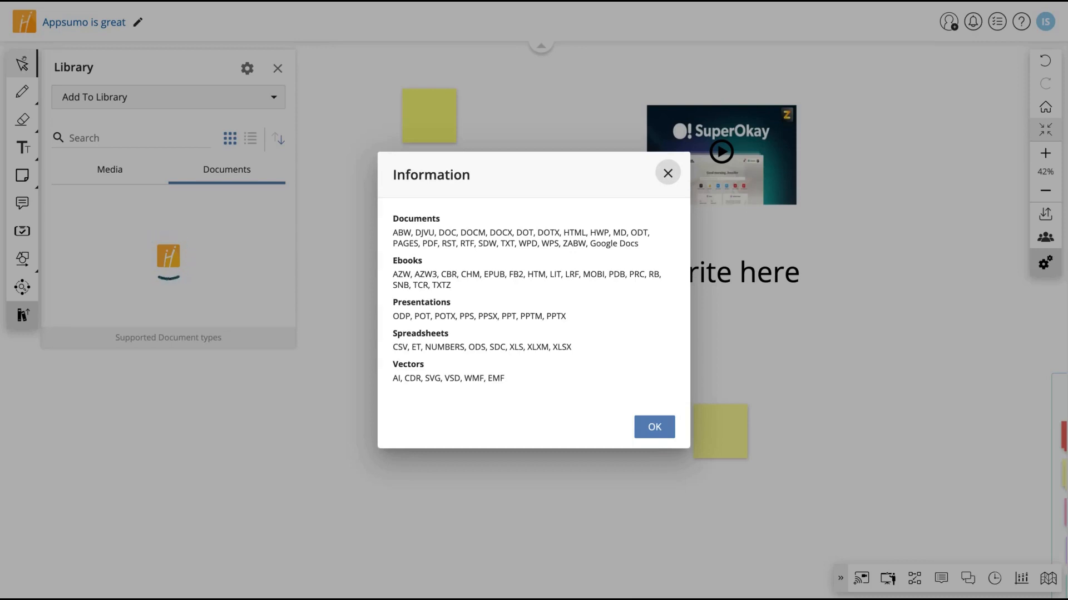
pyautogui.moveTo(598, 273)
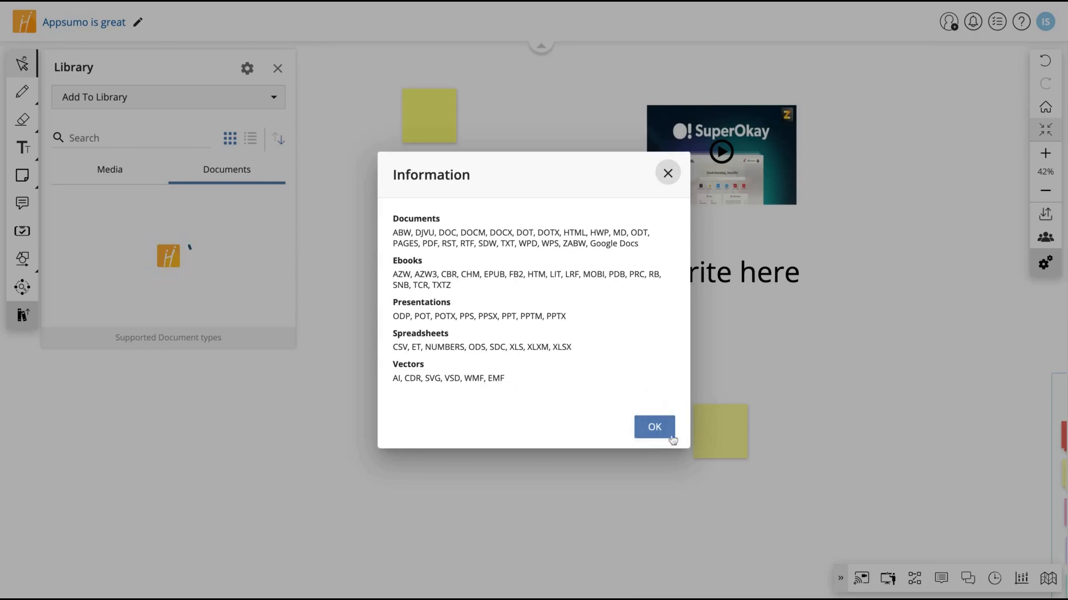
pyautogui.click(653, 427)
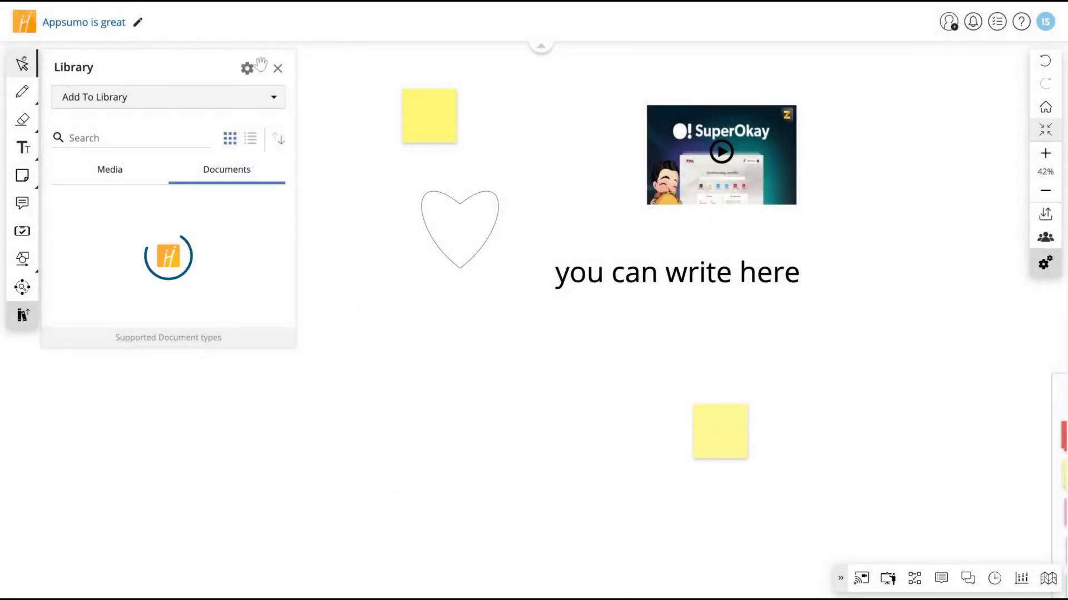
pyautogui.click(278, 67)
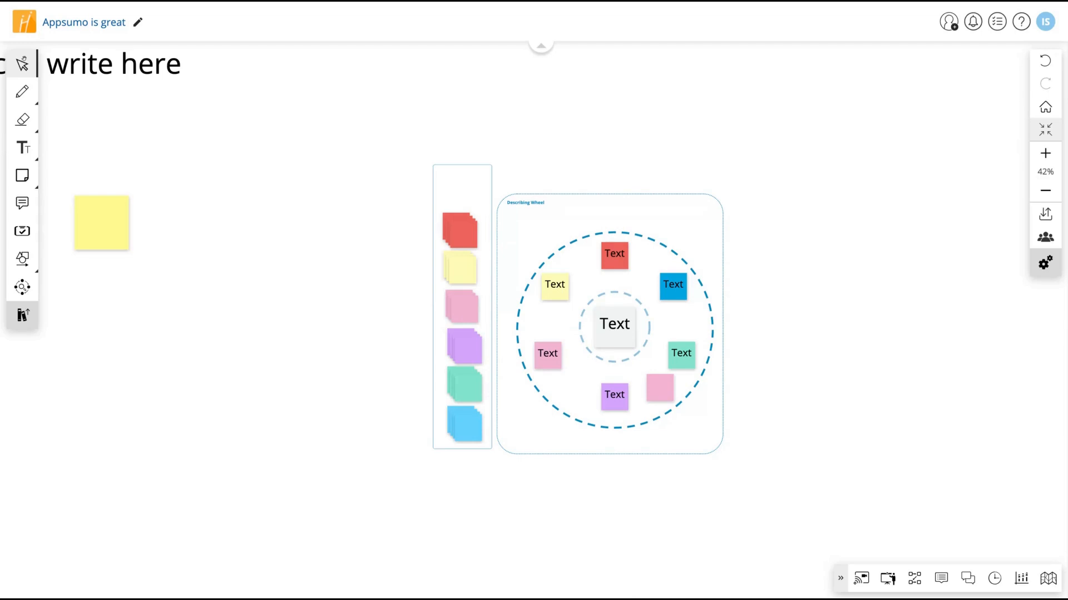
pyautogui.moveTo(861, 578)
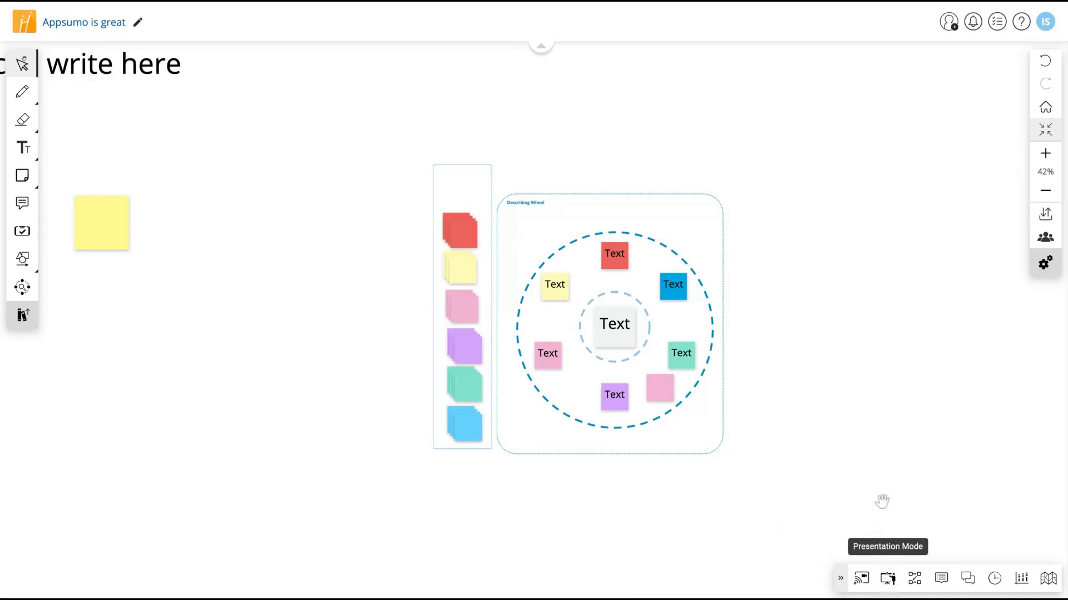
pyautogui.moveTo(880, 502)
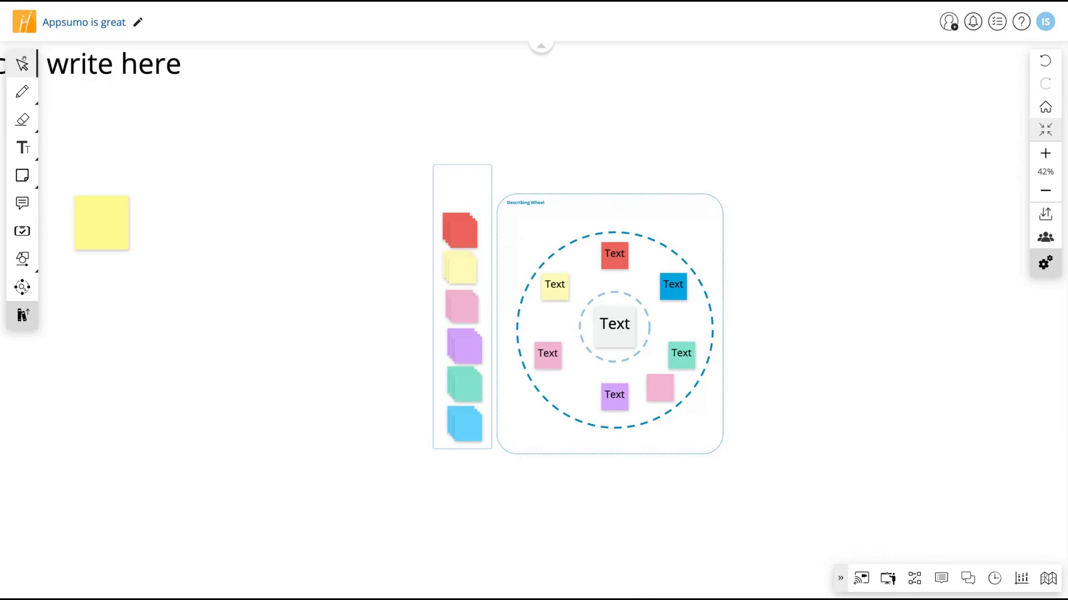
pyautogui.moveTo(723, 6)
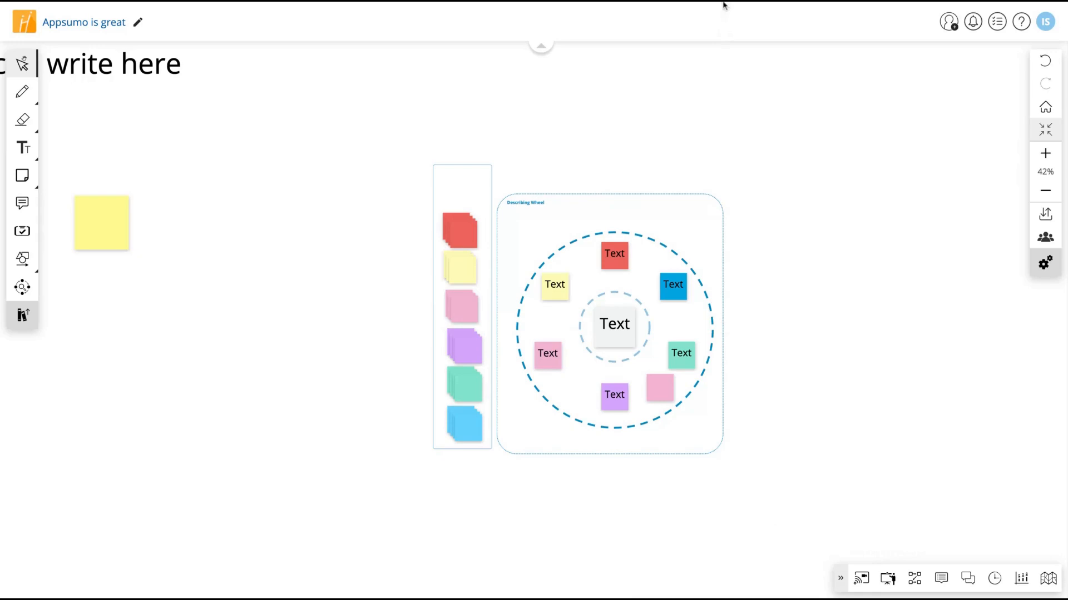